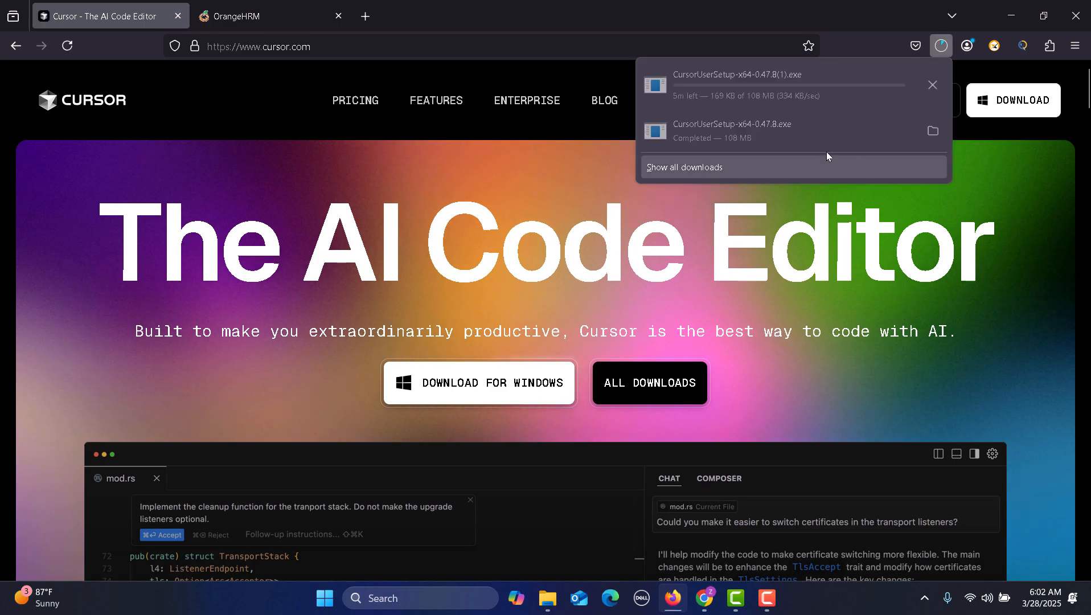
# Step: Close the Firefox downloads list and scroll through the Cursor homepage feature demos
pyautogui.click(609, 260)
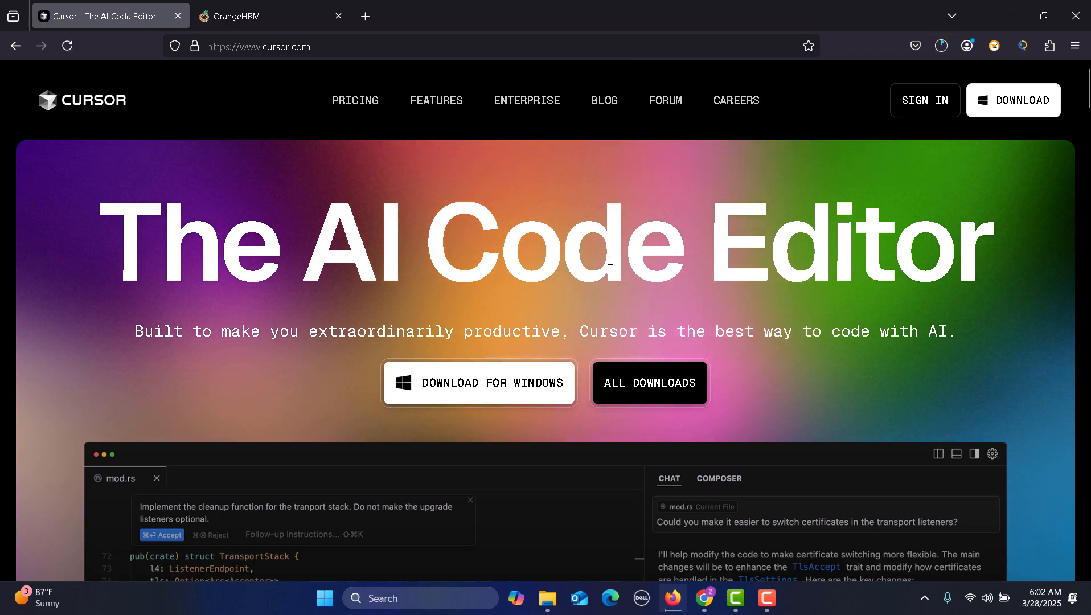
pyautogui.scroll(-3)
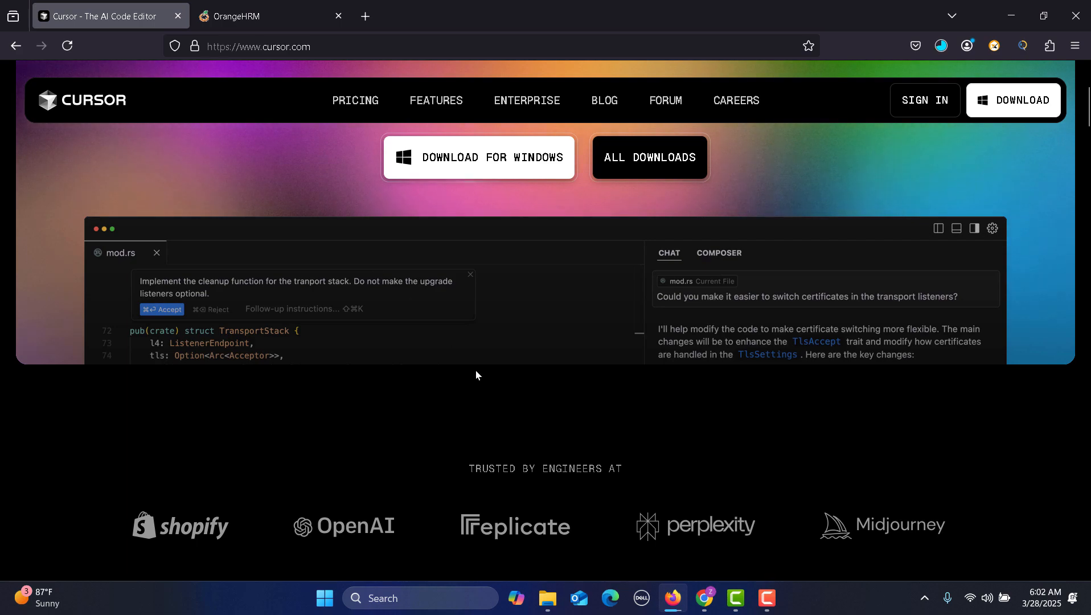
pyautogui.scroll(-3)
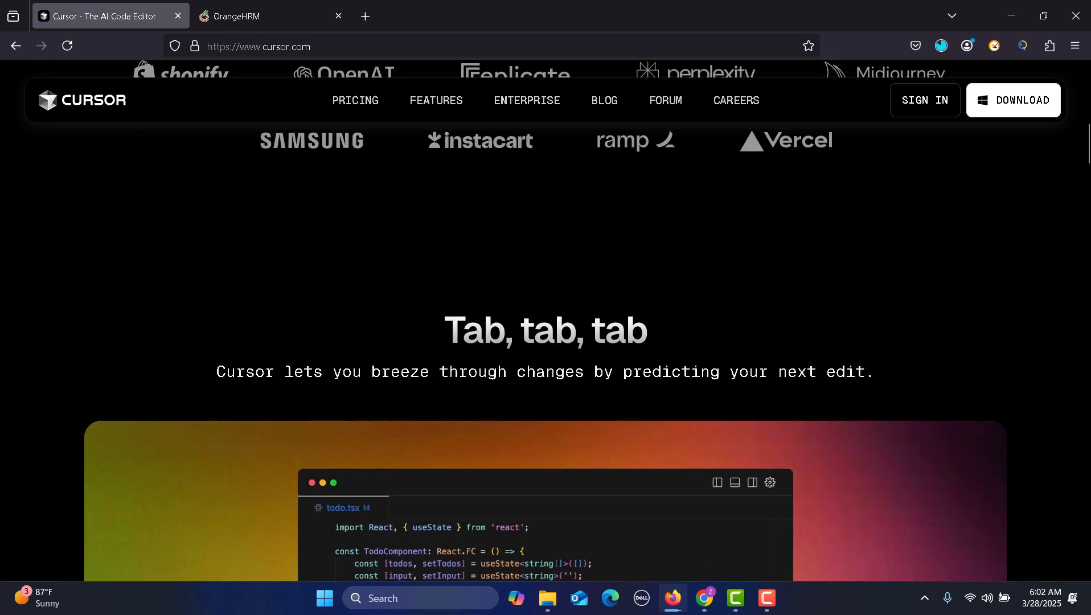
pyautogui.scroll(-3)
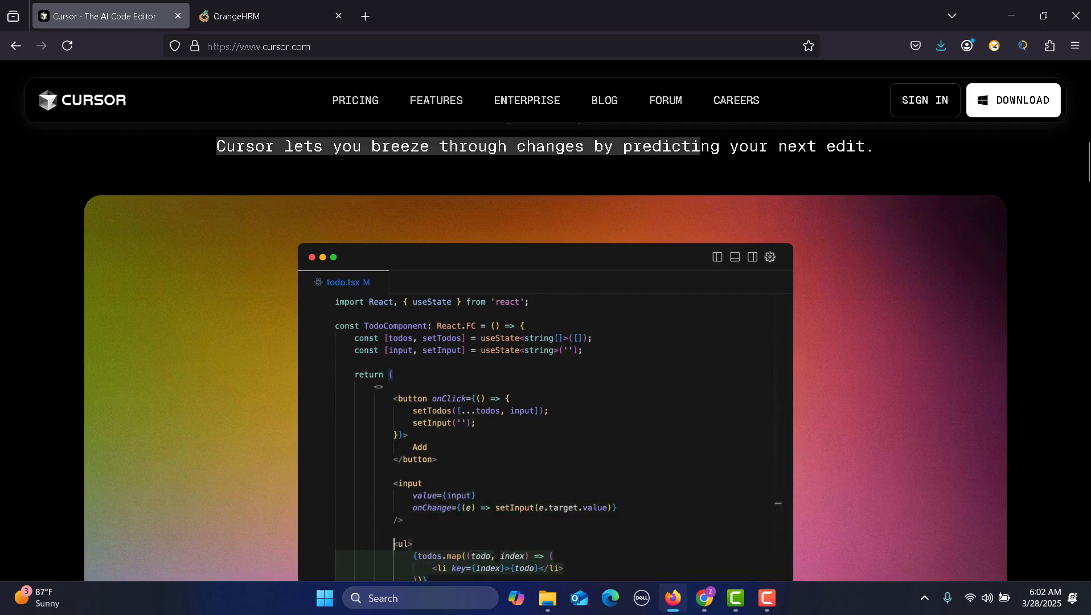
pyautogui.scroll(-3)
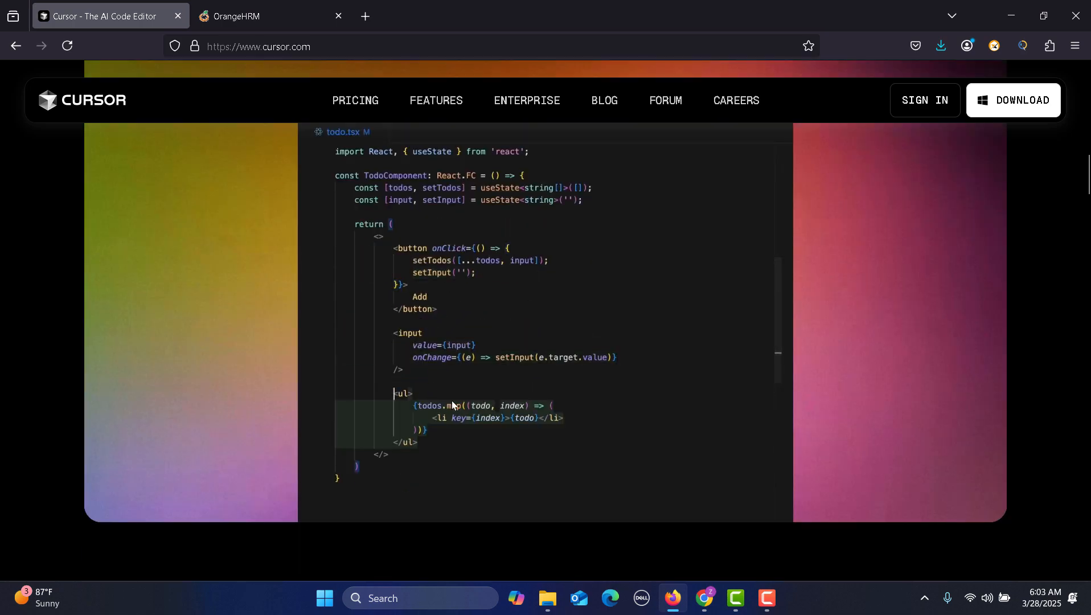
pyautogui.scroll(-3)
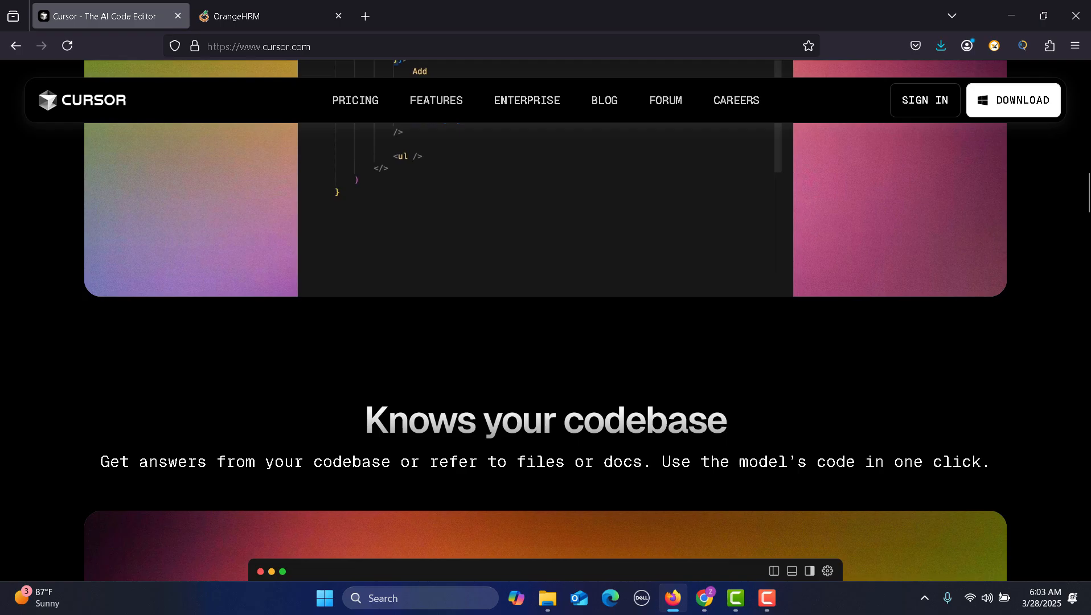
pyautogui.scroll(-3)
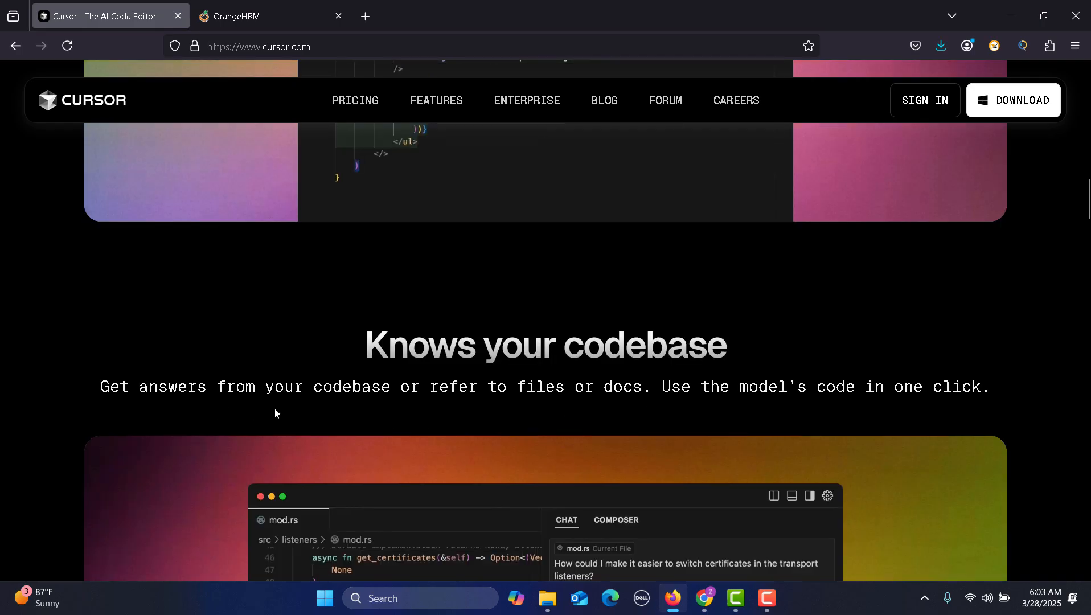
pyautogui.scroll(-3)
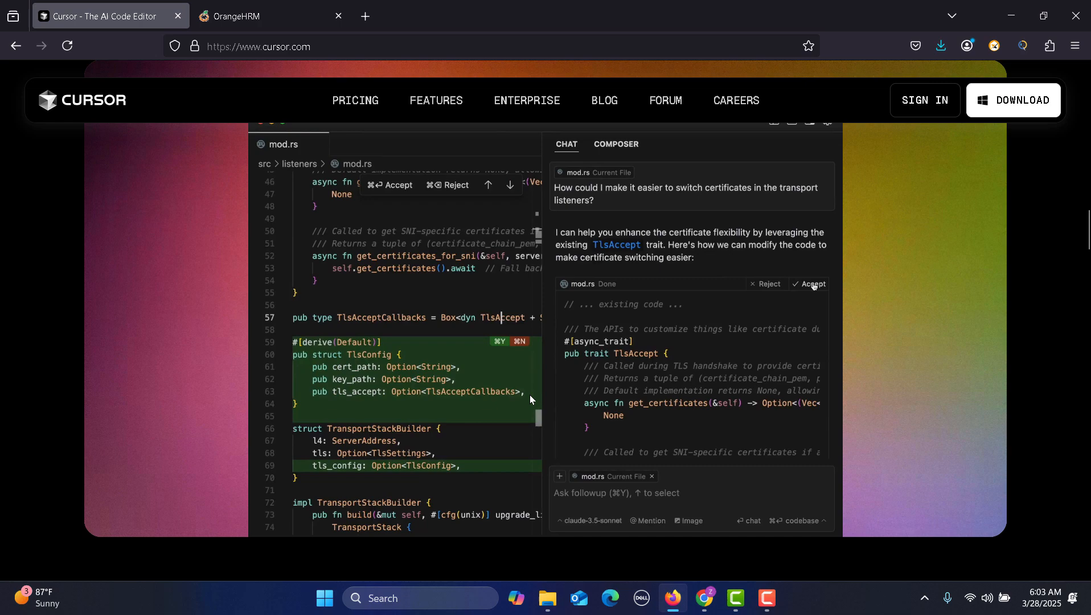
# Step: Accept the demo's suggested code change and continue down to 'Build software faster'
pyautogui.click(809, 284)
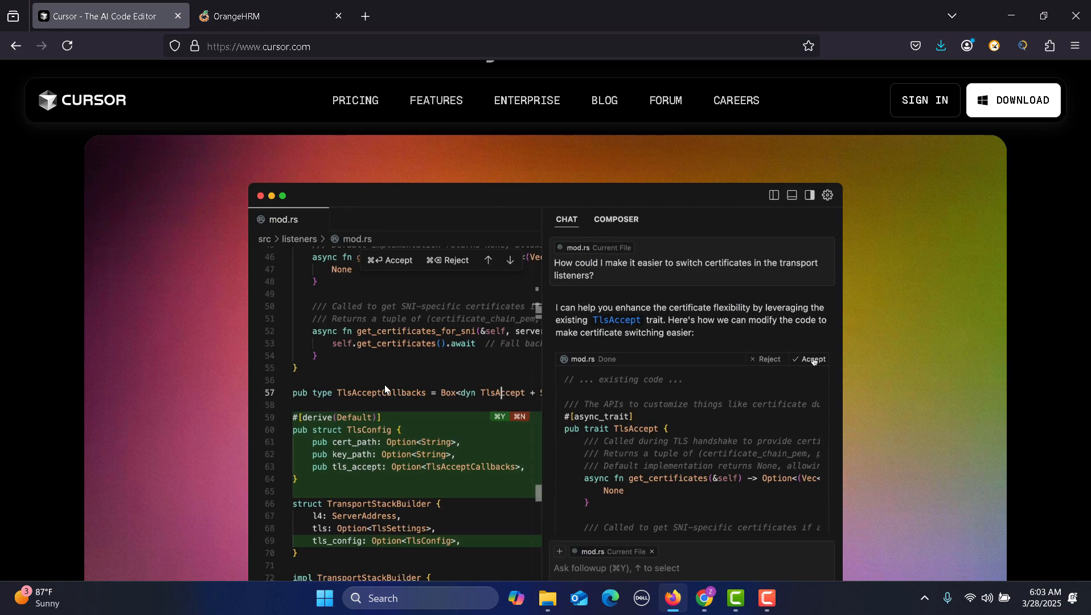
pyautogui.click(811, 360)
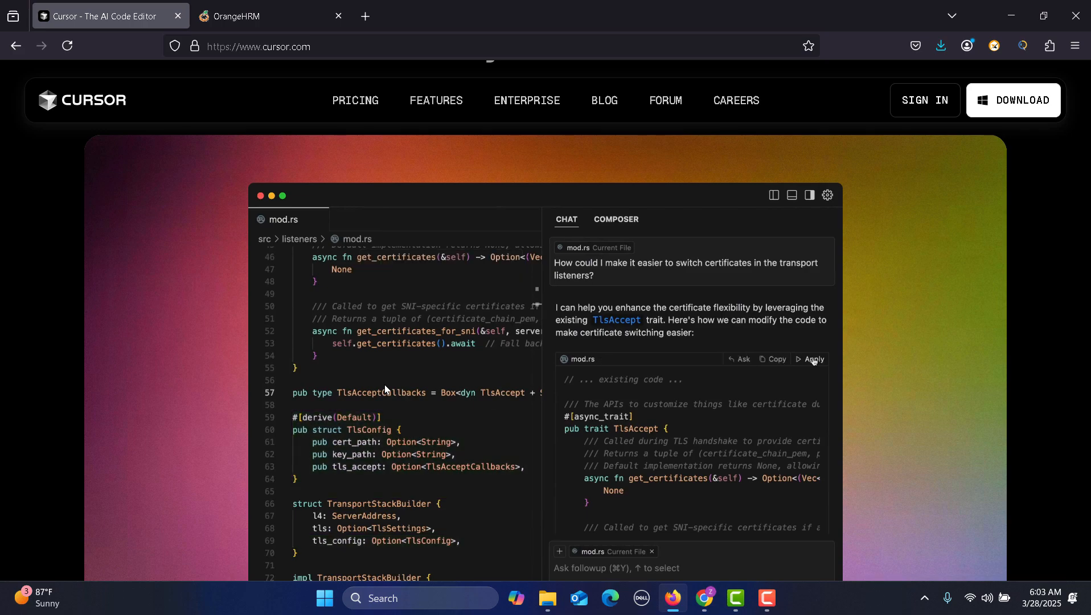
pyautogui.scroll(-3)
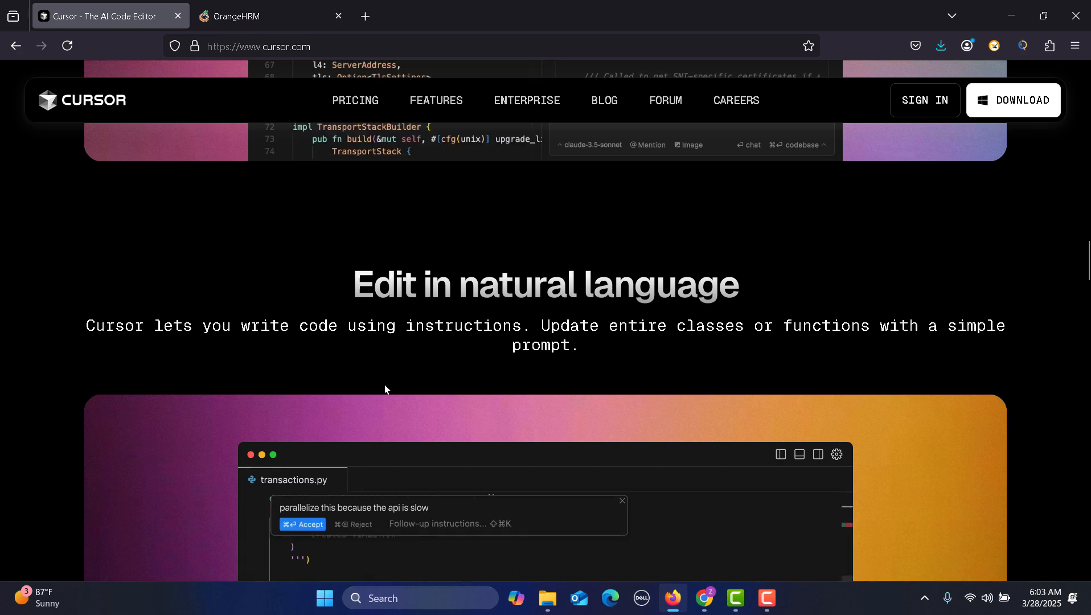
pyautogui.scroll(-3)
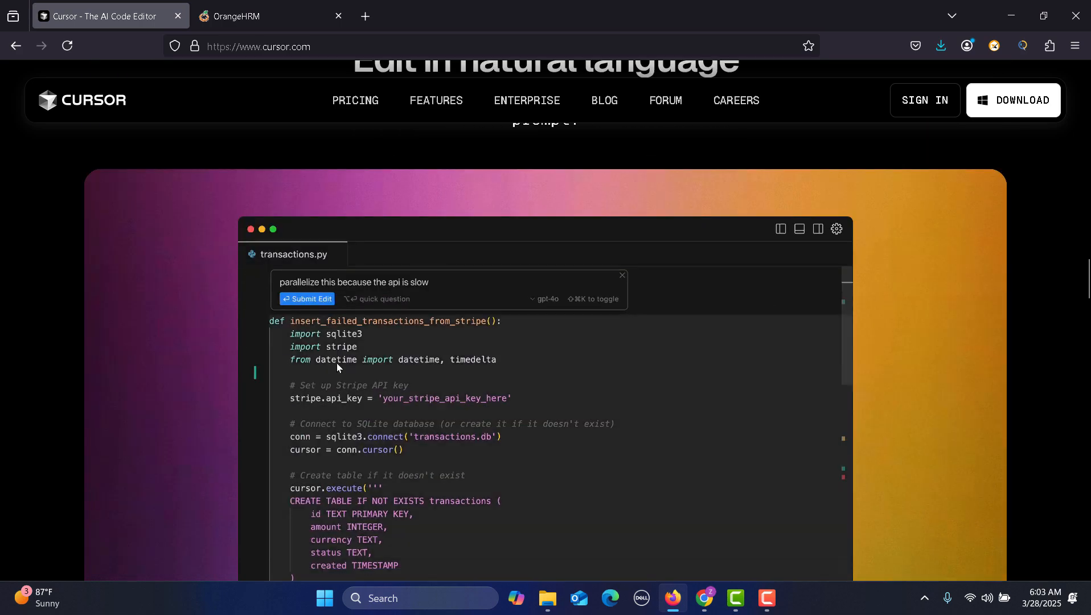
pyautogui.click(307, 298)
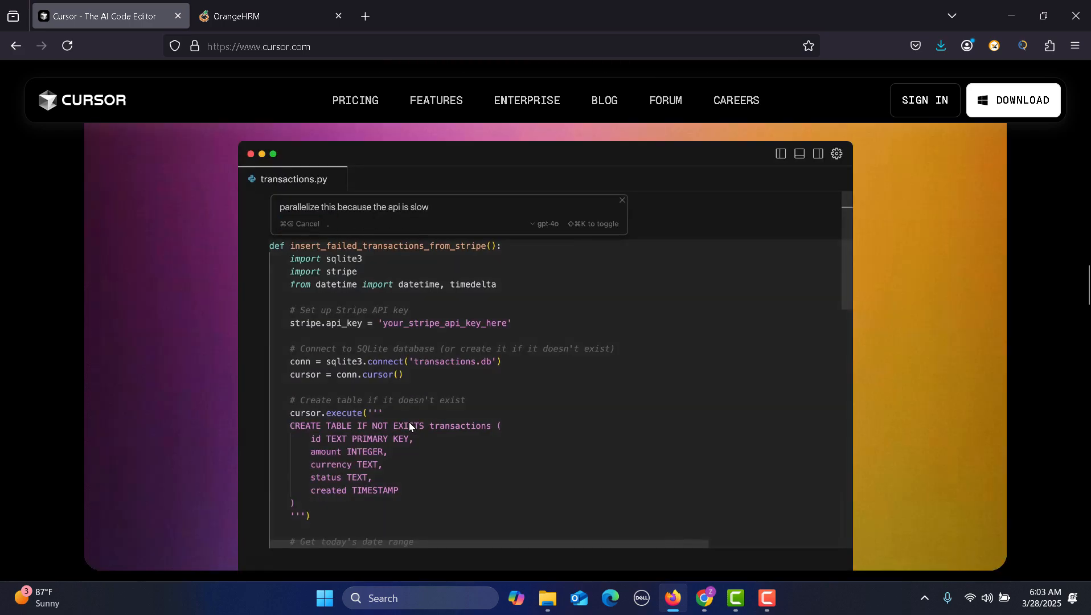
pyautogui.scroll(-3)
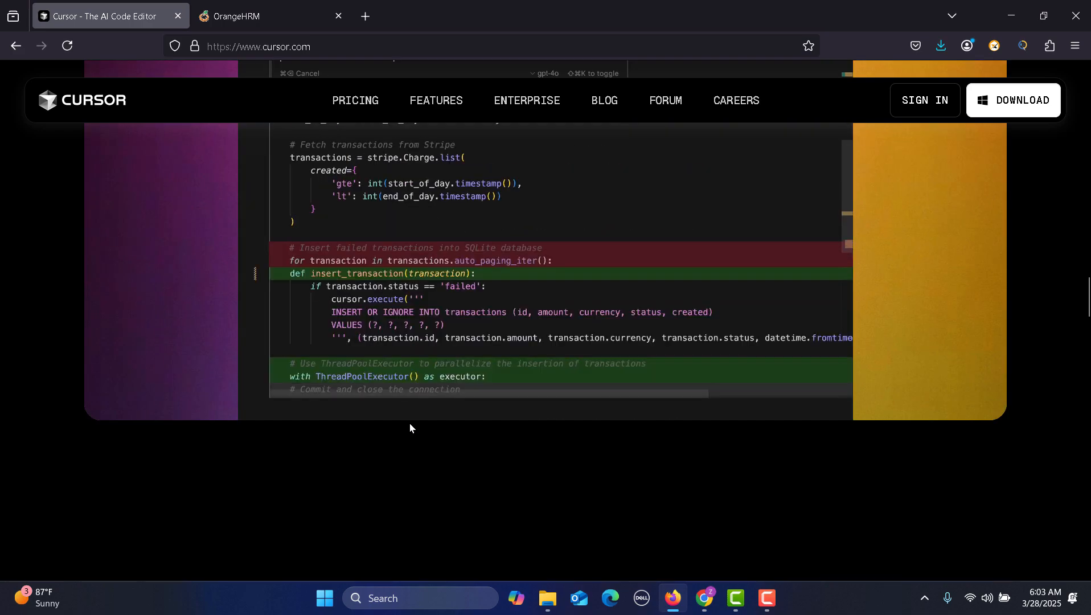
pyautogui.scroll(-3)
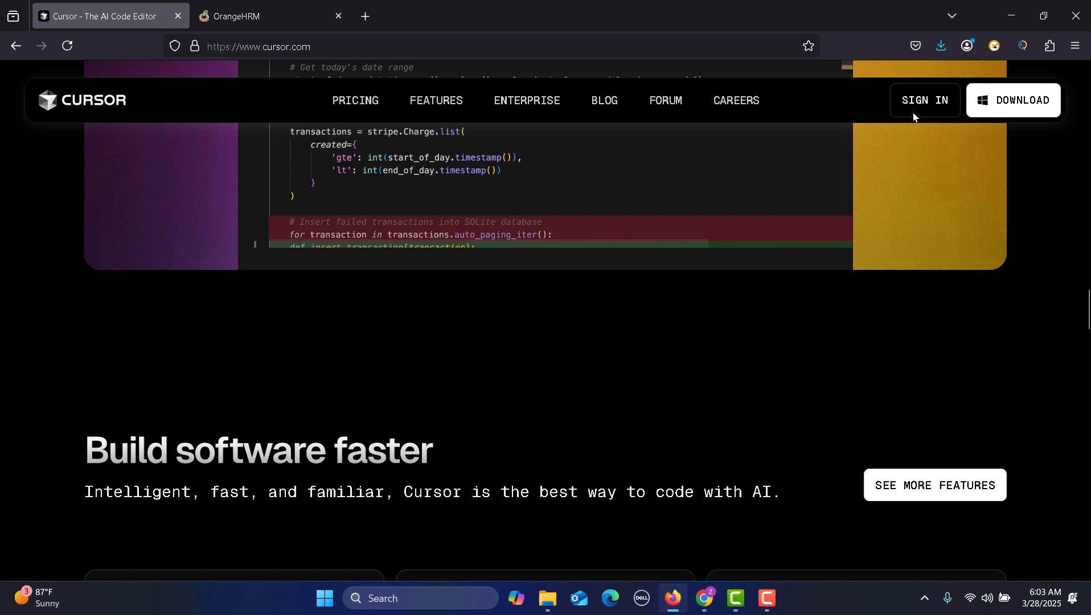
# Step: Launch the Cursor installer, accept the licence, keep the 'Cursor' Start Menu folder, and install
pyautogui.click(940, 46)
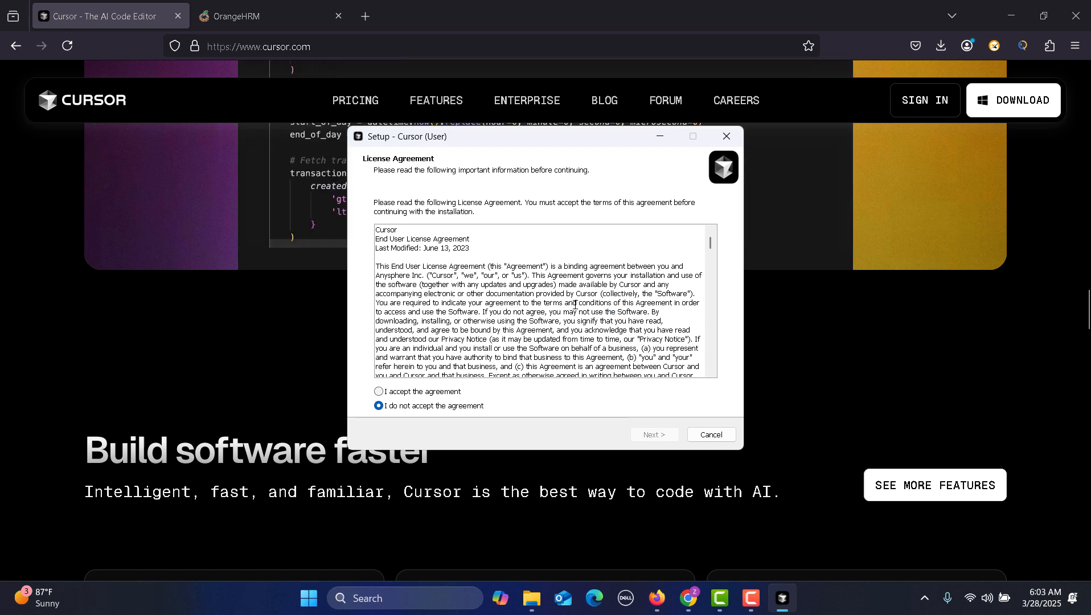
pyautogui.click(379, 392)
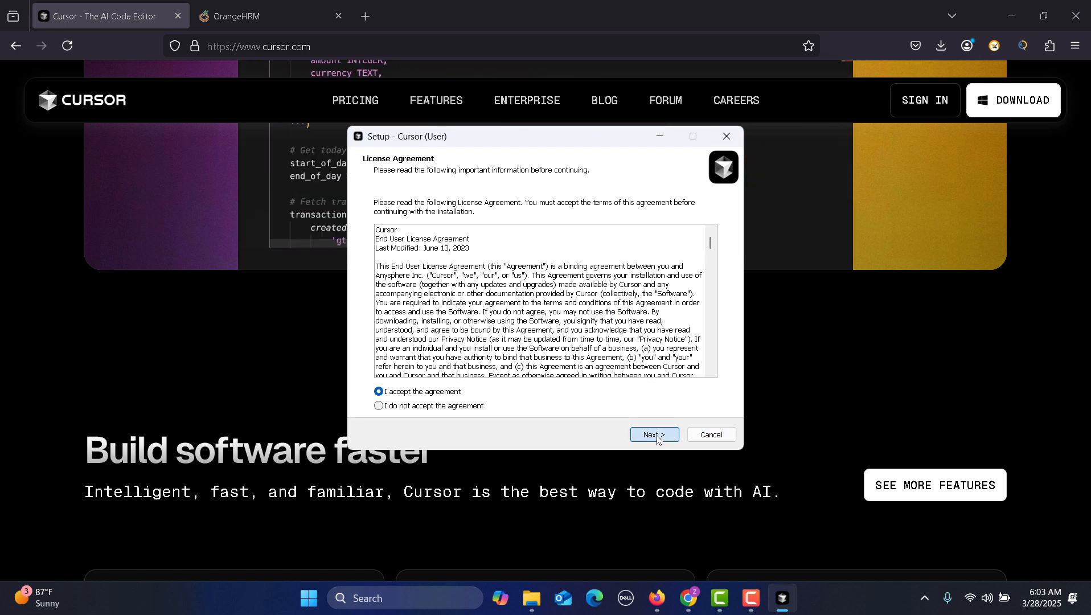
pyautogui.click(653, 434)
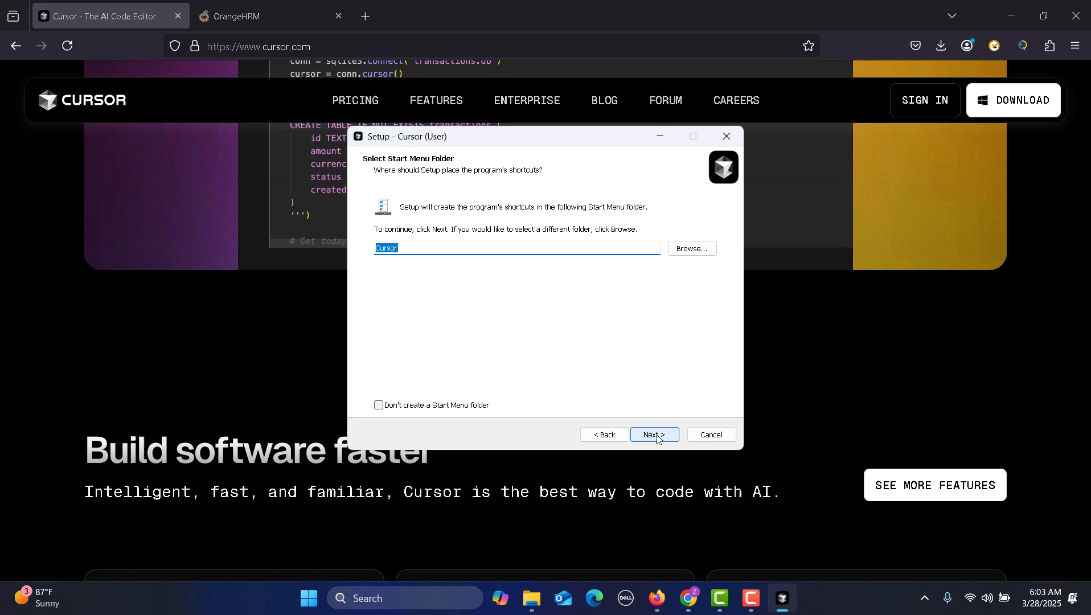
pyautogui.click(653, 434)
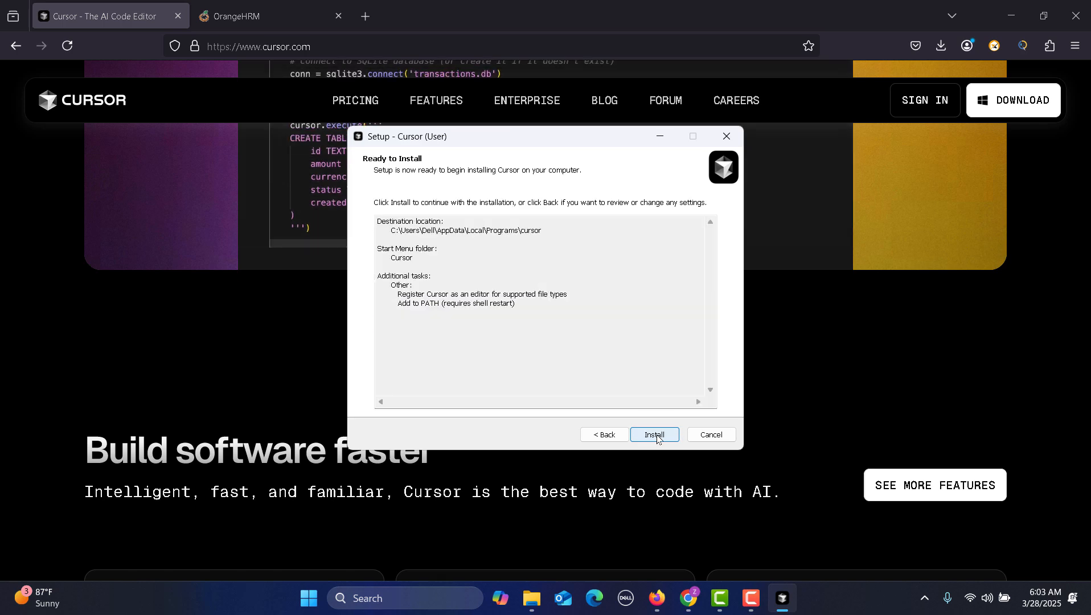
pyautogui.click(653, 434)
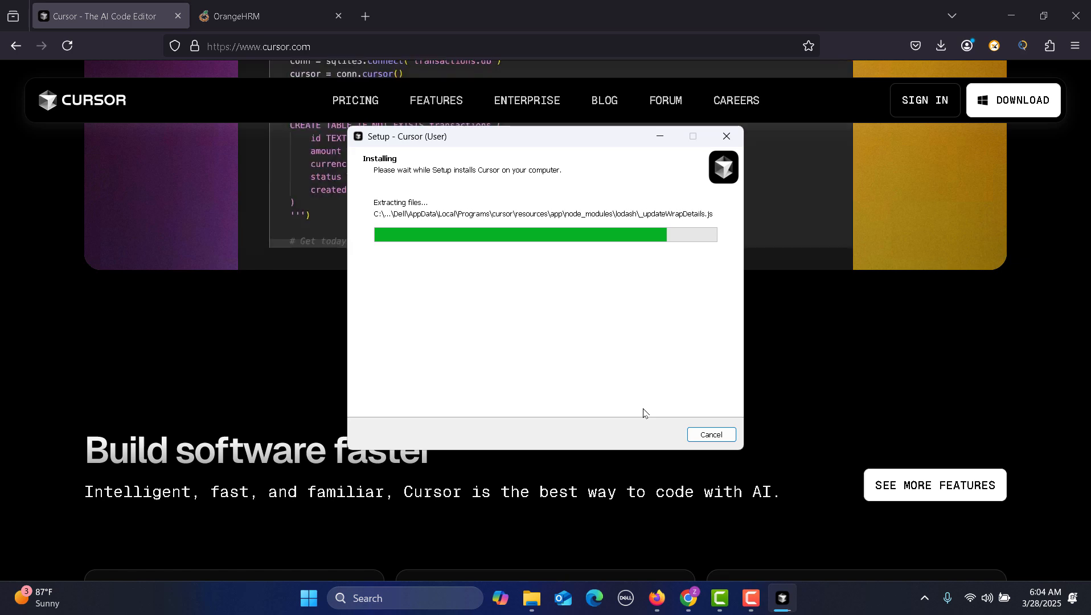
pyautogui.moveTo(924, 99)
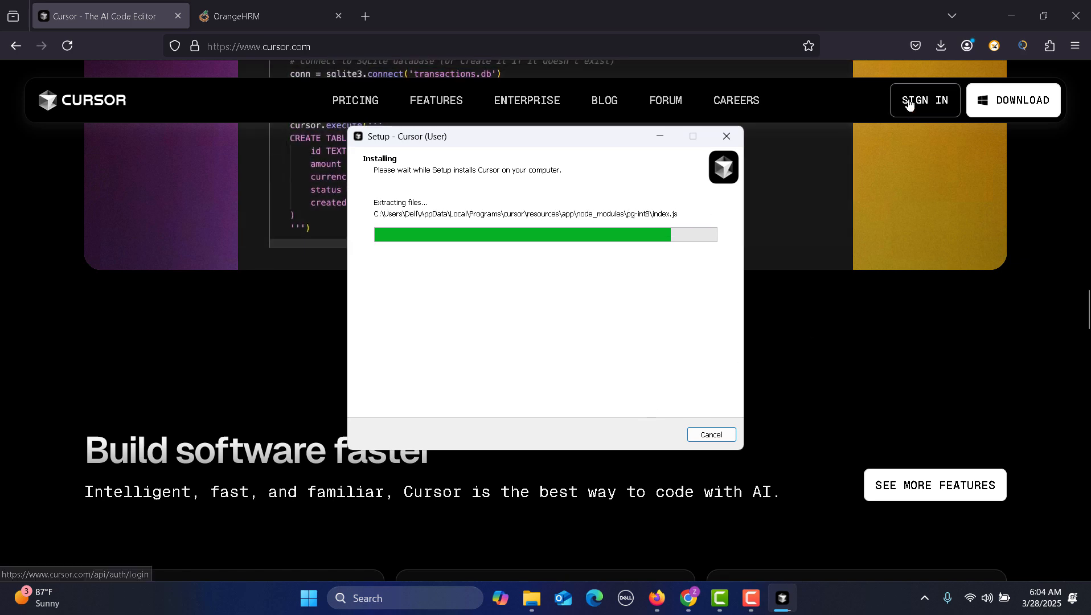
# Step: Sign in to cursor.sh with the chosen Google account to reach cursor.com/settings
pyautogui.click(924, 100)
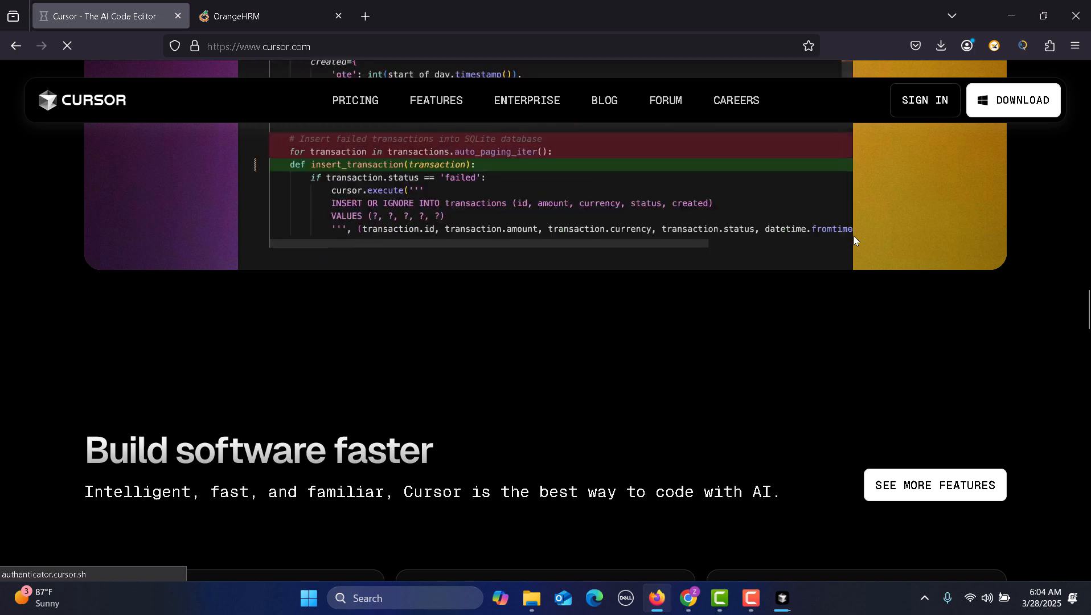
pyautogui.click(925, 100)
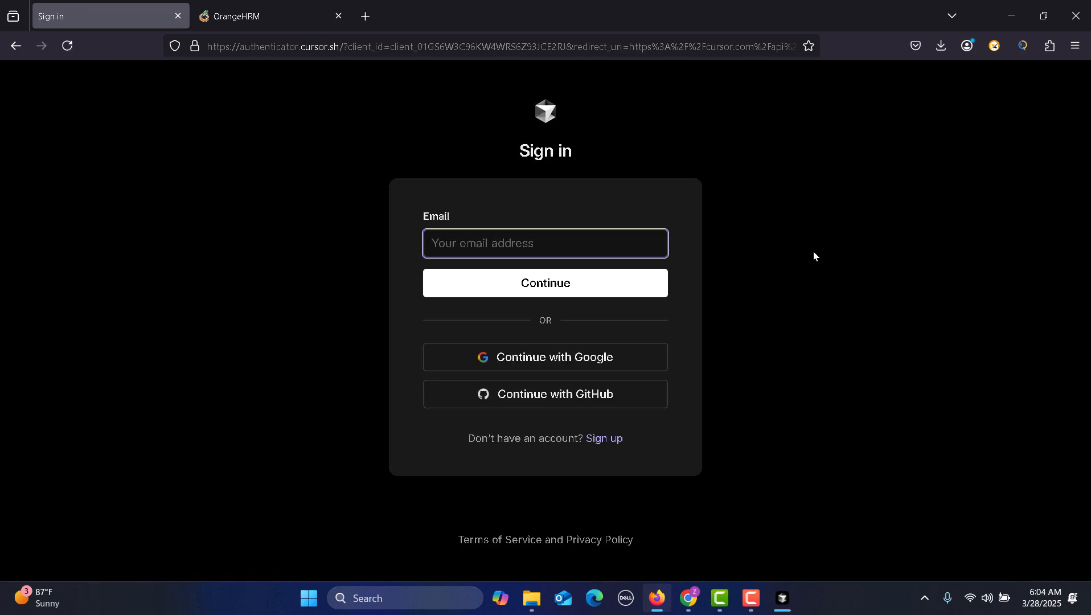
pyautogui.moveTo(633, 365)
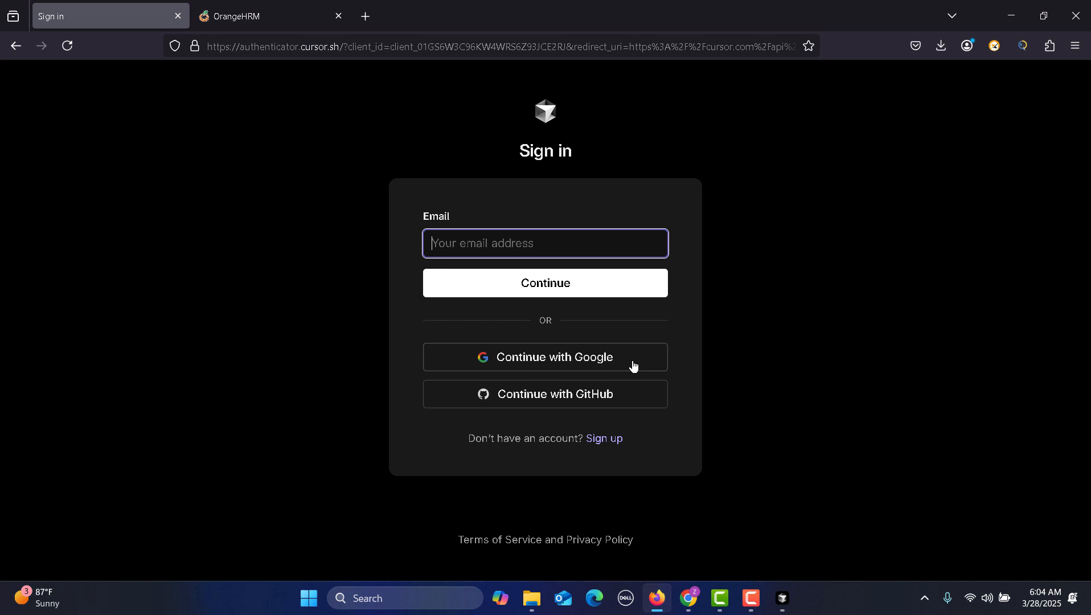
pyautogui.moveTo(765, 469)
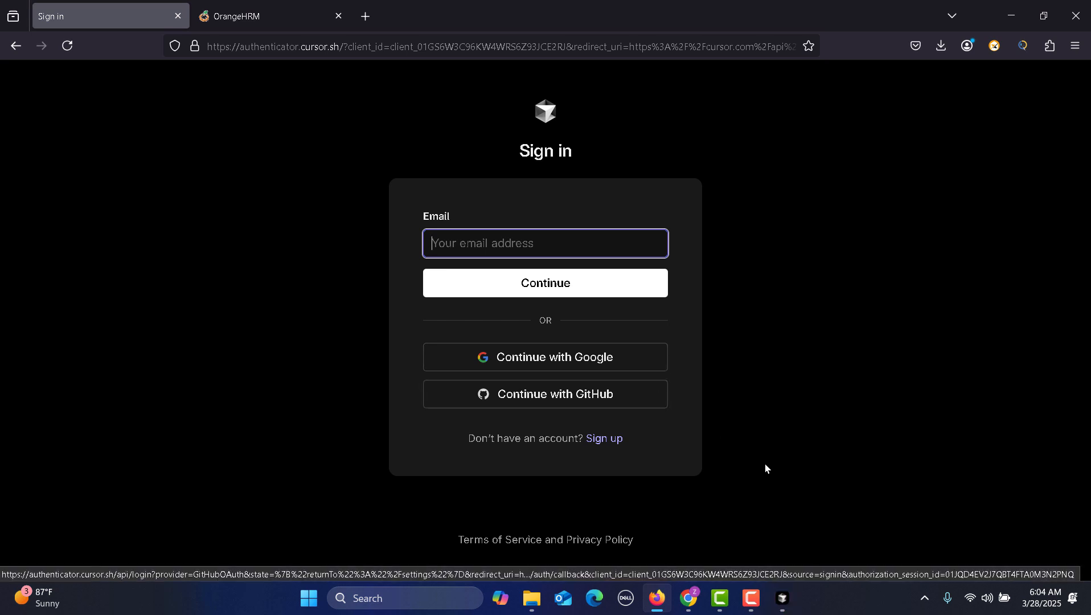
pyautogui.click(545, 357)
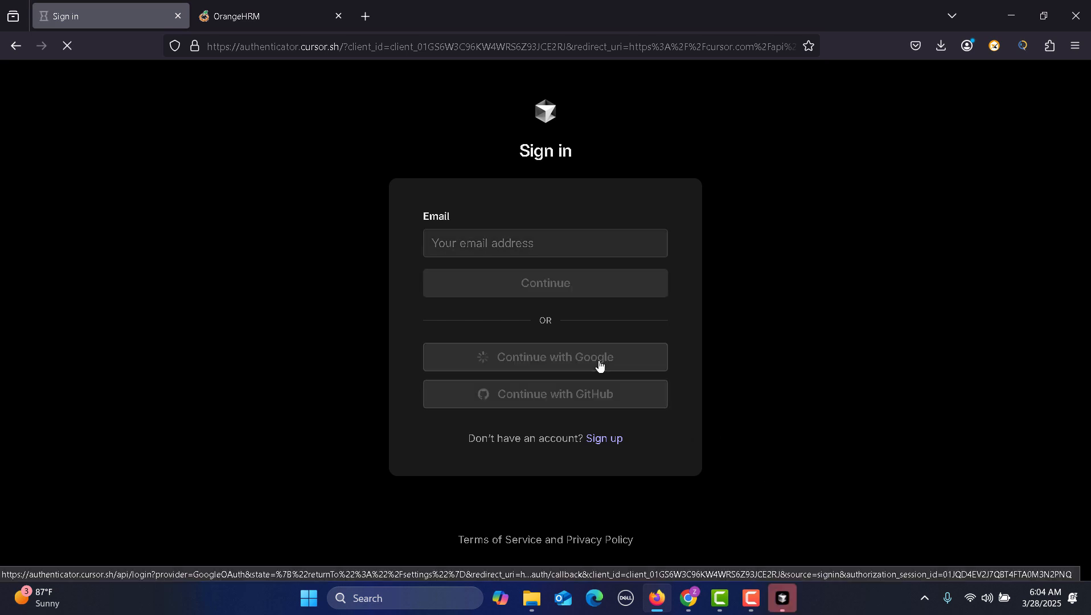
pyautogui.click(545, 357)
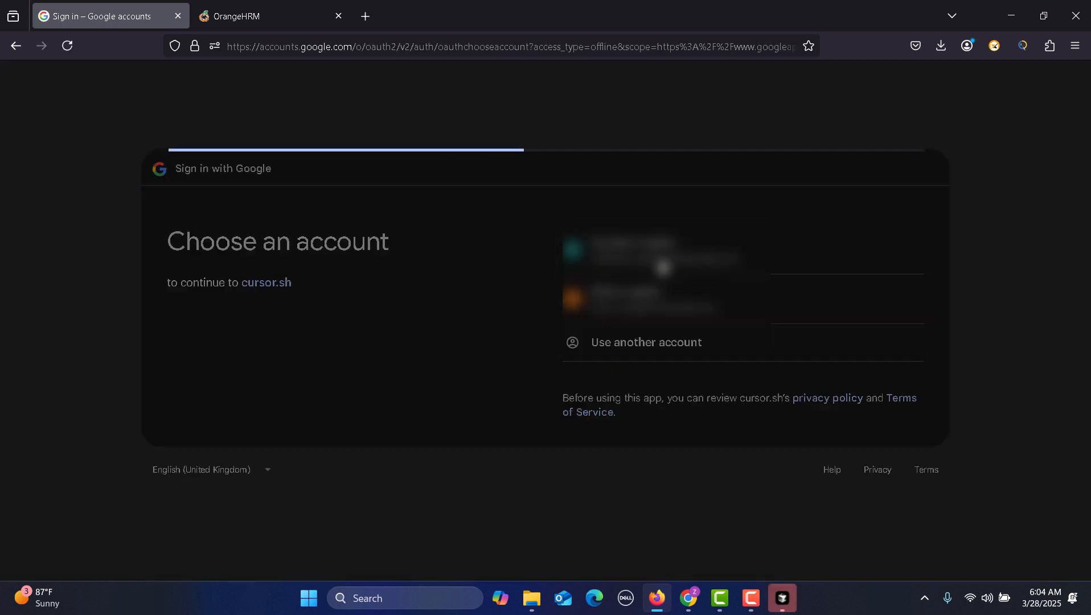
pyautogui.click(649, 258)
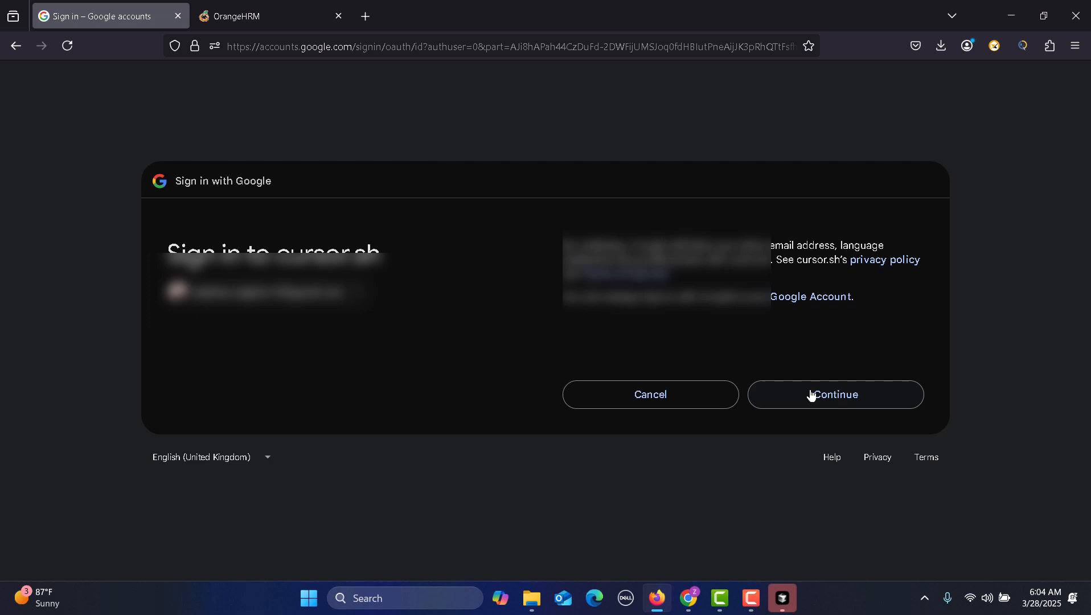
pyautogui.click(835, 395)
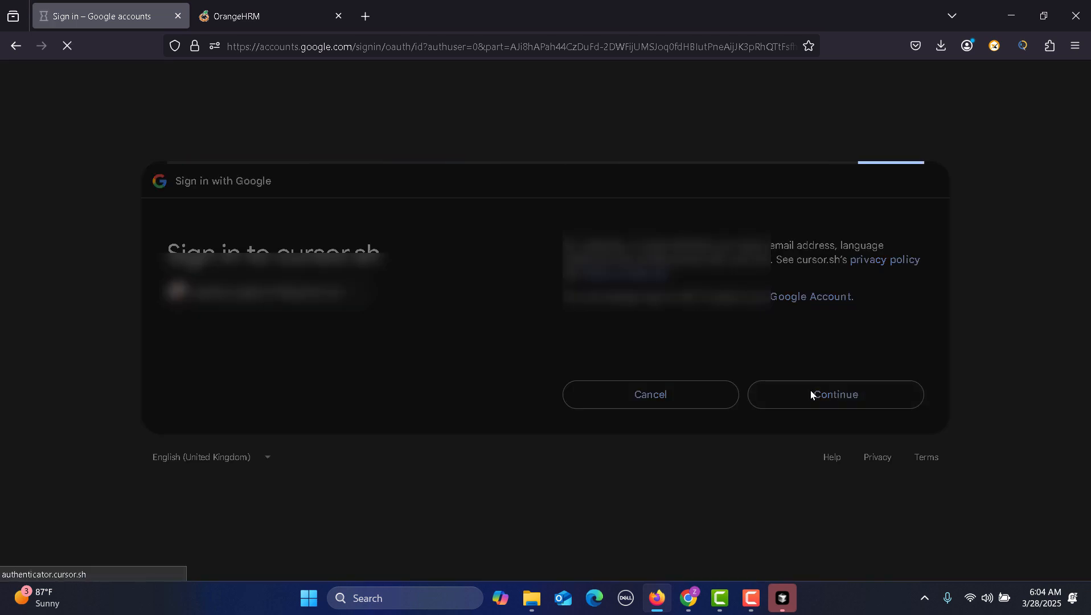
pyautogui.click(834, 395)
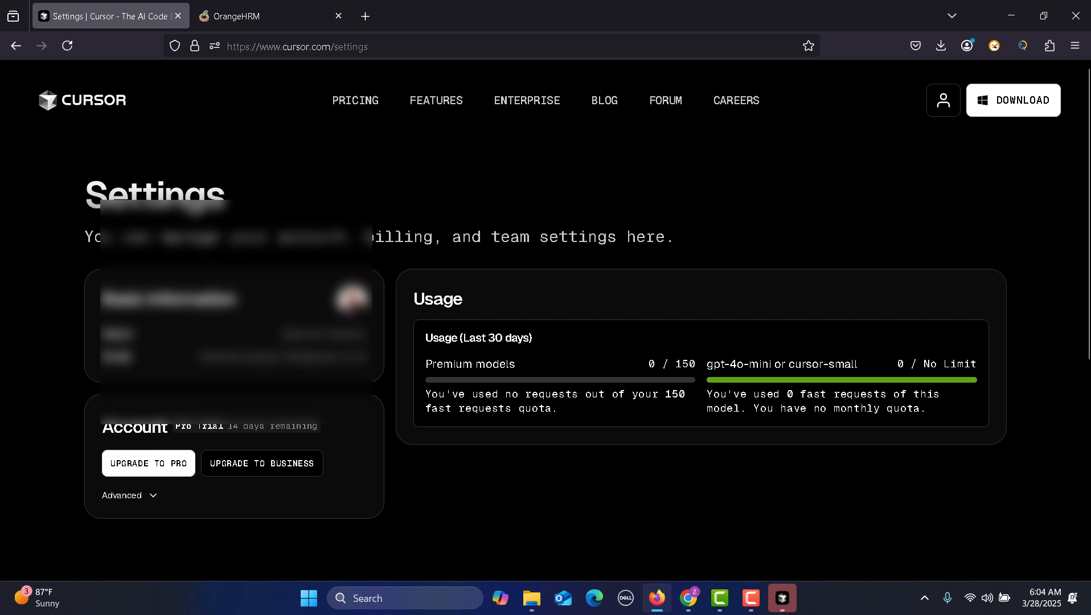
# Step: Open the site header's PRICING link in a new Firefox tab
pyautogui.scroll(-3)
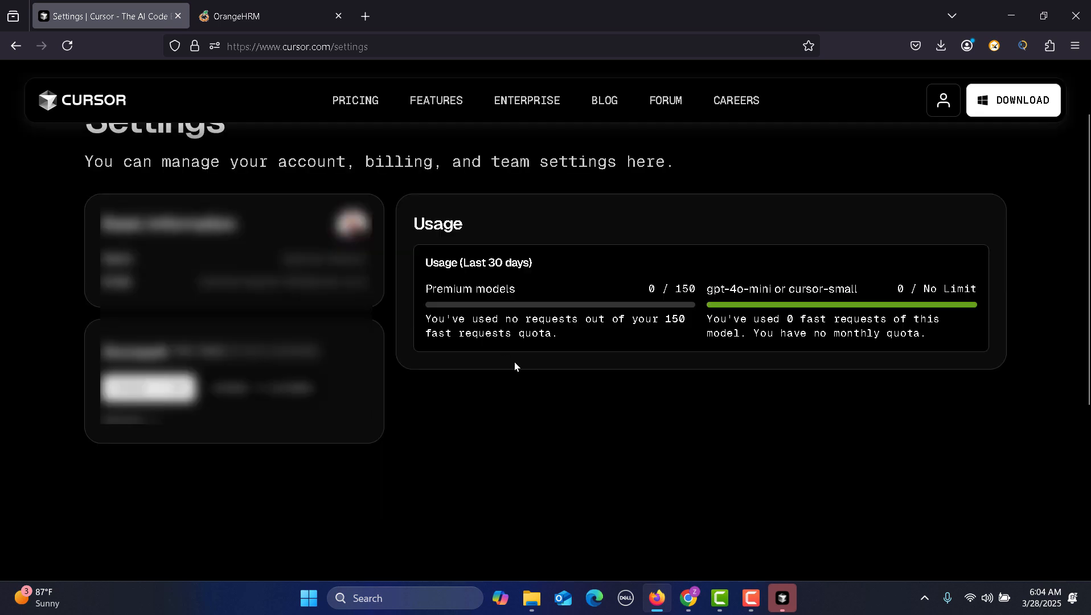
pyautogui.rightClick(355, 101)
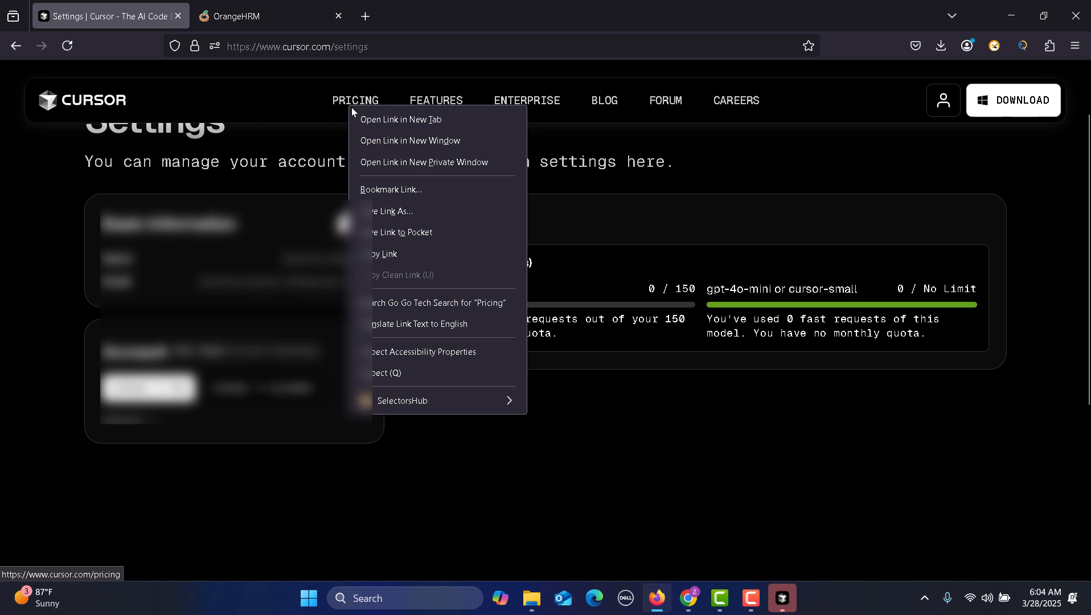
pyautogui.click(401, 119)
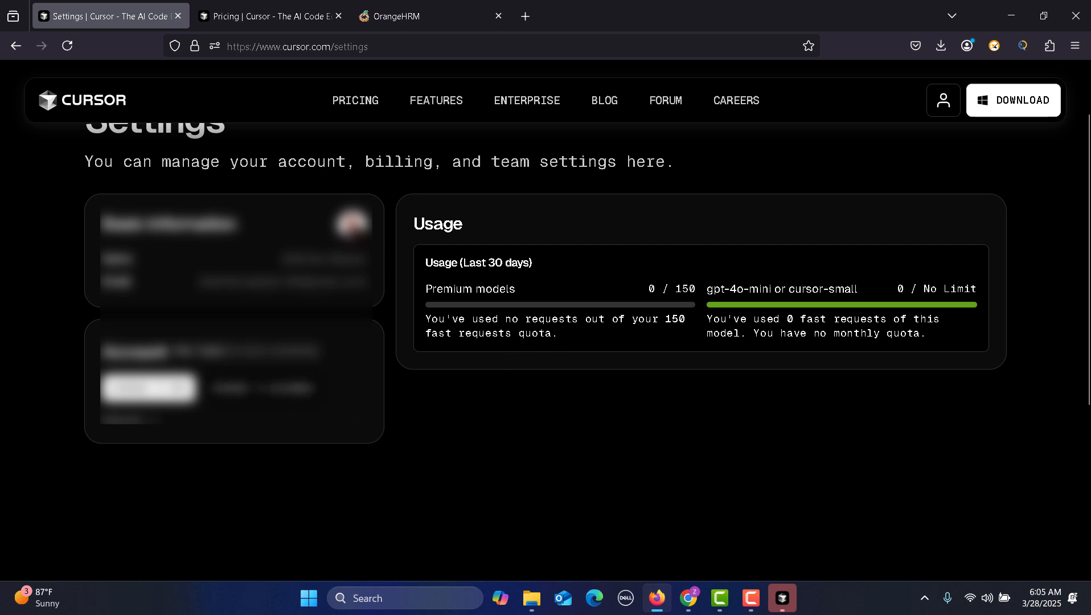
pyautogui.moveTo(652, 330)
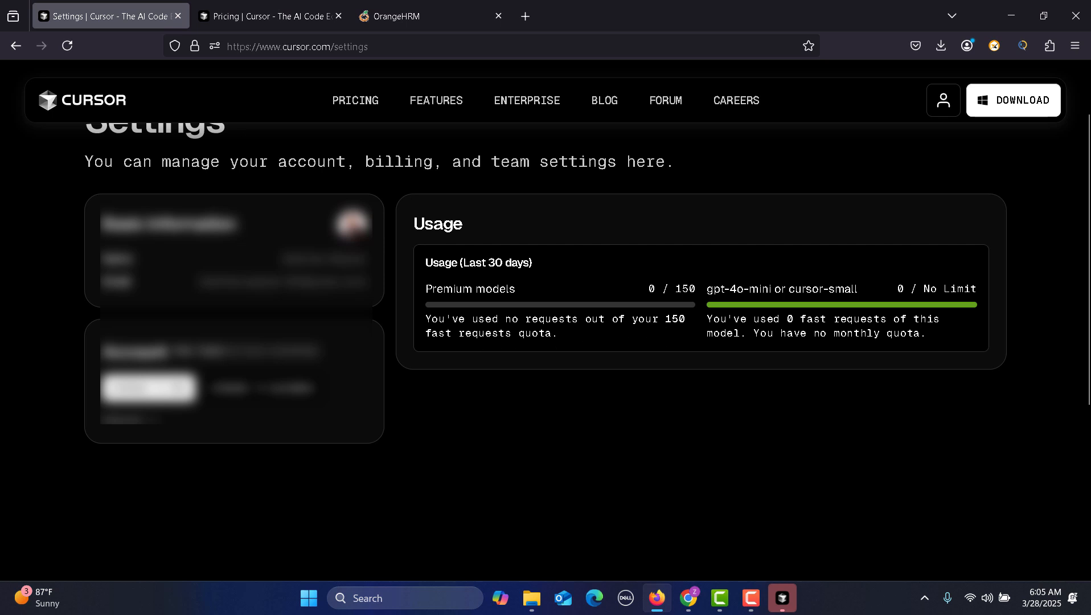
pyautogui.moveTo(761, 357)
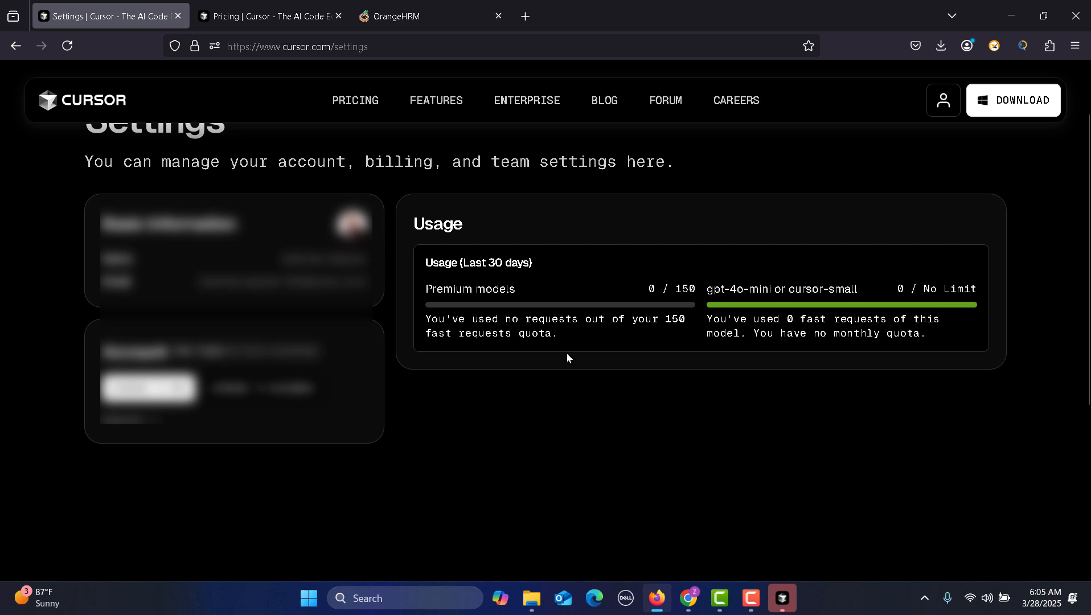
# Step: Switch to the Pricing tab and scroll to the Hobby, Pro and Business plan cards
pyautogui.click(269, 16)
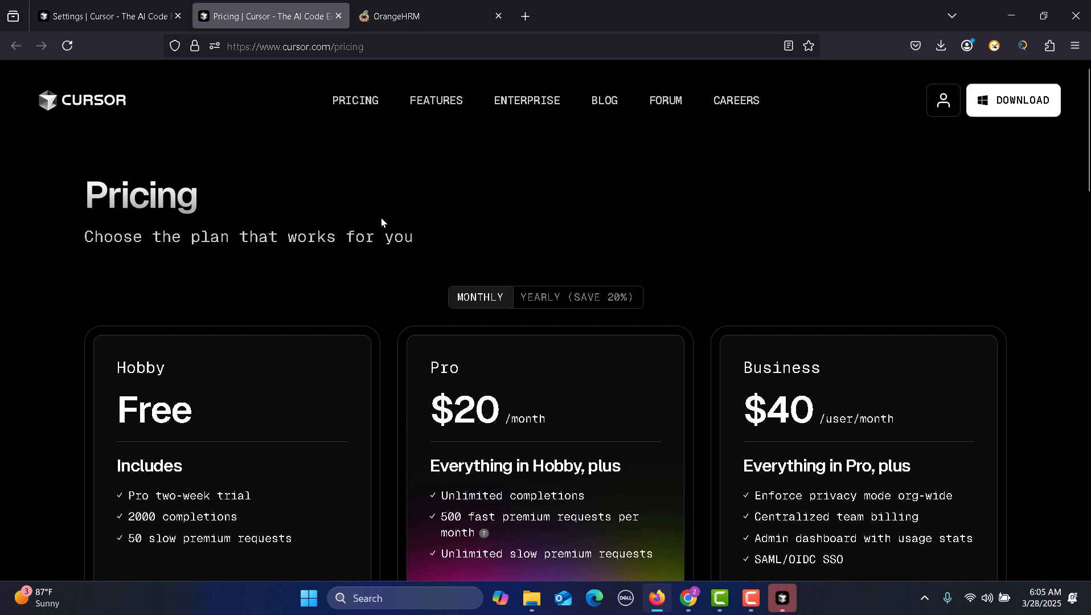
pyautogui.scroll(-3)
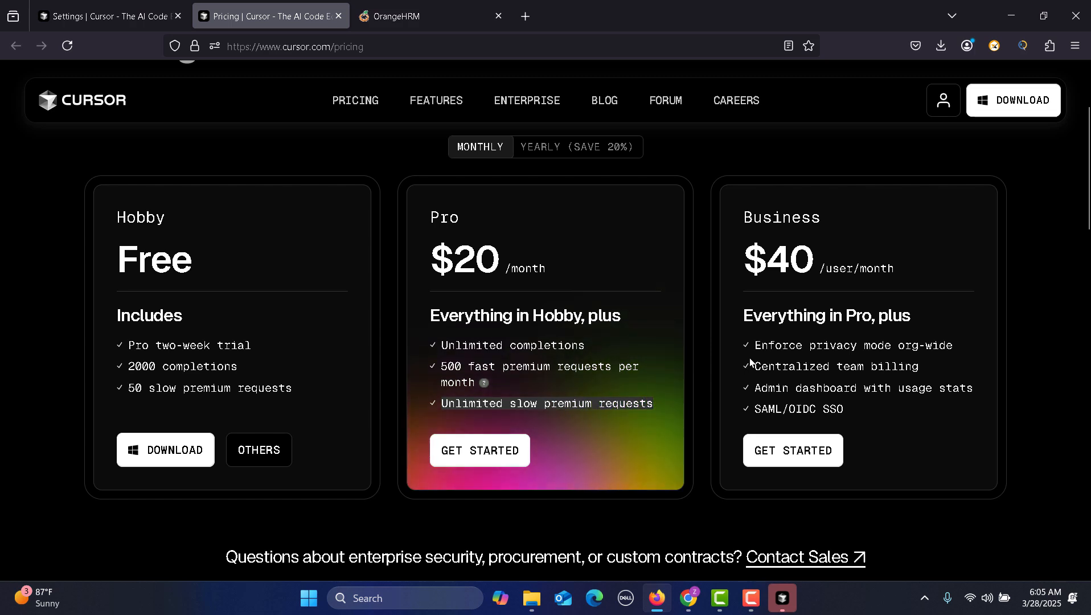
pyautogui.scroll(-3)
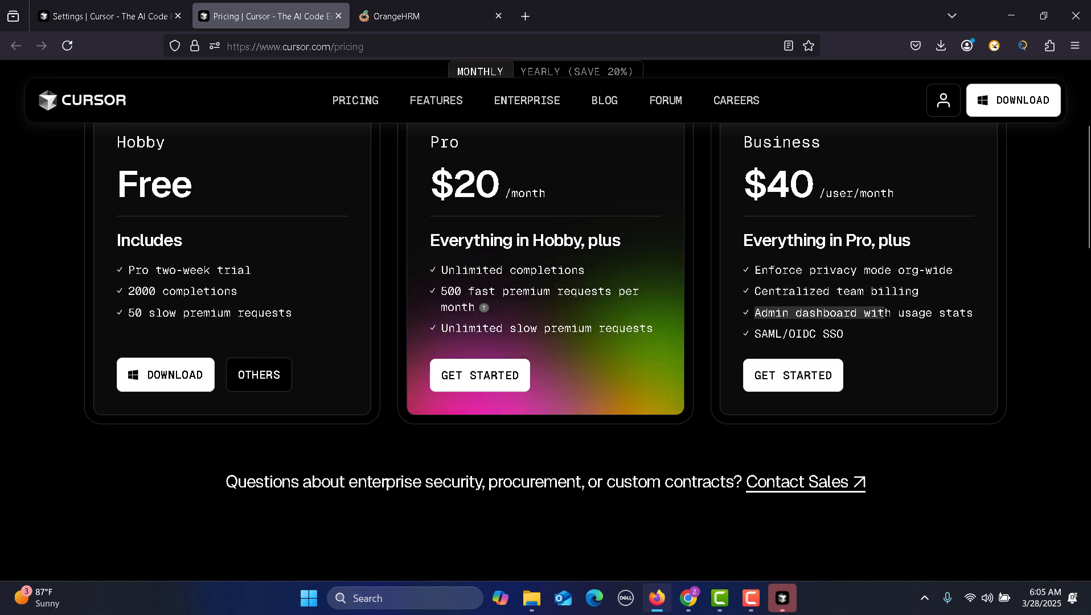
pyautogui.moveTo(674, 314)
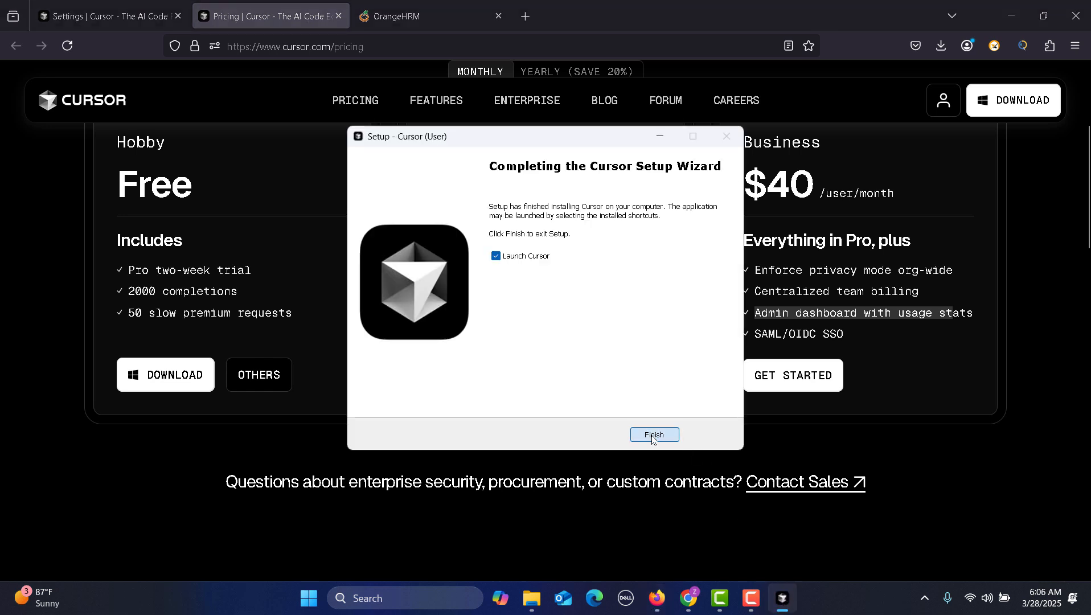
# Step: Finish the Cursor Setup wizard with 'Launch Cursor' left checked
pyautogui.click(653, 435)
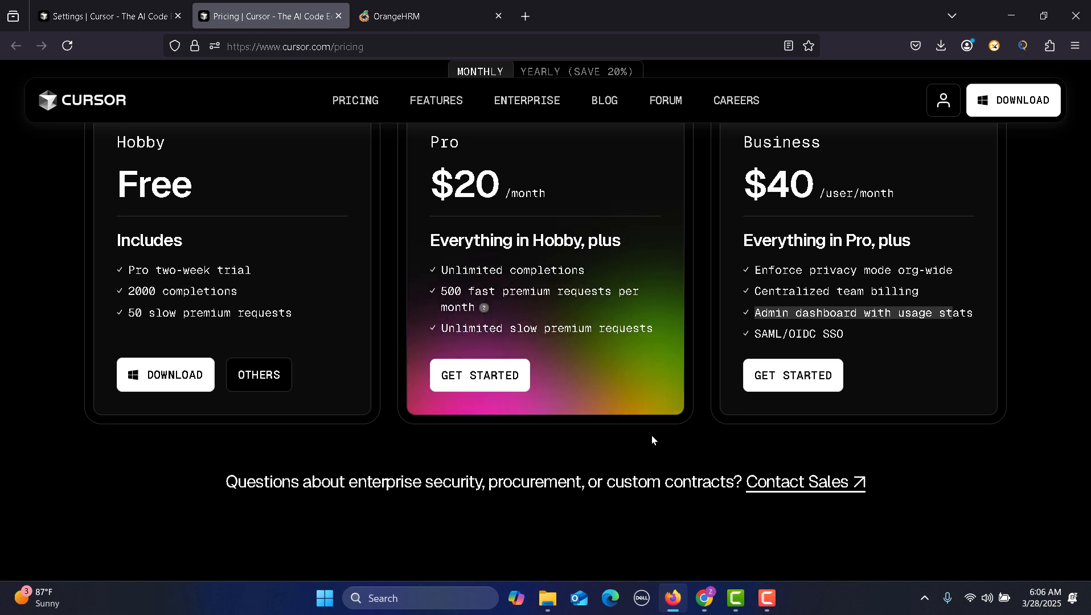
# Step: Bring Cursor's welcome window forward, browse its File, Edit and Run menus, then minimise it
pyautogui.click(782, 599)
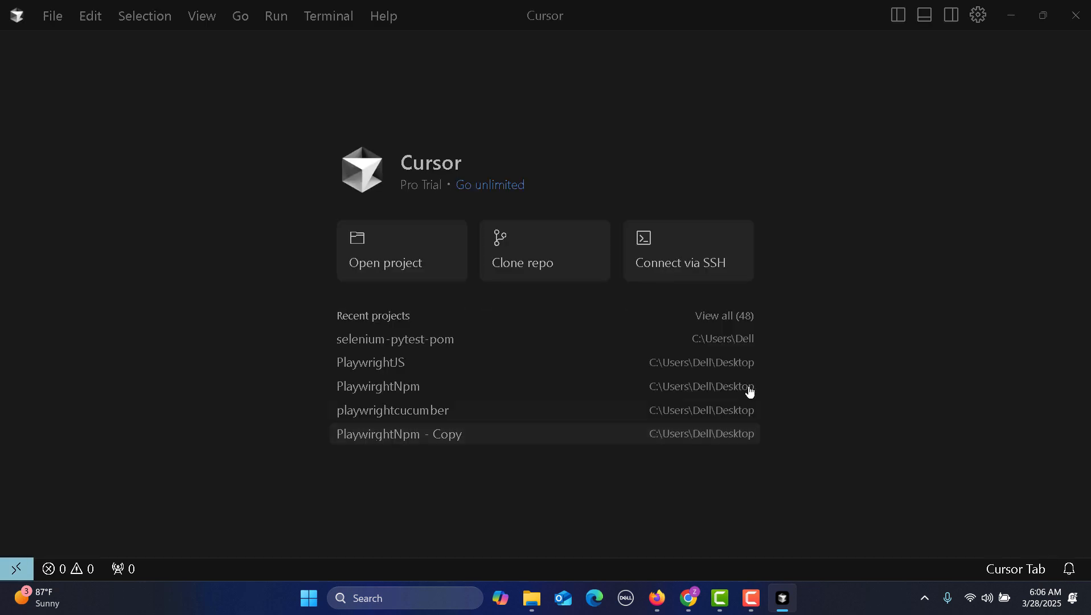
pyautogui.moveTo(653, 125)
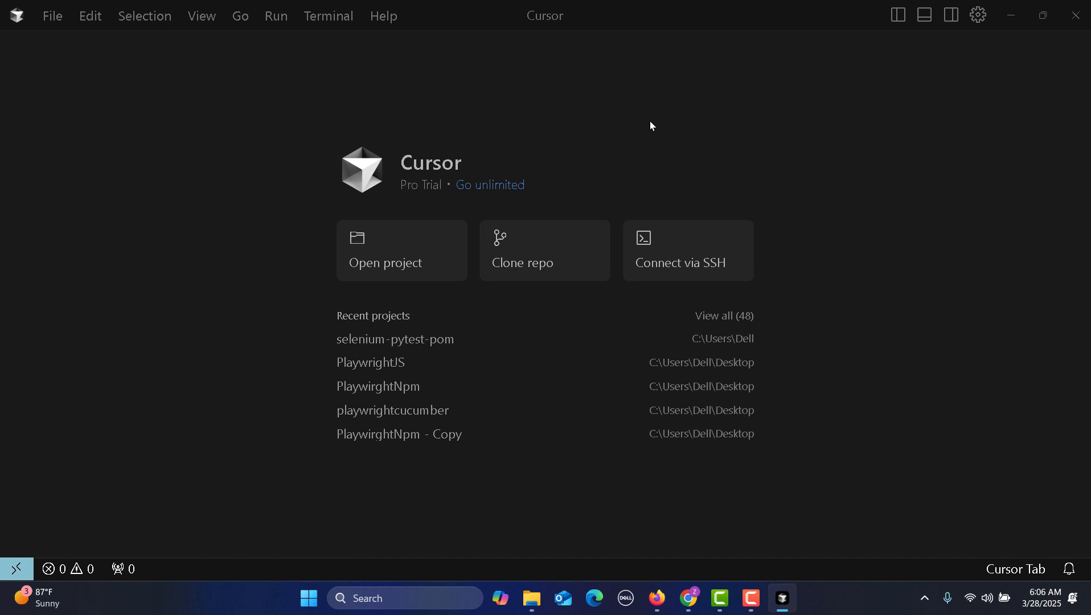
pyautogui.moveTo(652, 131)
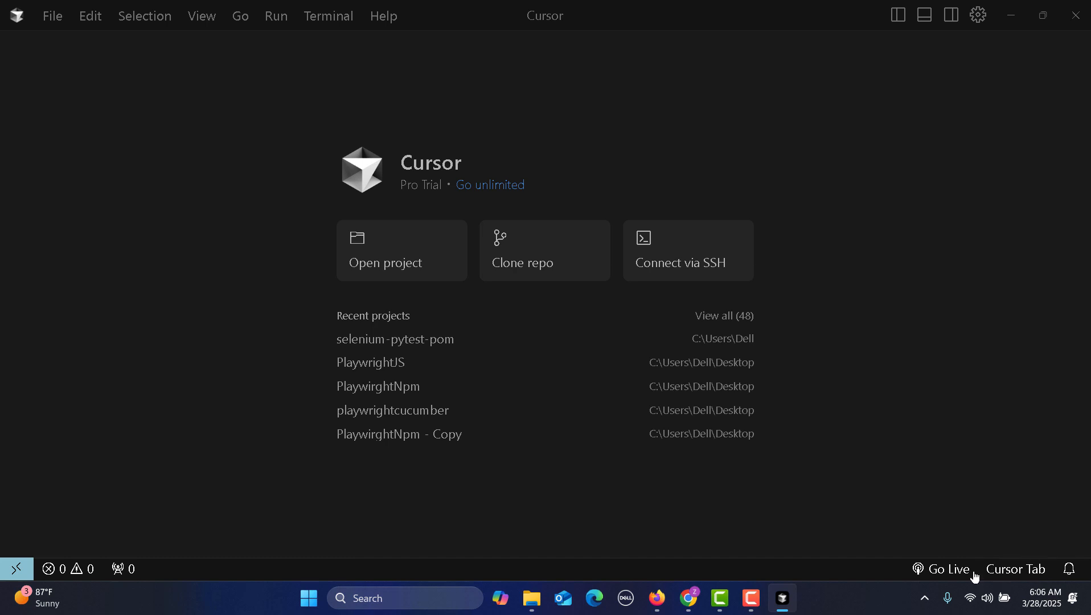
pyautogui.click(52, 15)
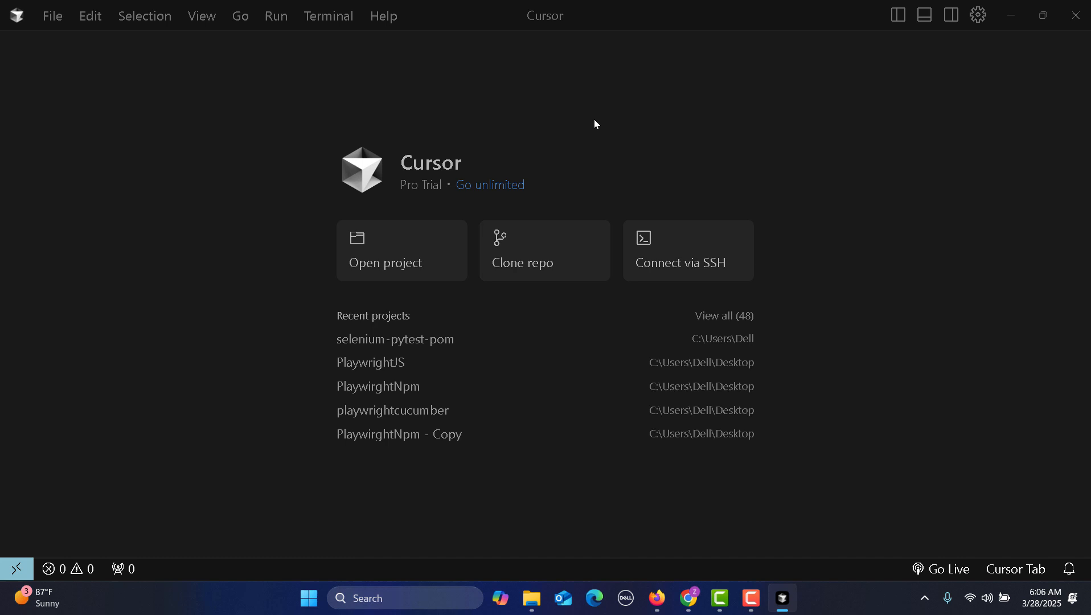
pyautogui.click(52, 16)
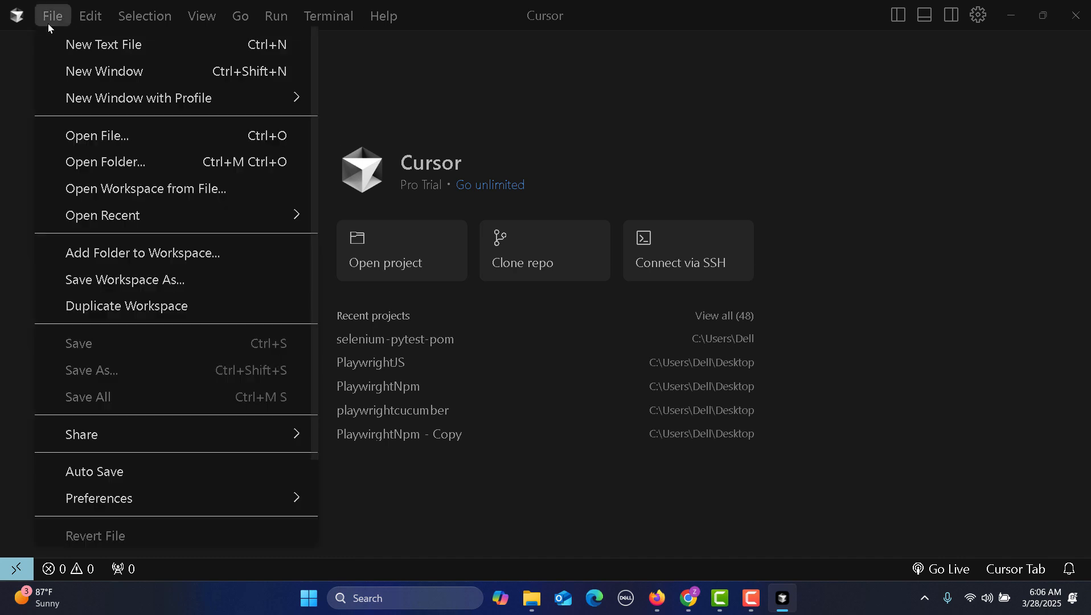
pyautogui.click(90, 15)
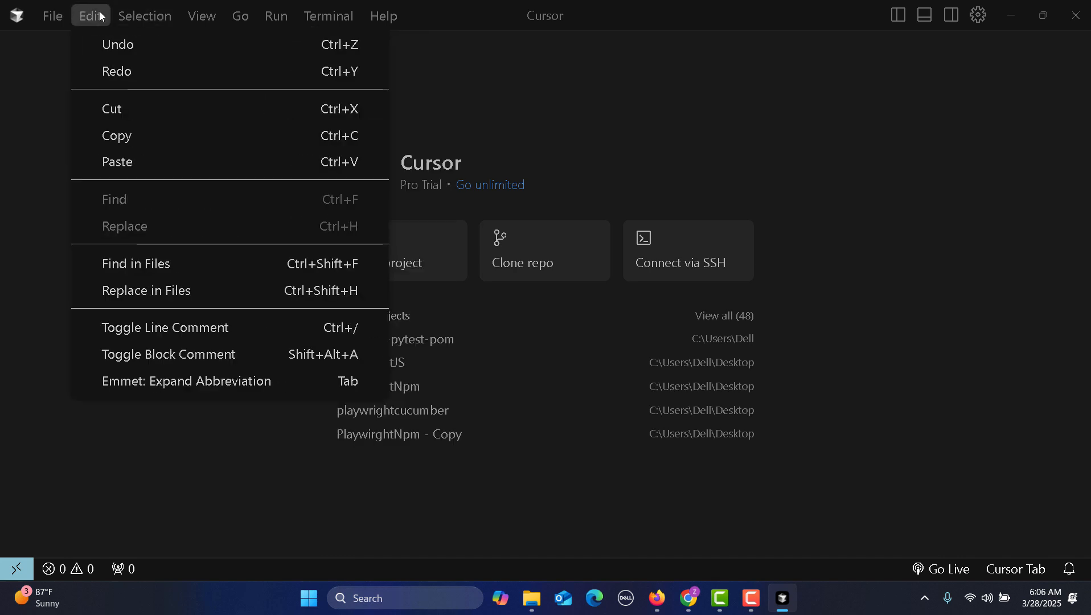
pyautogui.click(275, 15)
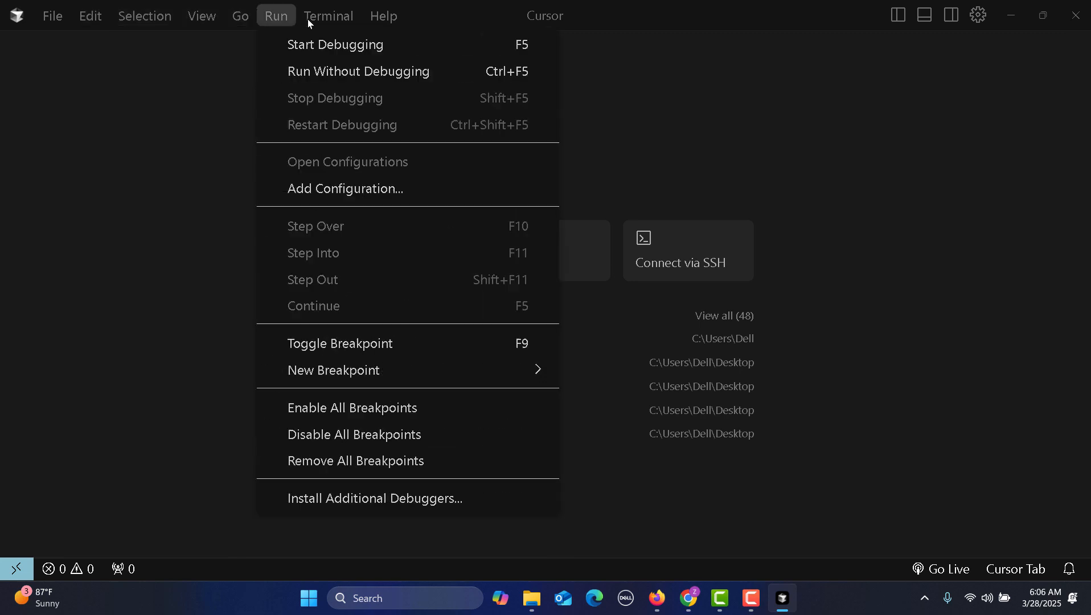
pyautogui.click(144, 15)
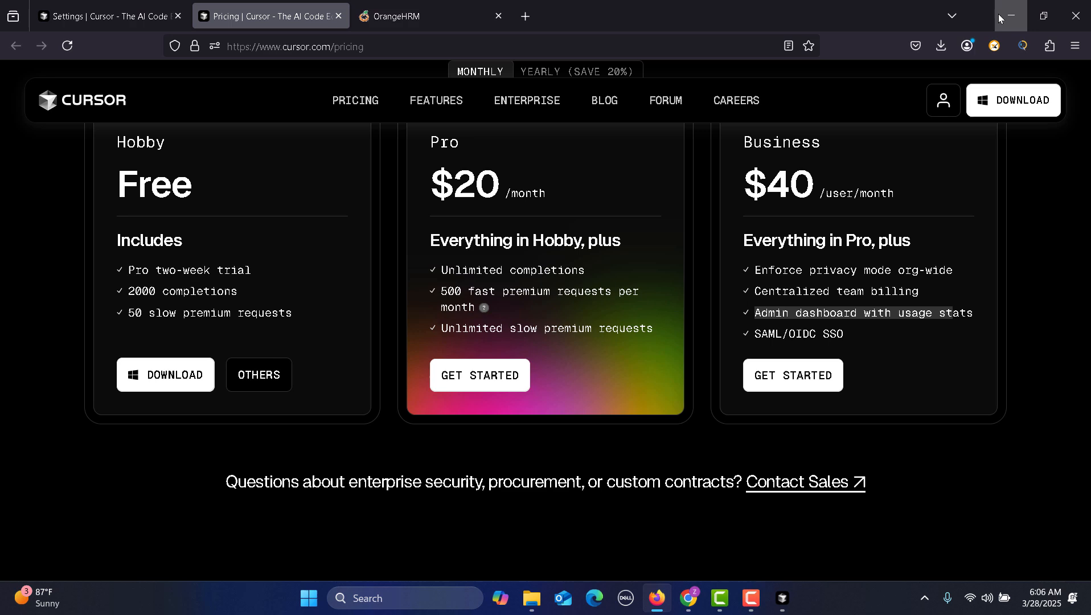
# Step: Create a new desktop folder named CursorDemoSelenium
pyautogui.rightClick(559, 200)
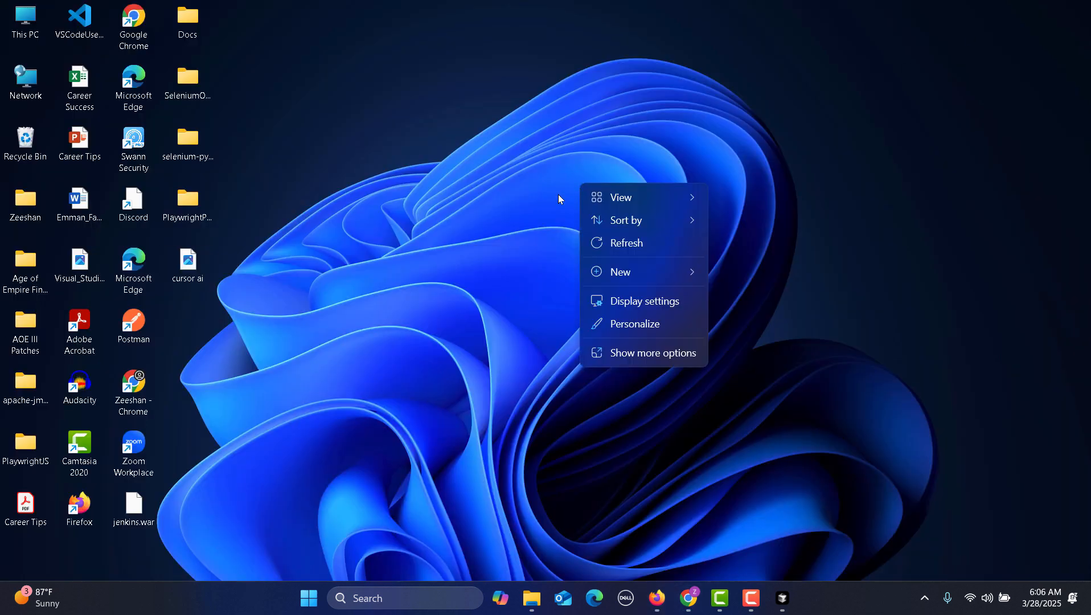
pyautogui.click(620, 271)
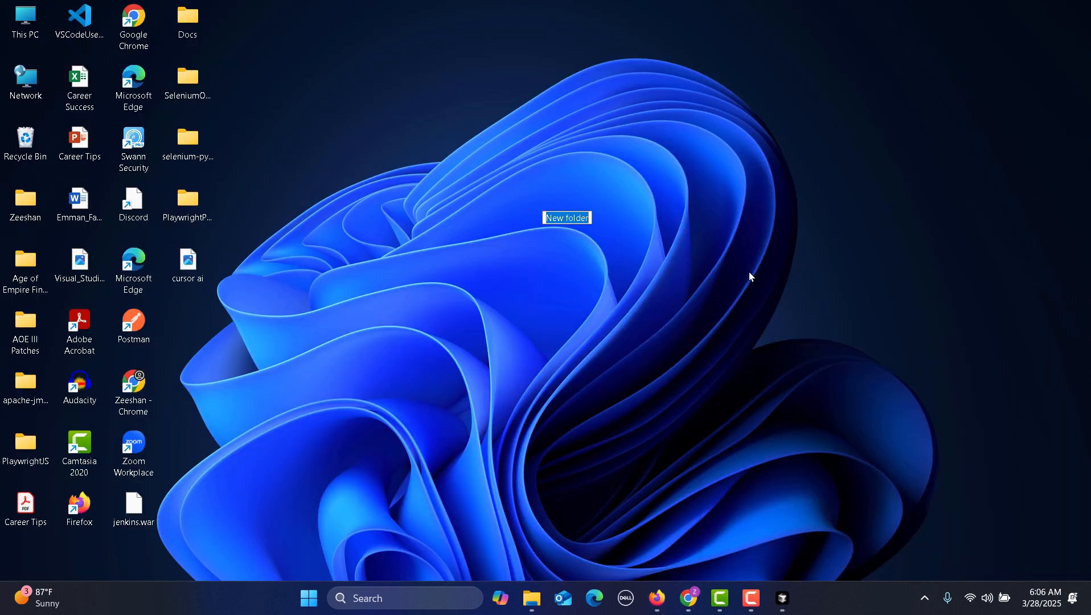
pyautogui.write('CursorDemoSeleni')
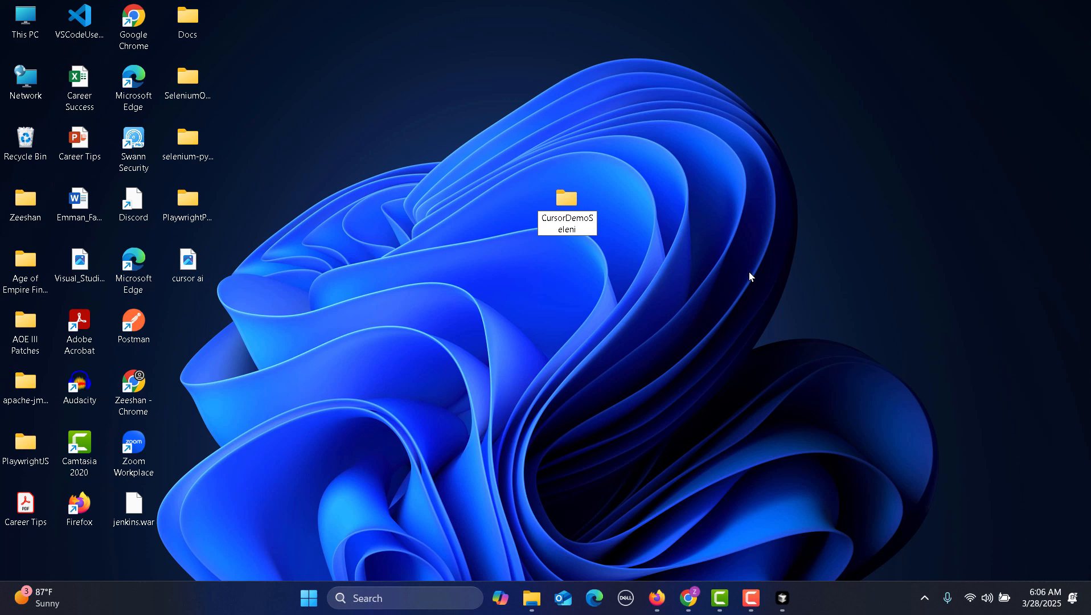
pyautogui.click(565, 199)
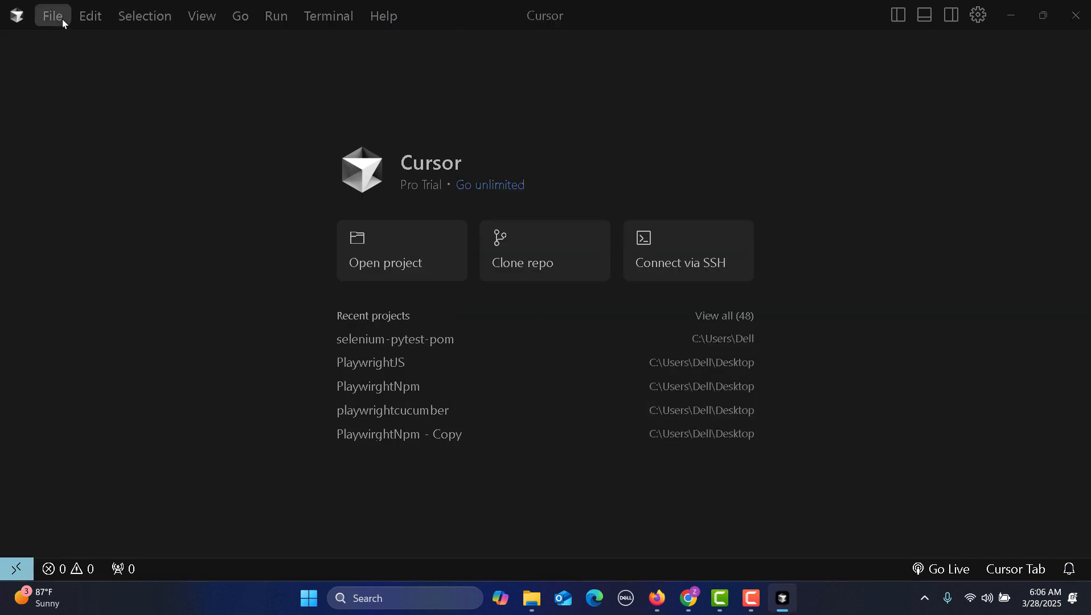
pyautogui.moveTo(99, 160)
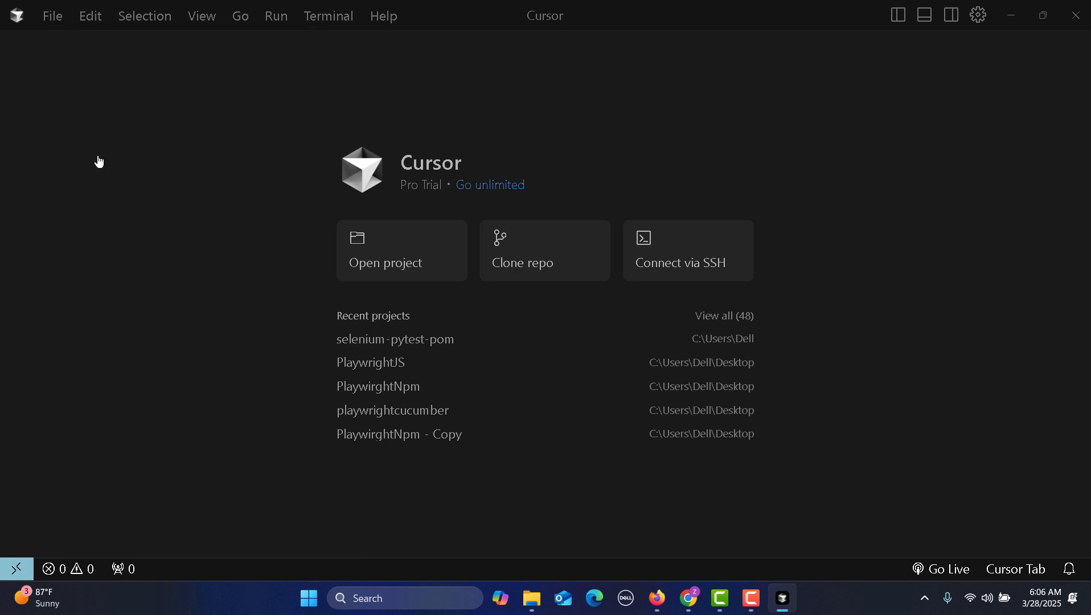
# Step: Open the Desktop's CursorDemoSelenium folder as the Cursor workspace
pyautogui.click(402, 251)
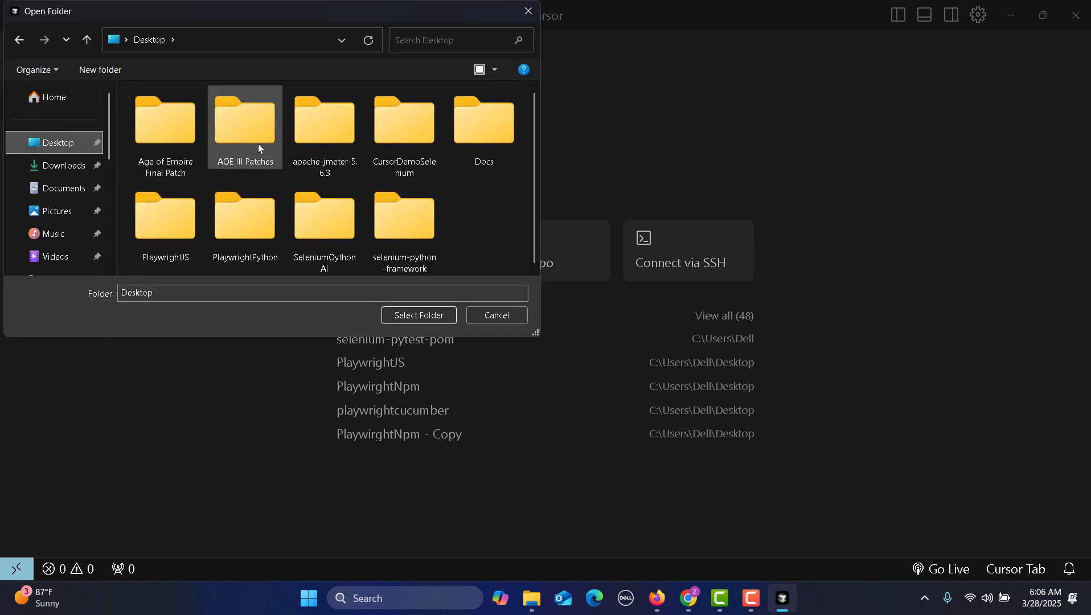
pyautogui.click(324, 216)
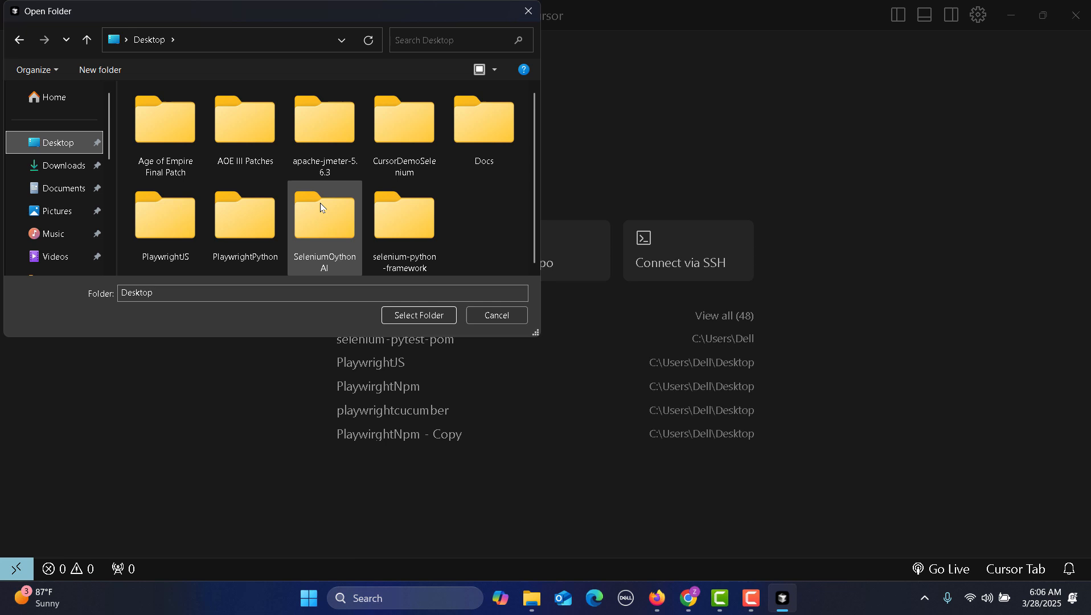
pyautogui.click(417, 315)
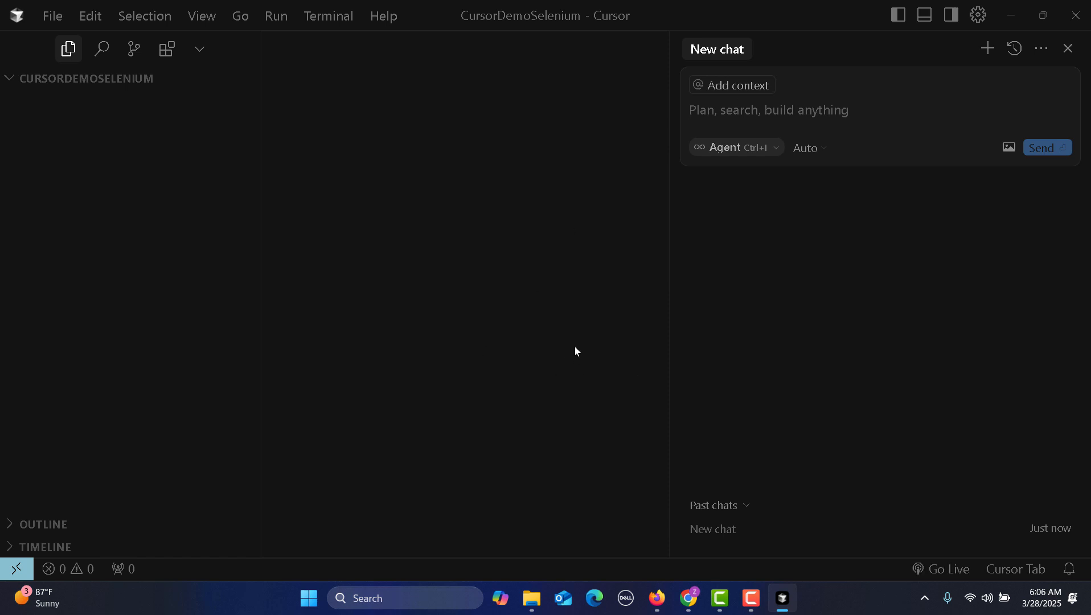
pyautogui.moveTo(609, 435)
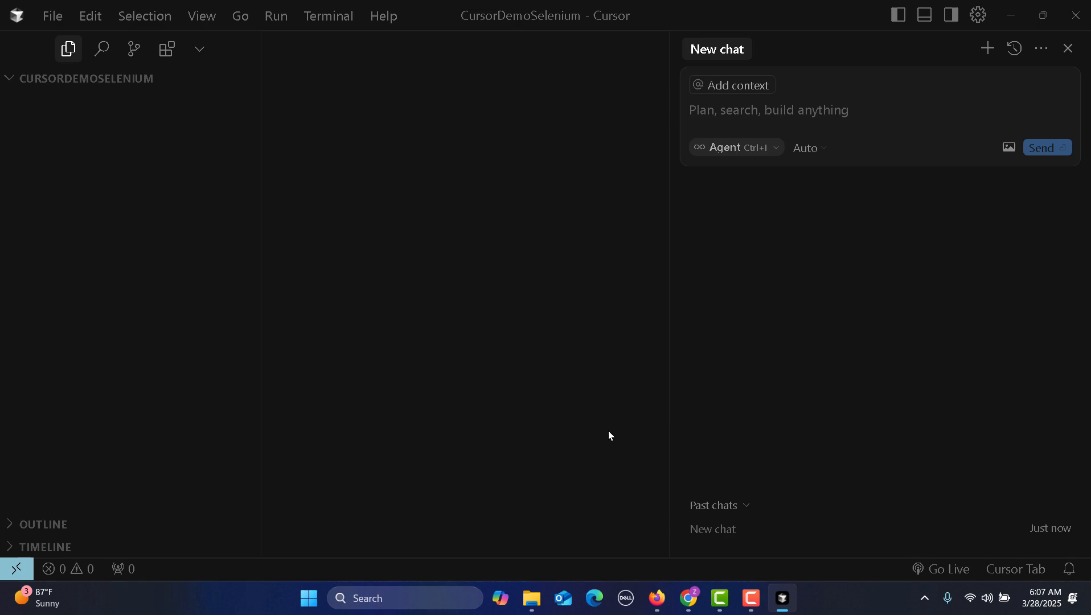
pyautogui.moveTo(658, 577)
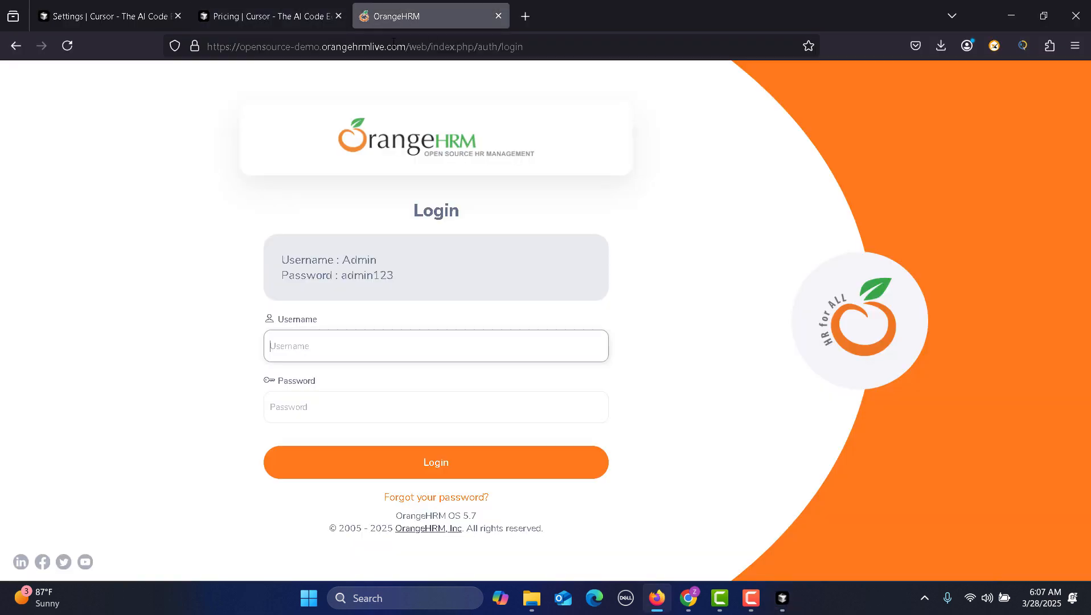
pyautogui.moveTo(138, 313)
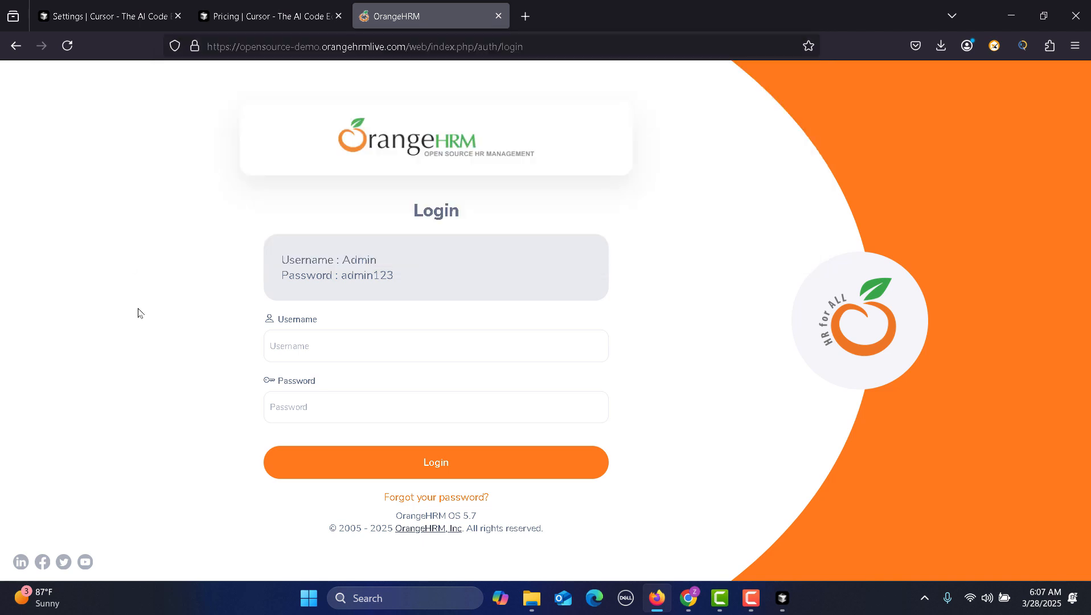
# Step: View the OrangeHRM demo login page's Admin credentials, then return to the Cursor workspace
pyautogui.click(364, 46)
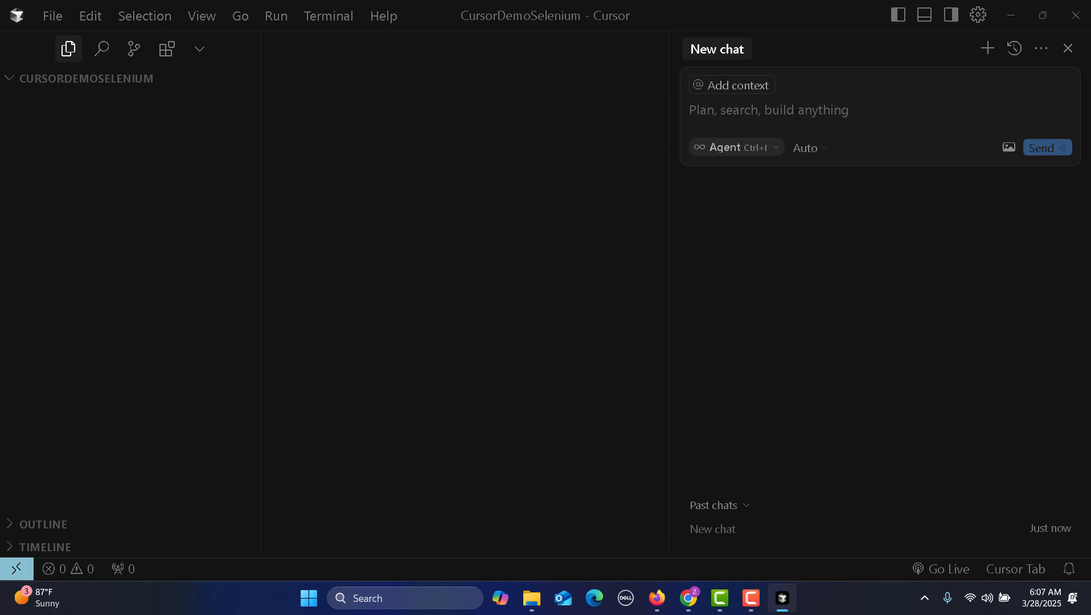
# Step: Describe a robust Selenium Page Object Model framework with separate environment and test data folders
pyautogui.write('Develop')
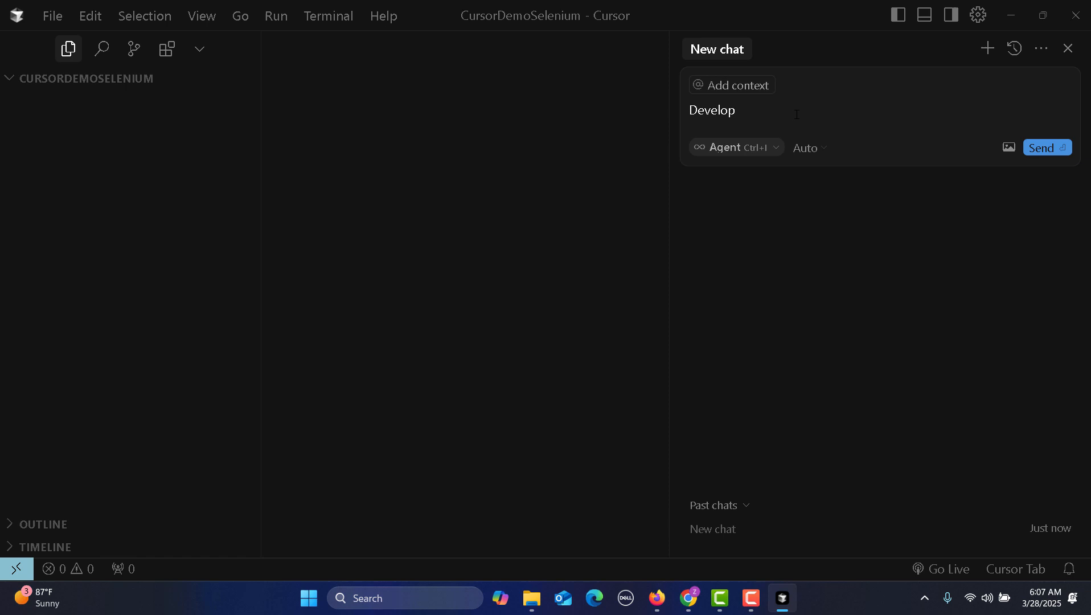
pyautogui.write('Robust Sele')
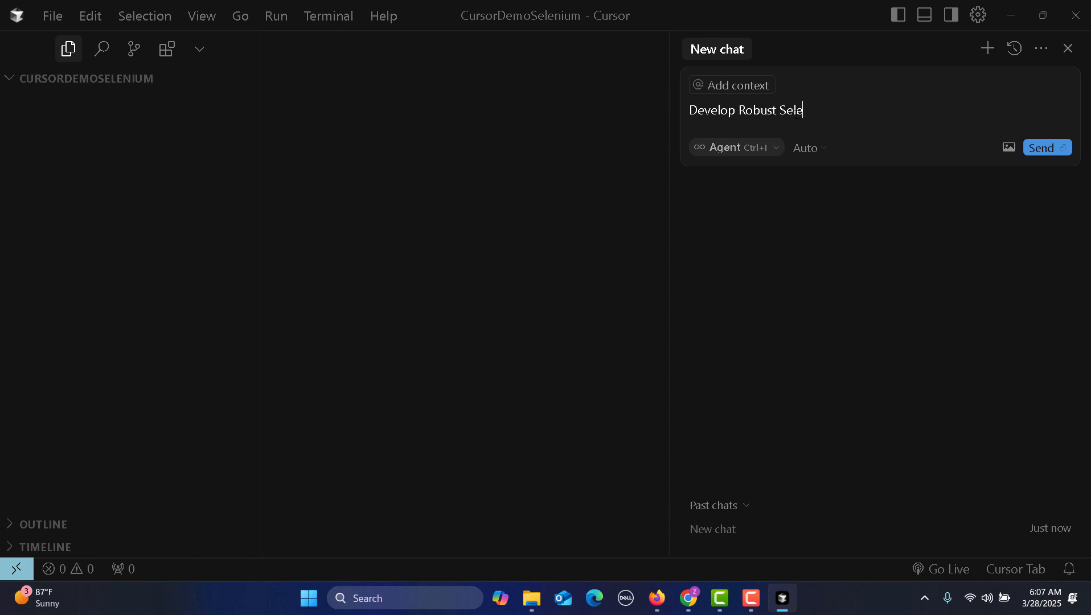
pyautogui.write('nium Pytest F')
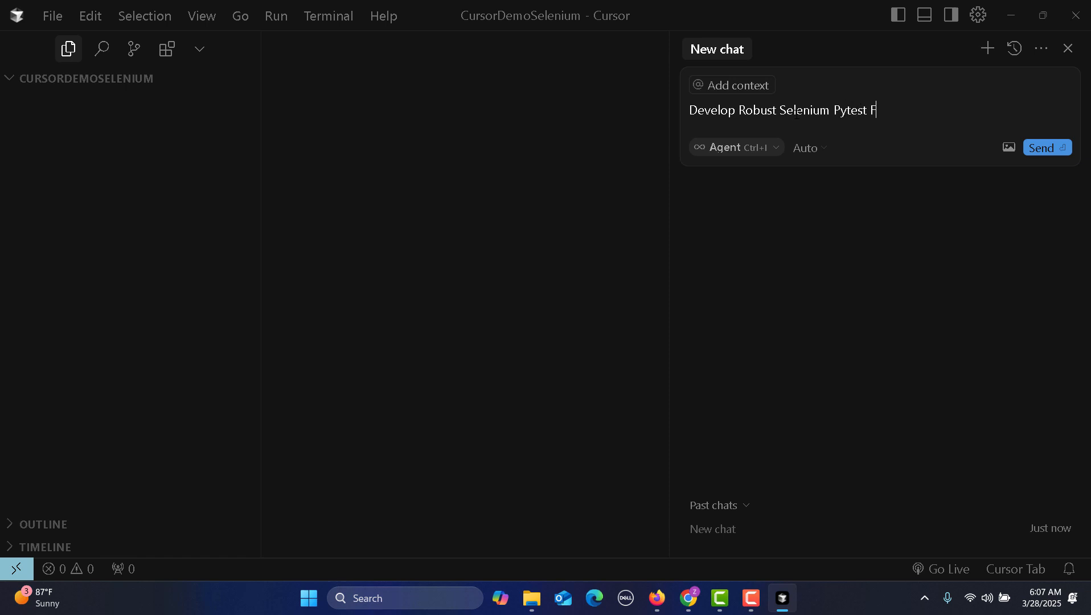
pyautogui.write('raework')
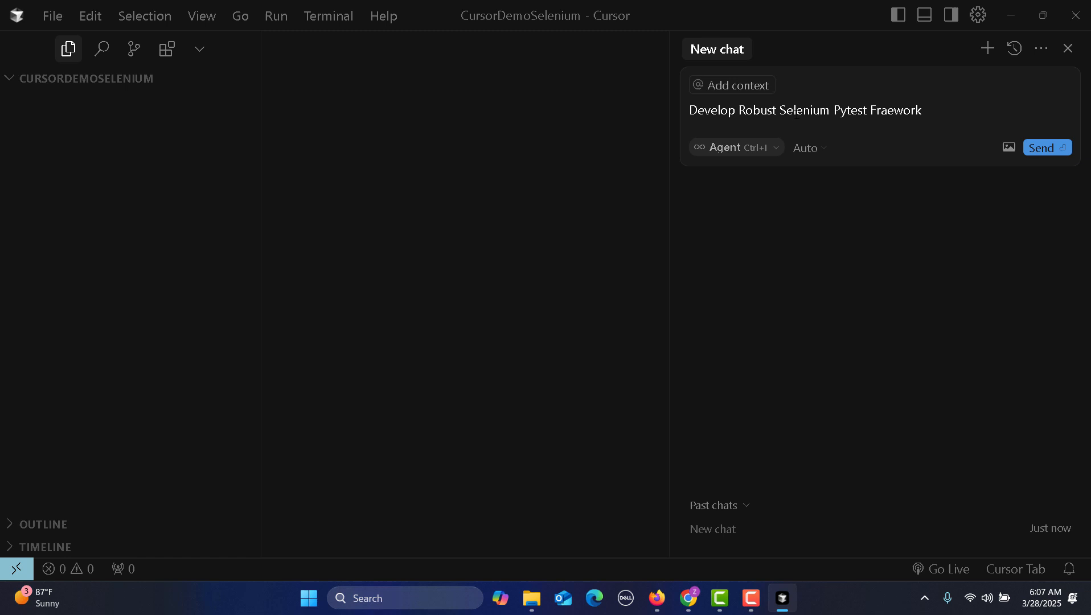
pyautogui.write('. FF')
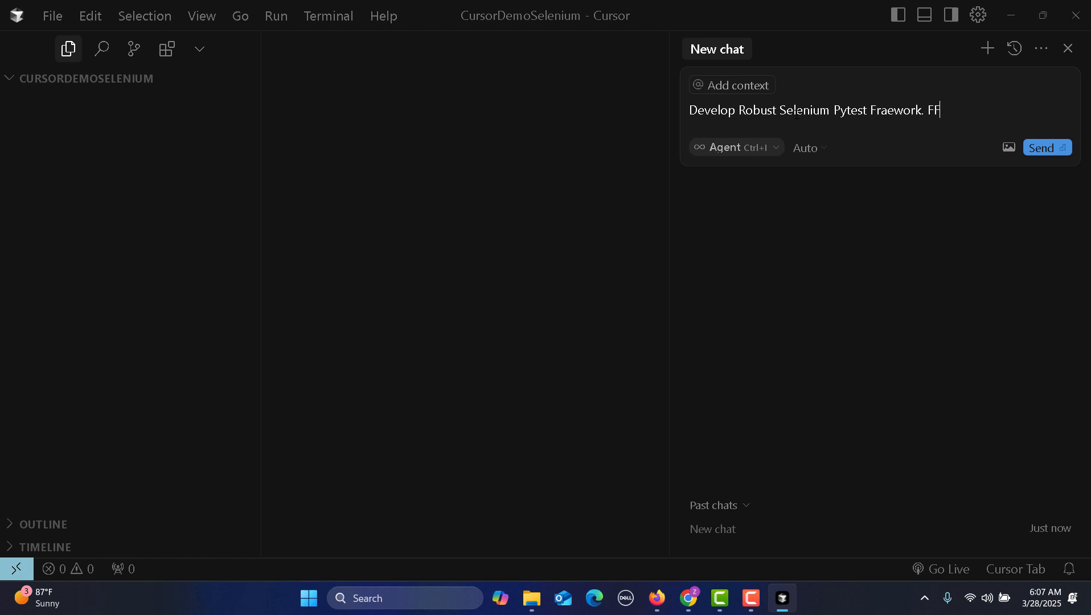
pyautogui.write('ramework will will')
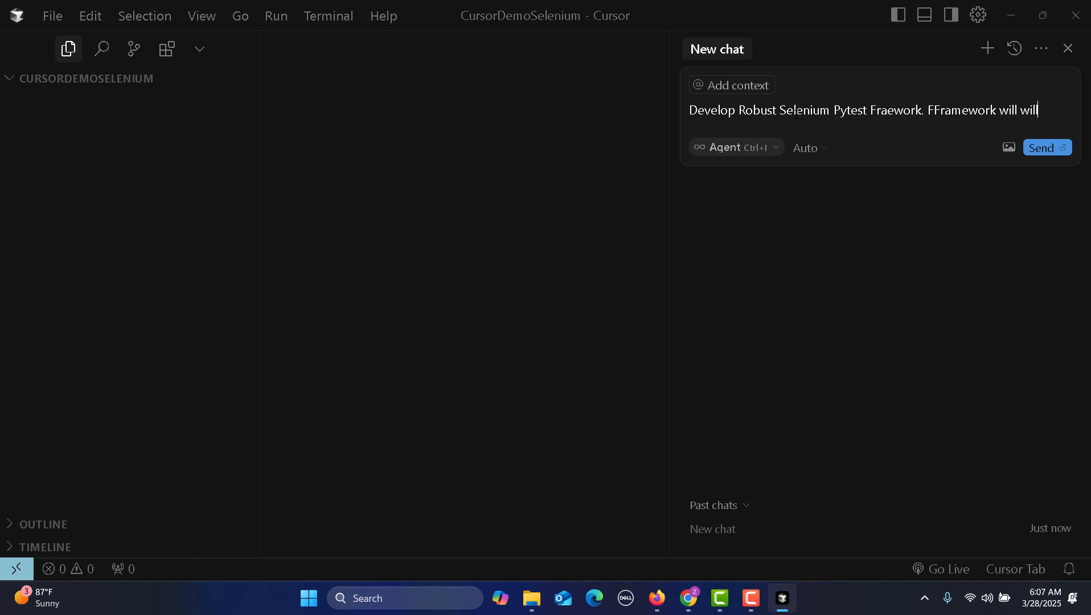
pyautogui.write('use')
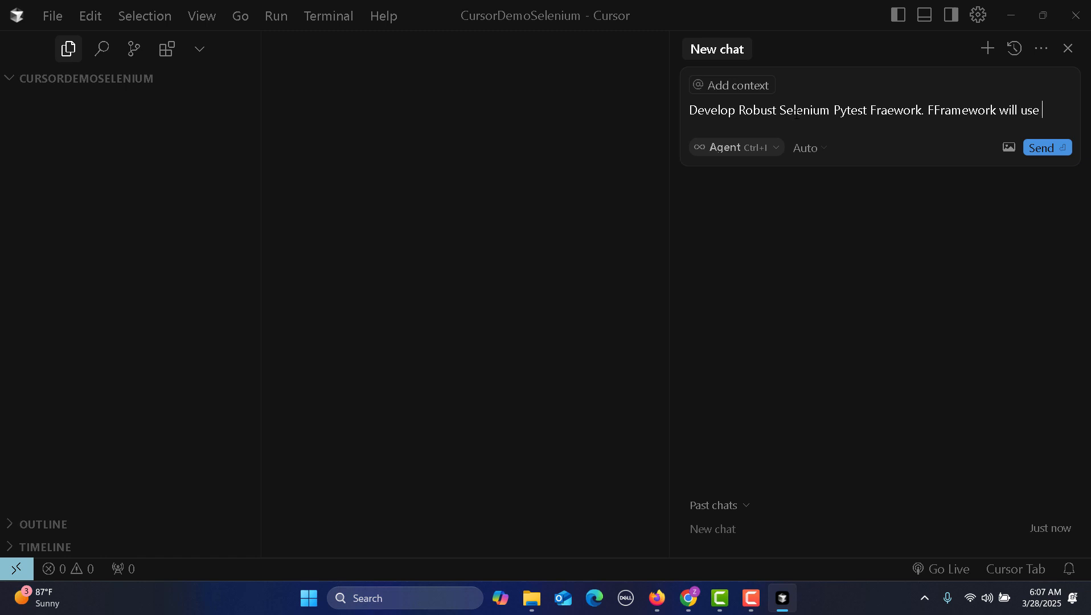
pyautogui.write('Page Object Model Design Patte')
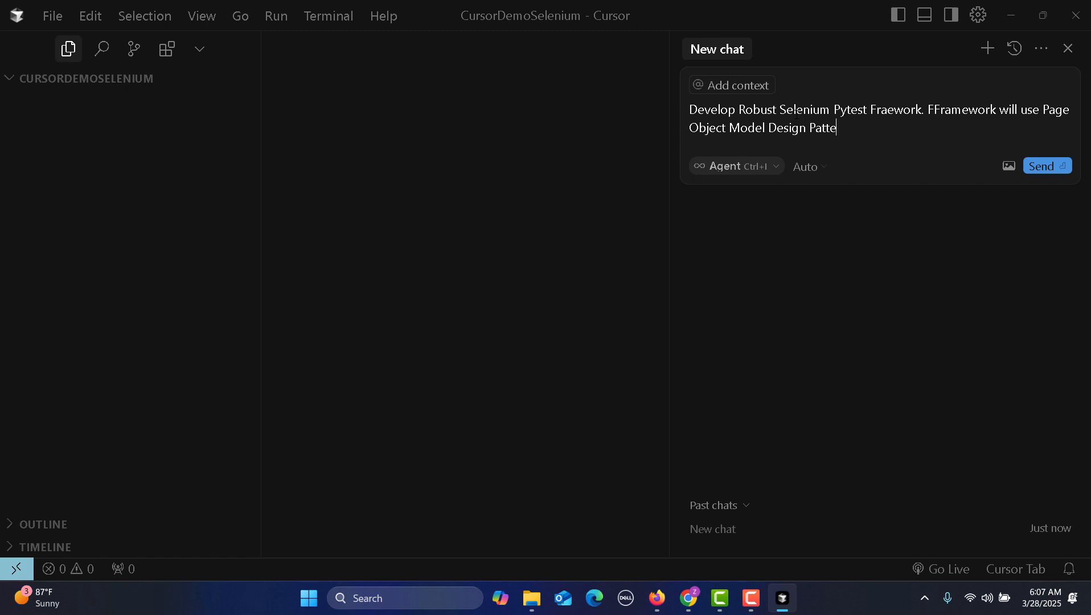
pyautogui.write('rn.')
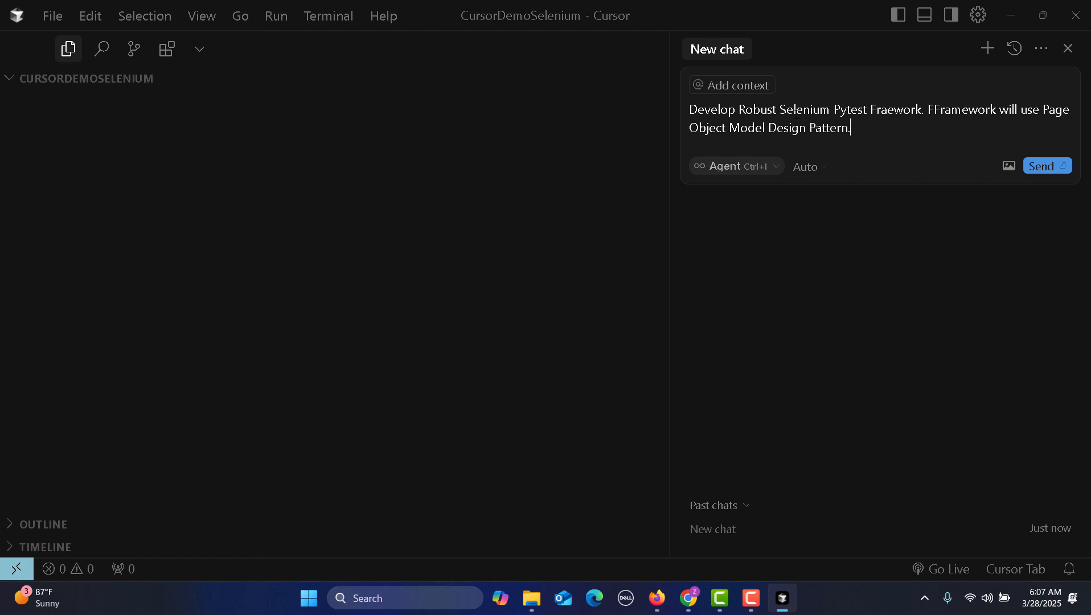
pyautogui.write('Te')
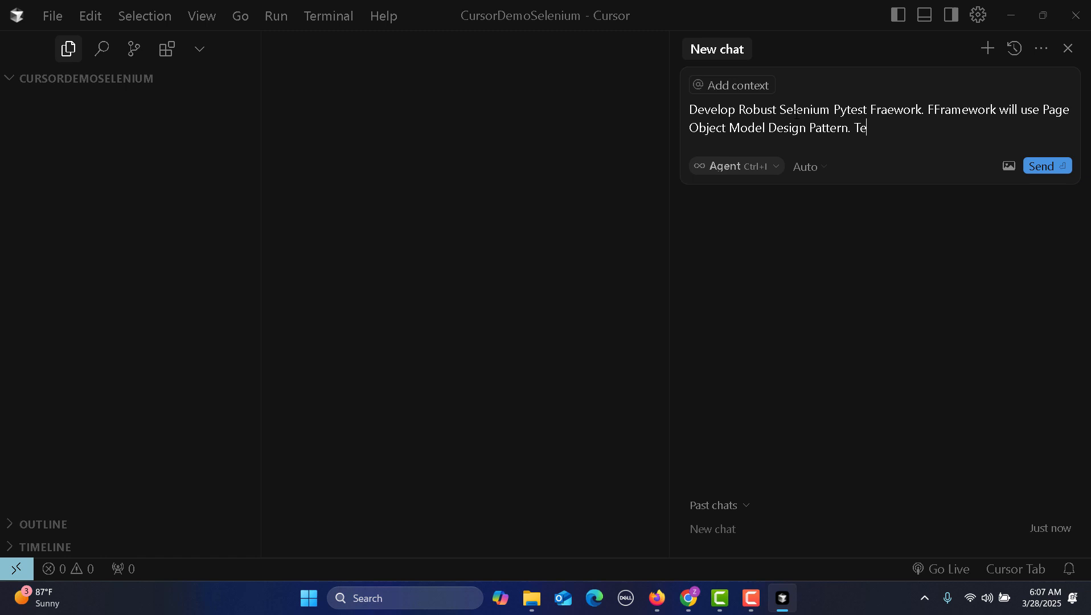
pyautogui.write('hou')
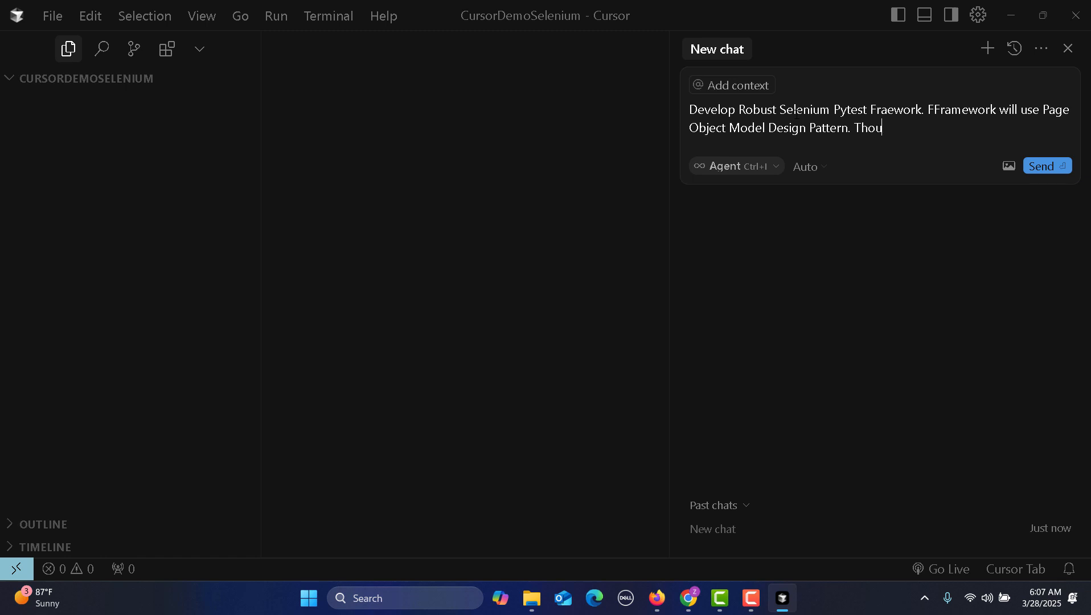
pyautogui.write('There be')
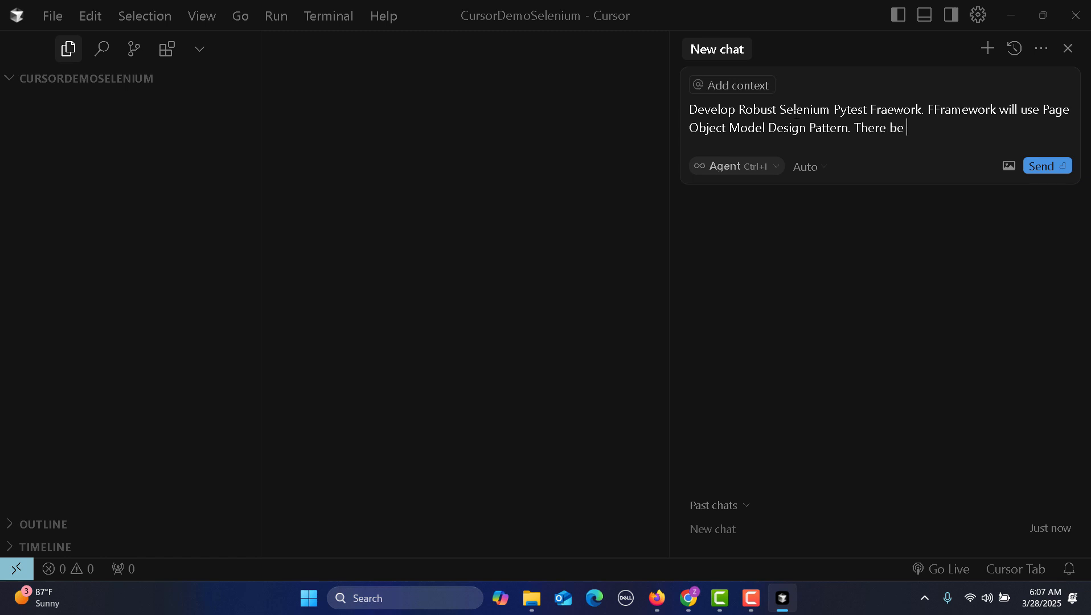
pyautogui.write('seperate')
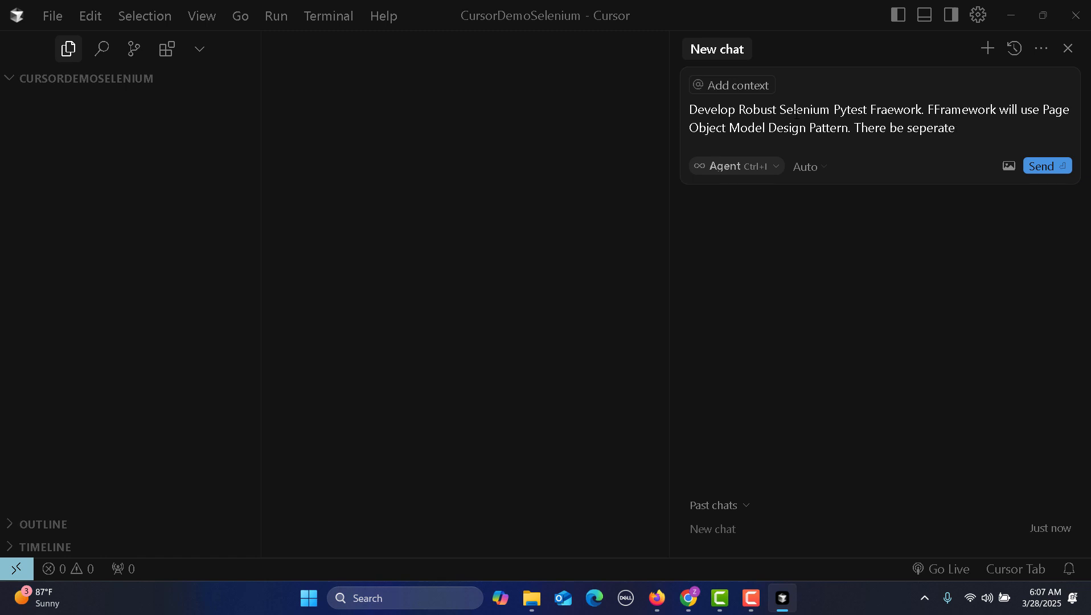
pyautogui.write('fodlers for screenshots, E')
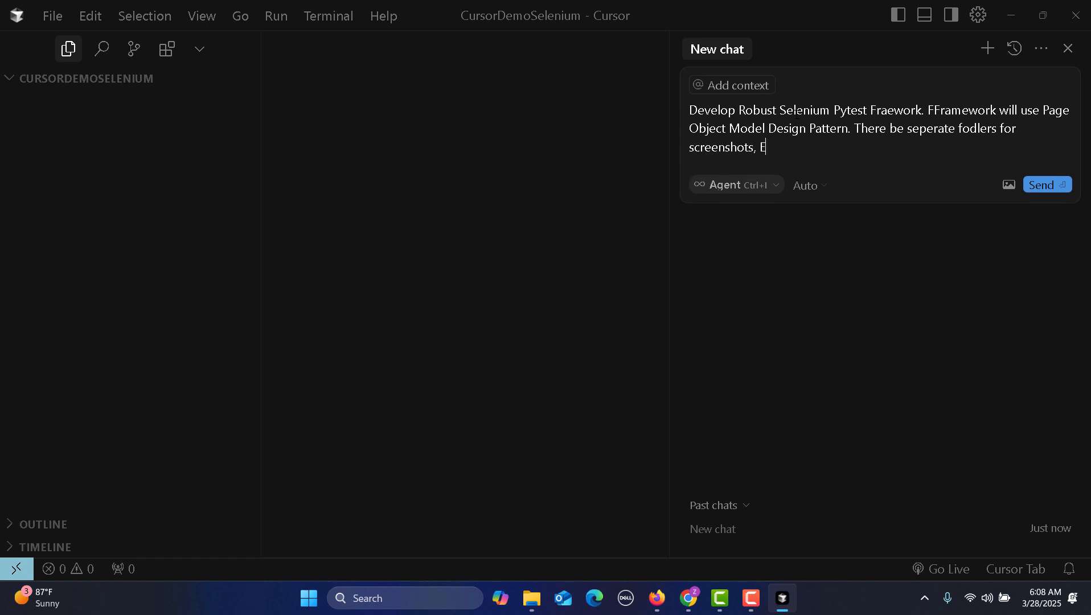
pyautogui.write('nvironments')
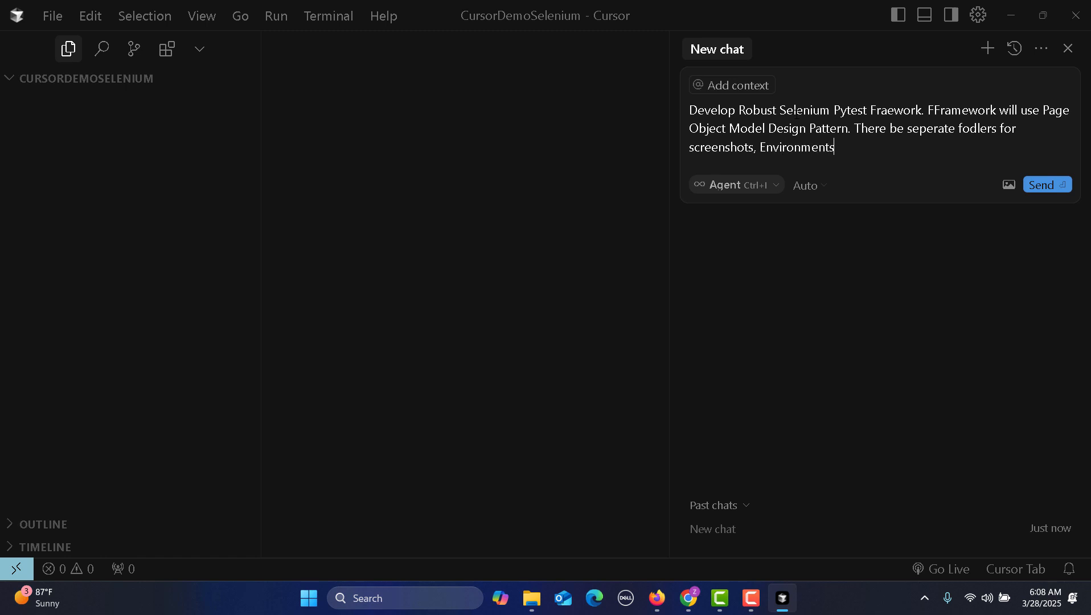
pyautogui.write(',')
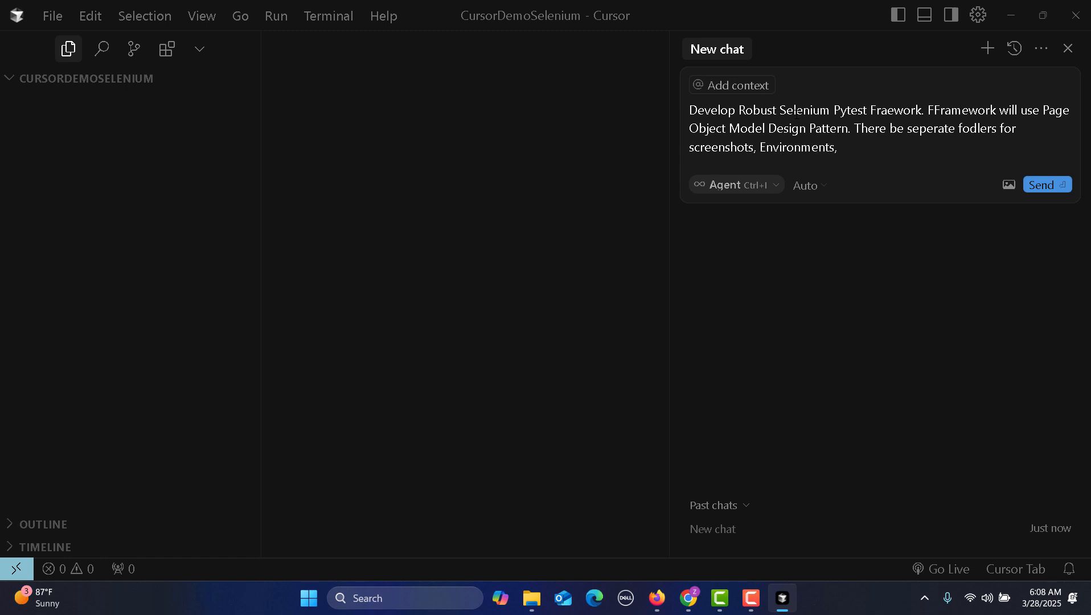
pyautogui.write('Test')
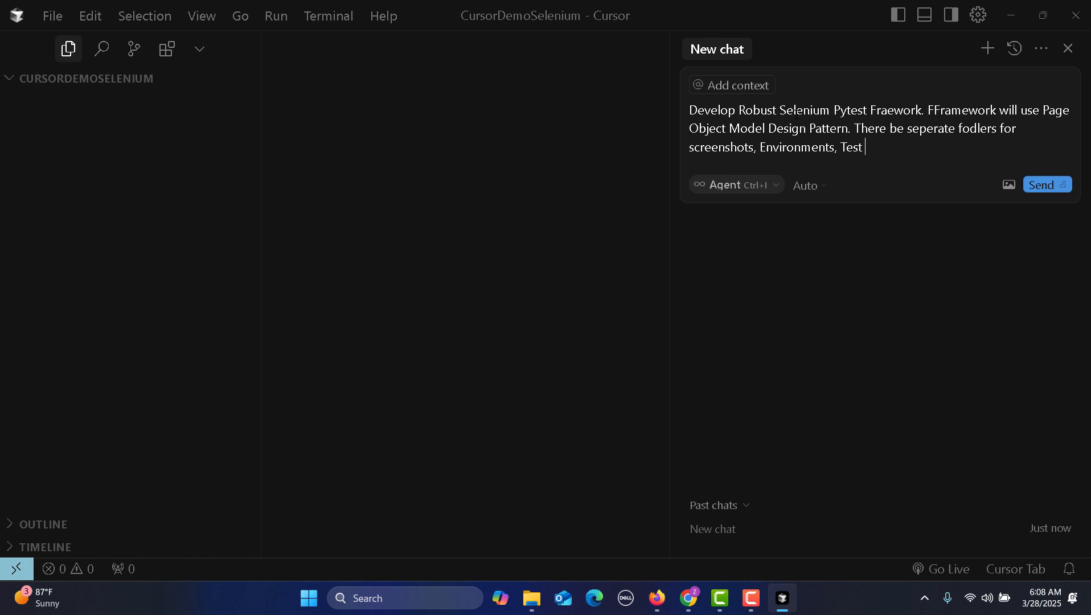
pyautogui.write('data')
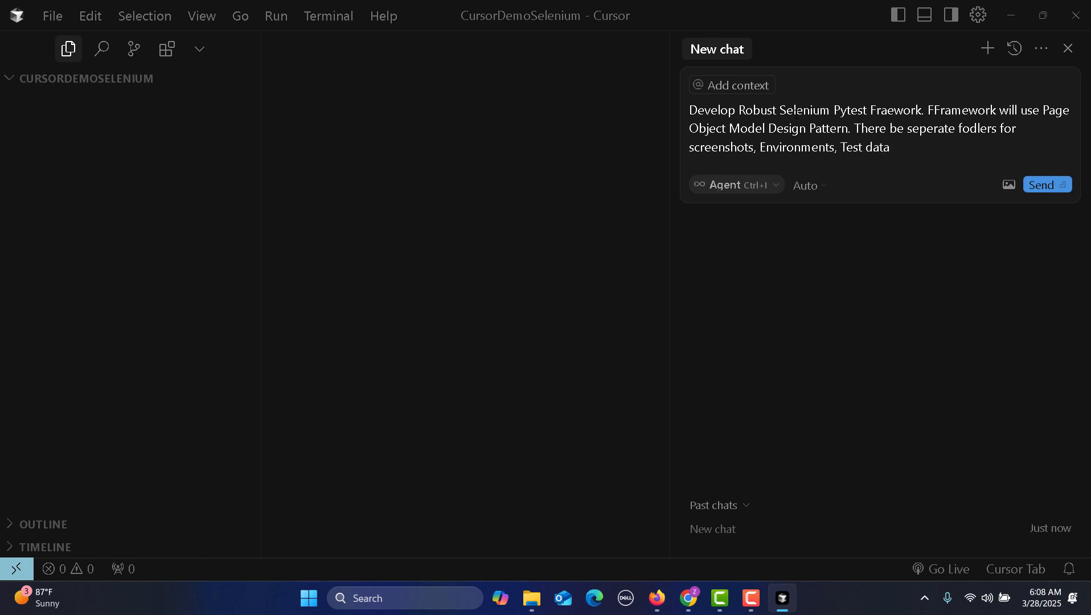
pyautogui.write(', and')
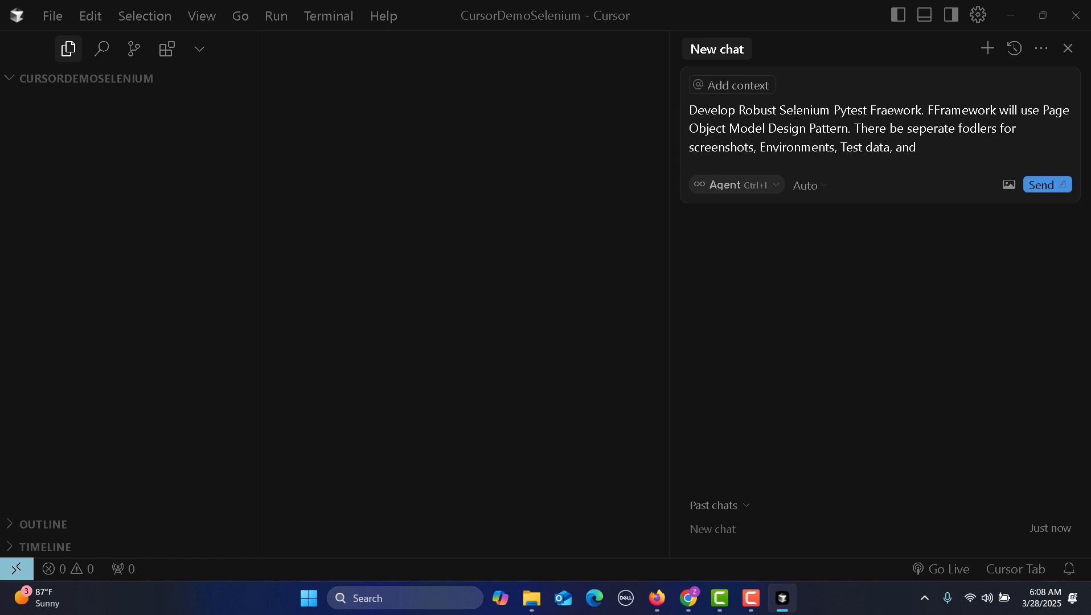
pyautogui.write('so on')
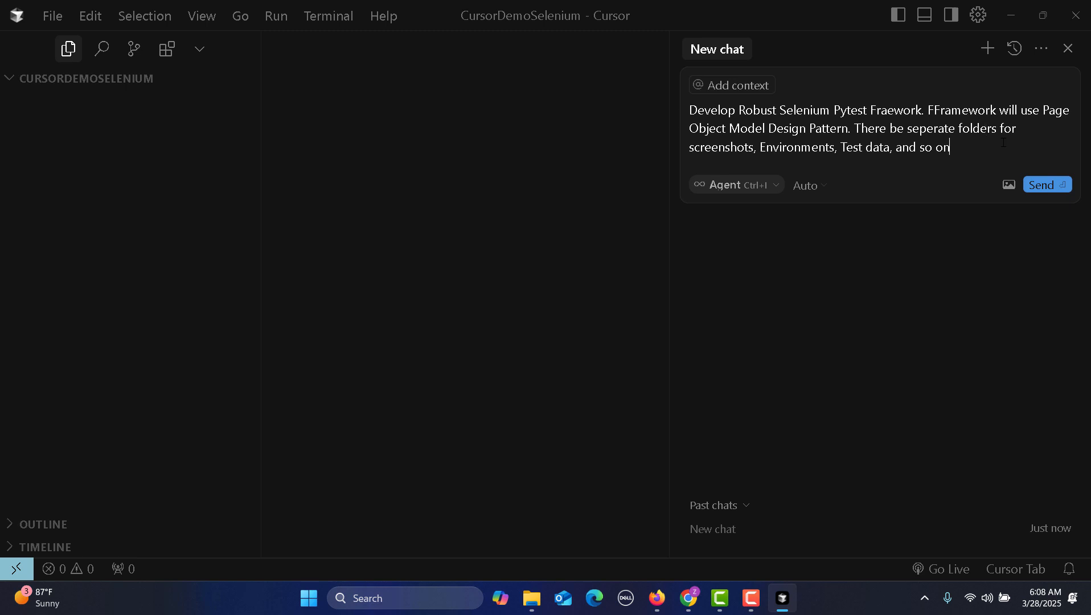
pyautogui.write('.')
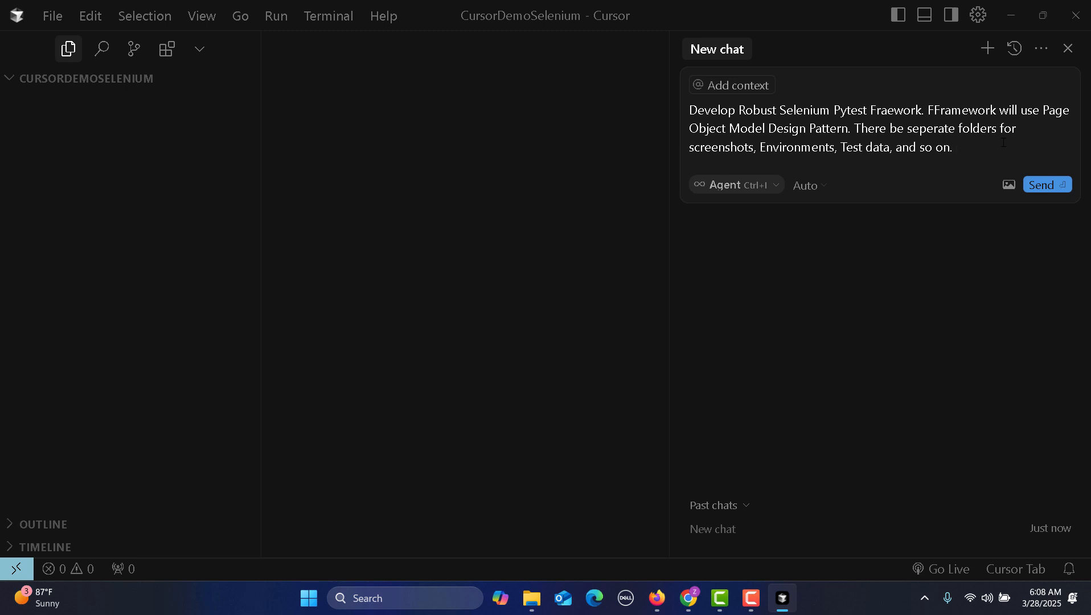
pyautogui.write('Automate')
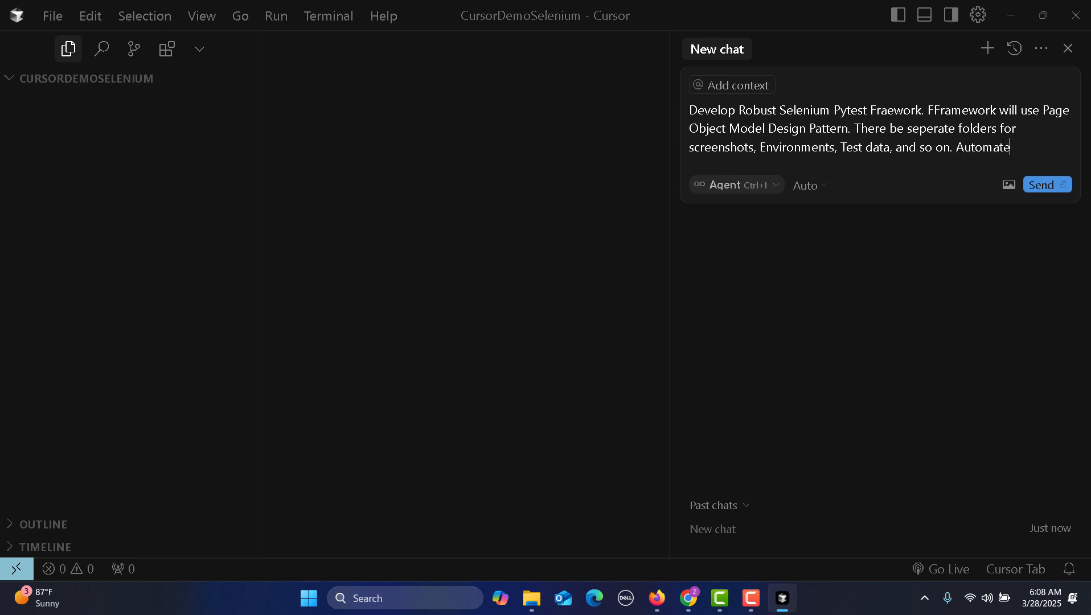
pyautogui.write('@https://opensource-demo.orangehrmlive.com/web/index.php/auth/login')
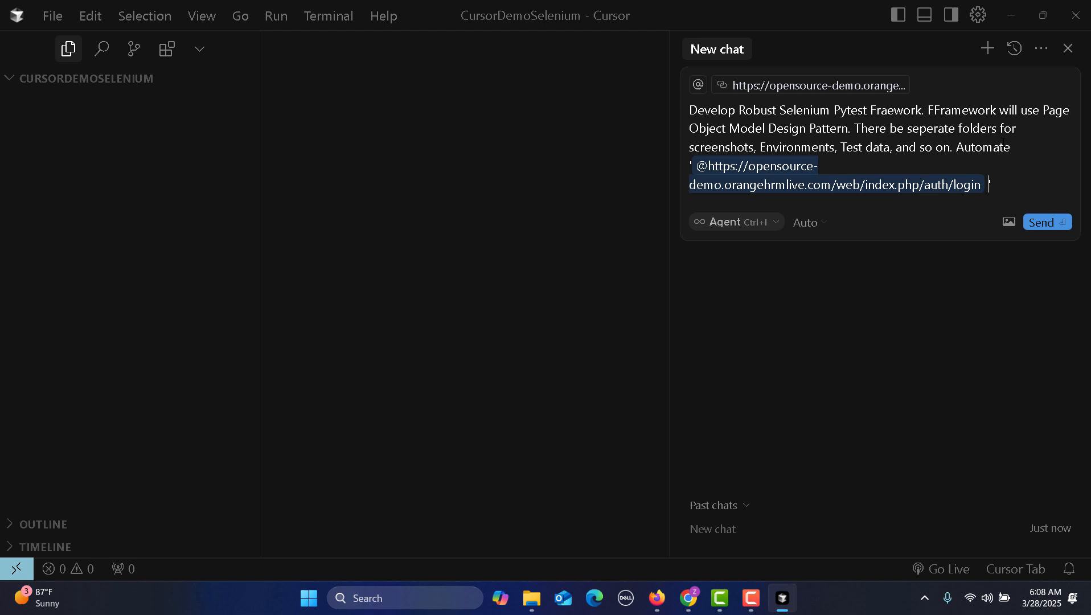
pyautogui.write("'")
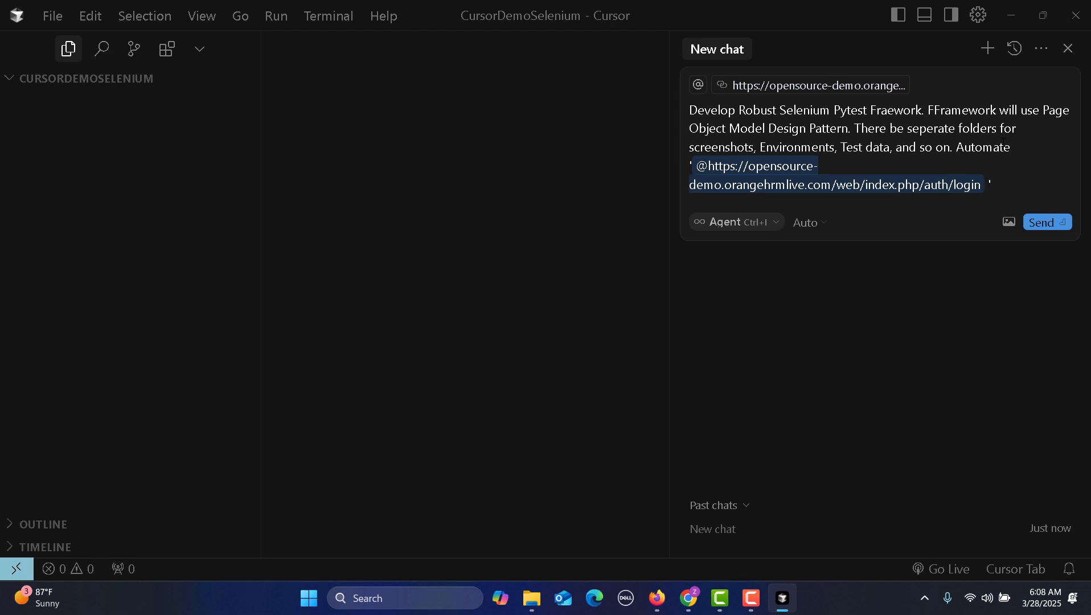
pyautogui.write('Websit')
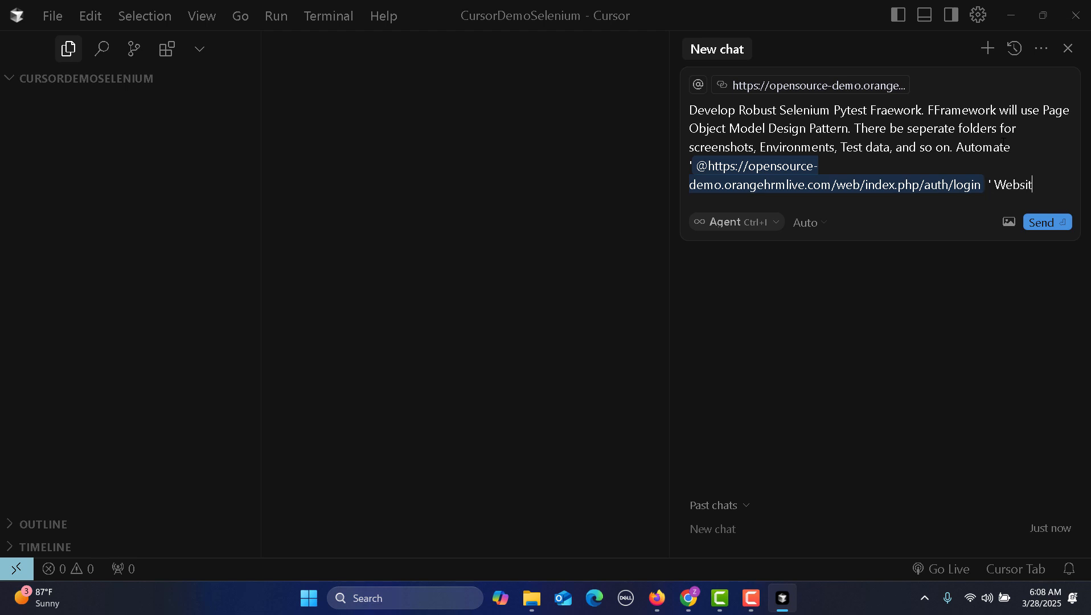
pyautogui.write('e.')
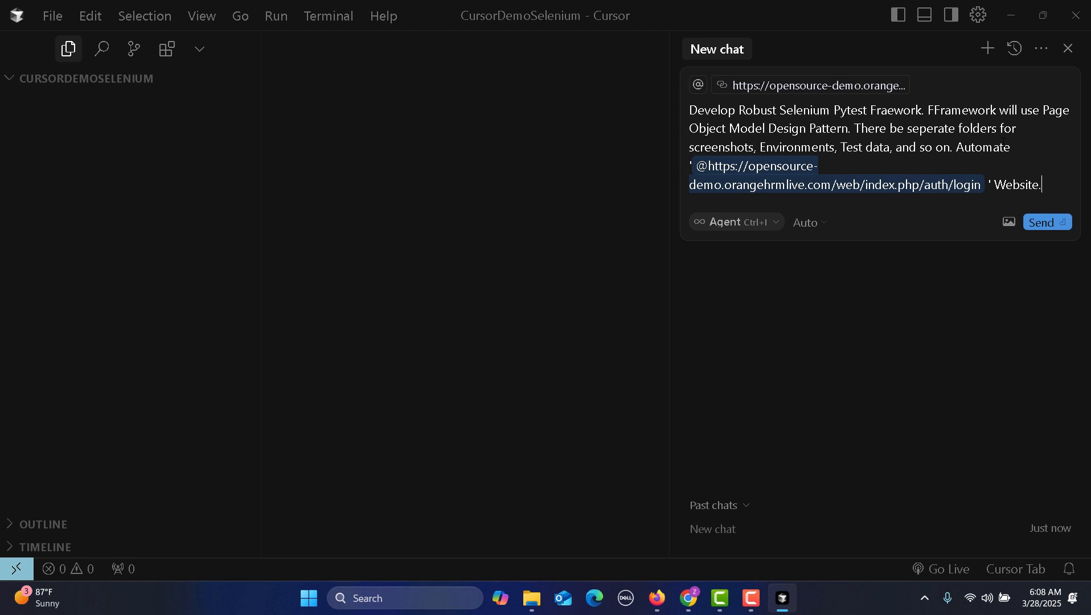
pyautogui.moveTo(1048, 222)
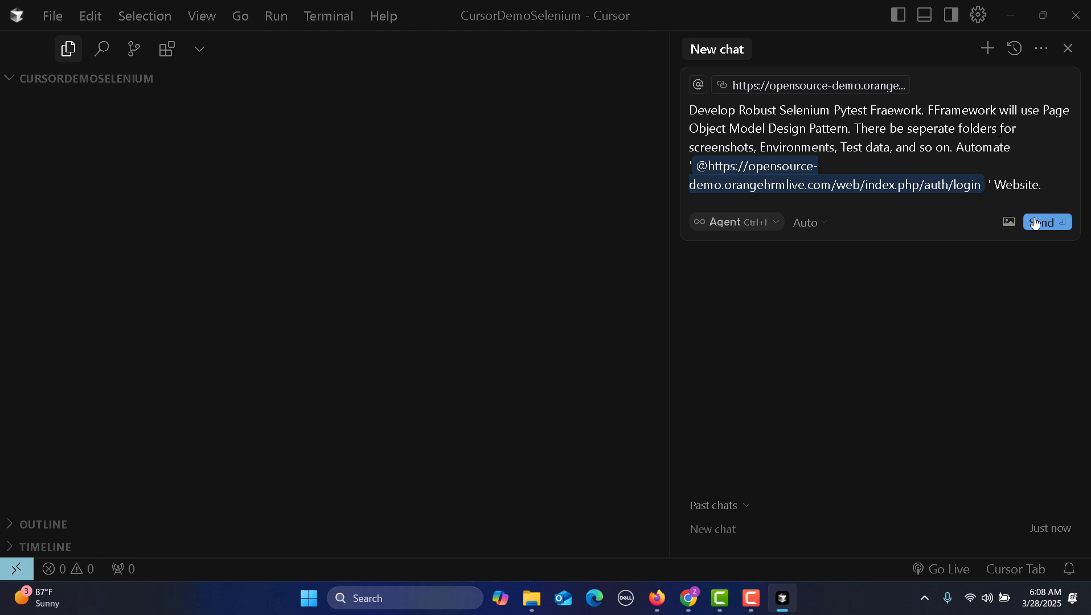
pyautogui.click(1045, 222)
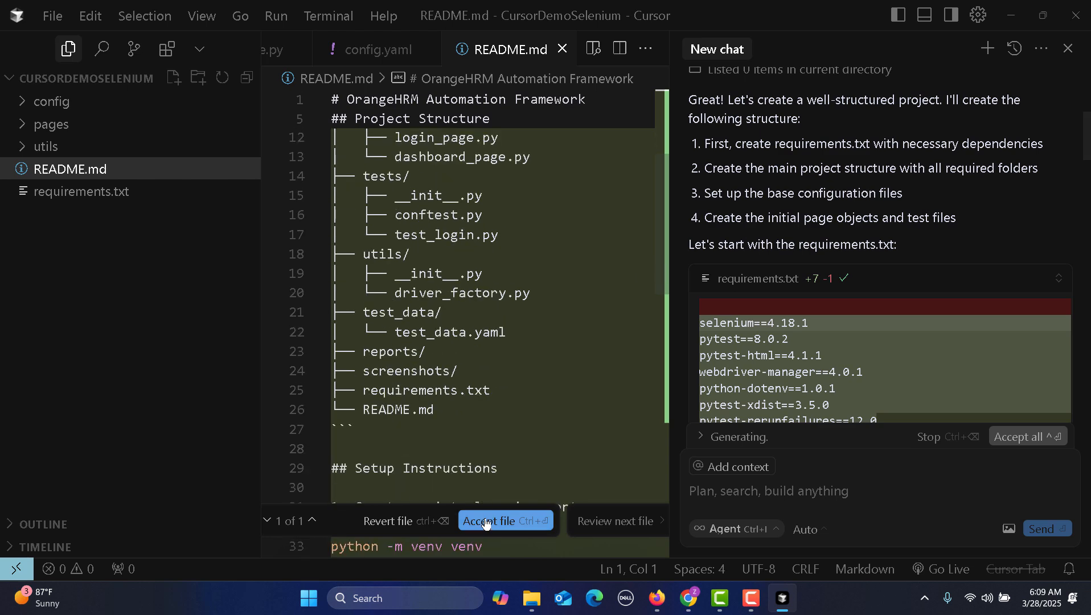
# Step: Accept the generated README.md, move on through config.yaml, and accept login_page.py
pyautogui.click(505, 520)
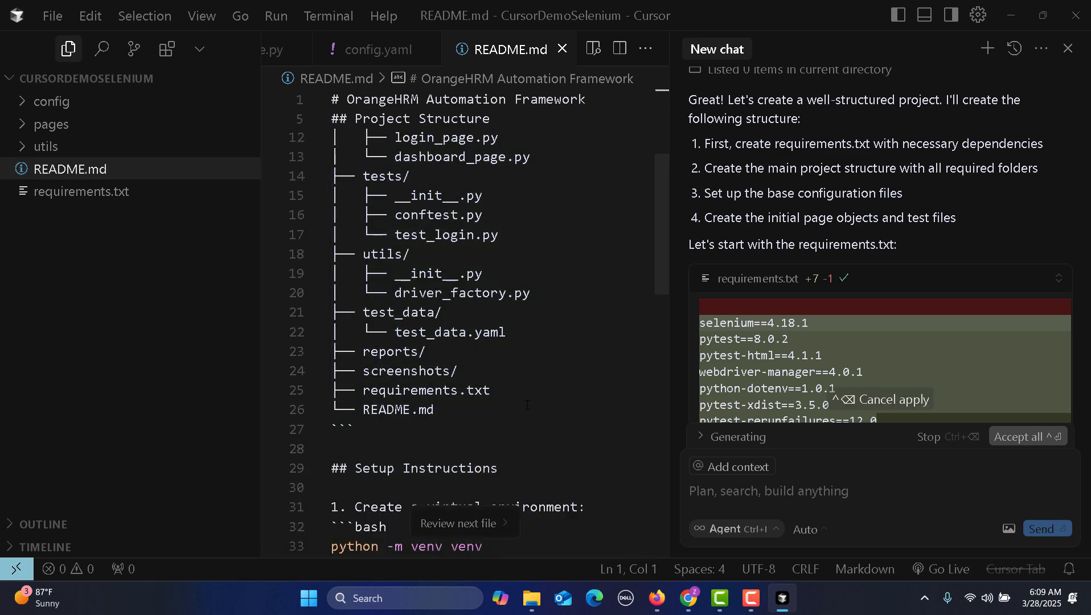
pyautogui.click(49, 101)
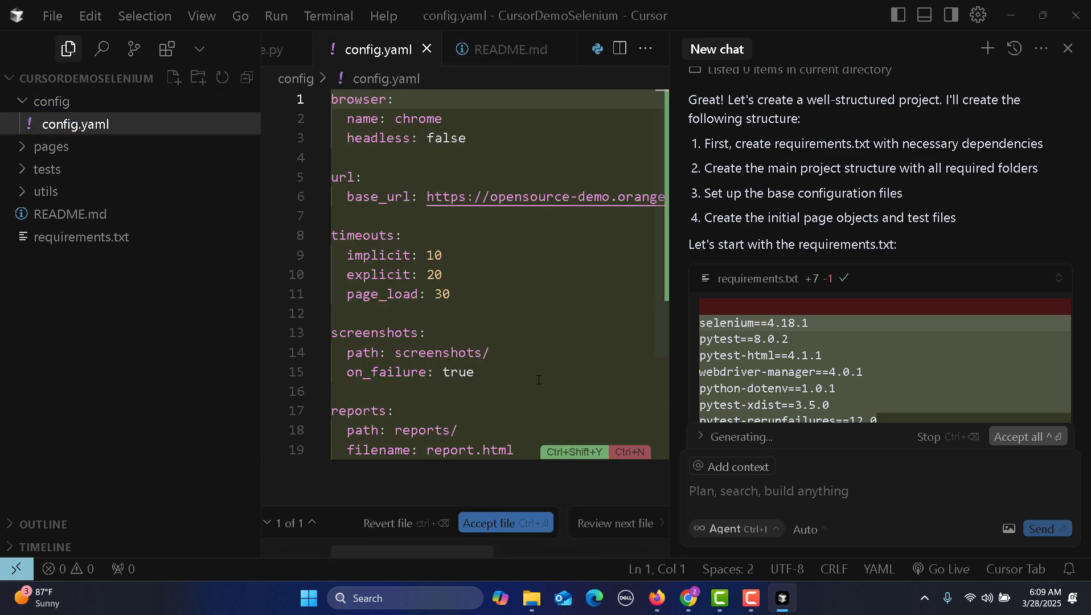
pyautogui.moveTo(480, 217)
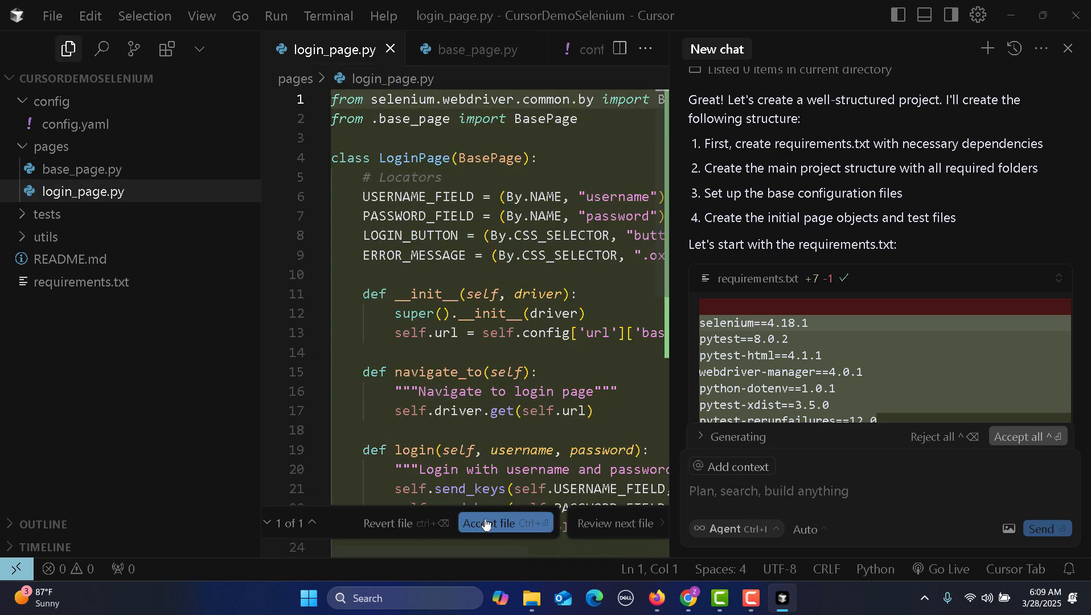
pyautogui.click(504, 523)
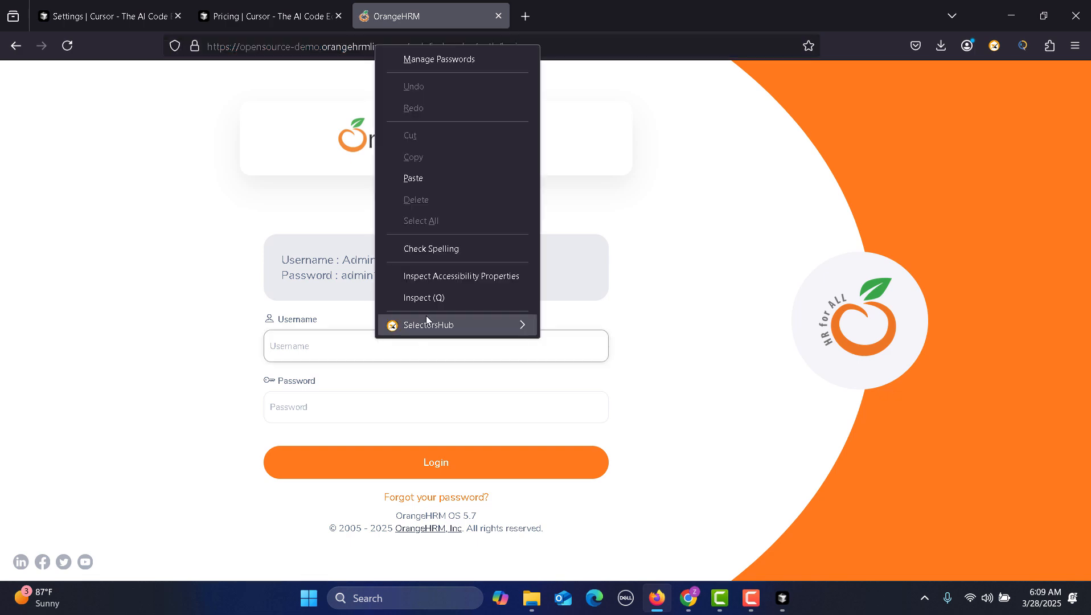
# Step: Inspect the OrangeHRM Username and Password input markup, then return to Cursor
pyautogui.click(423, 298)
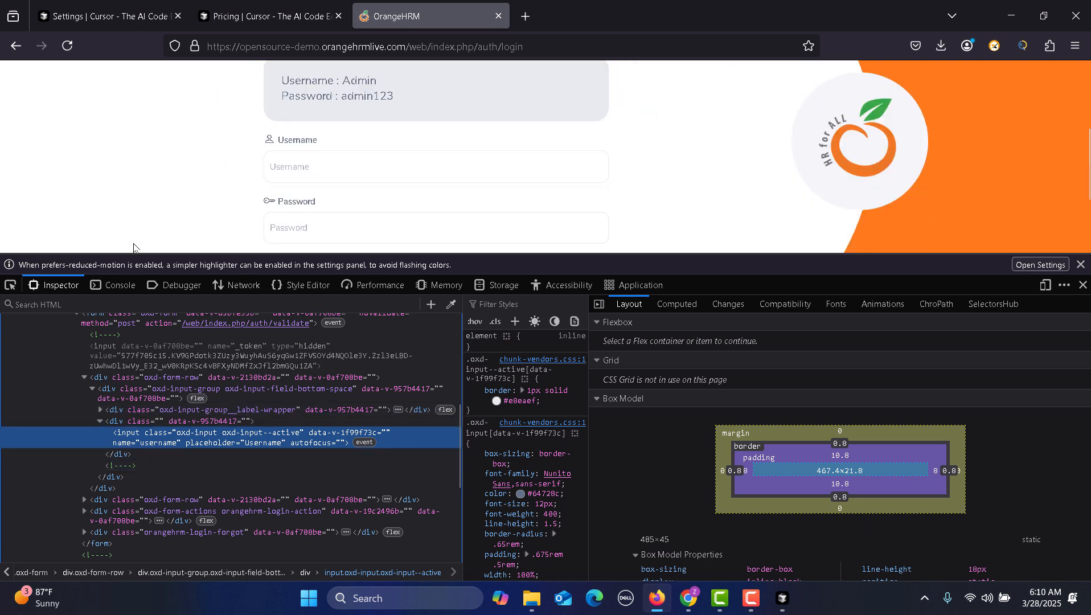
pyautogui.click(435, 228)
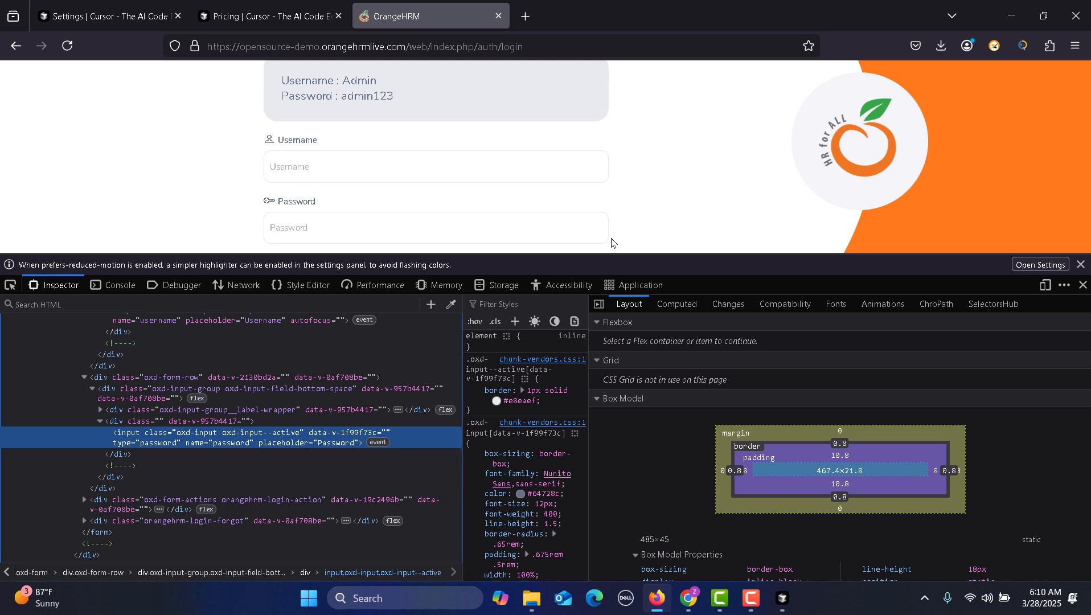
pyautogui.click(781, 599)
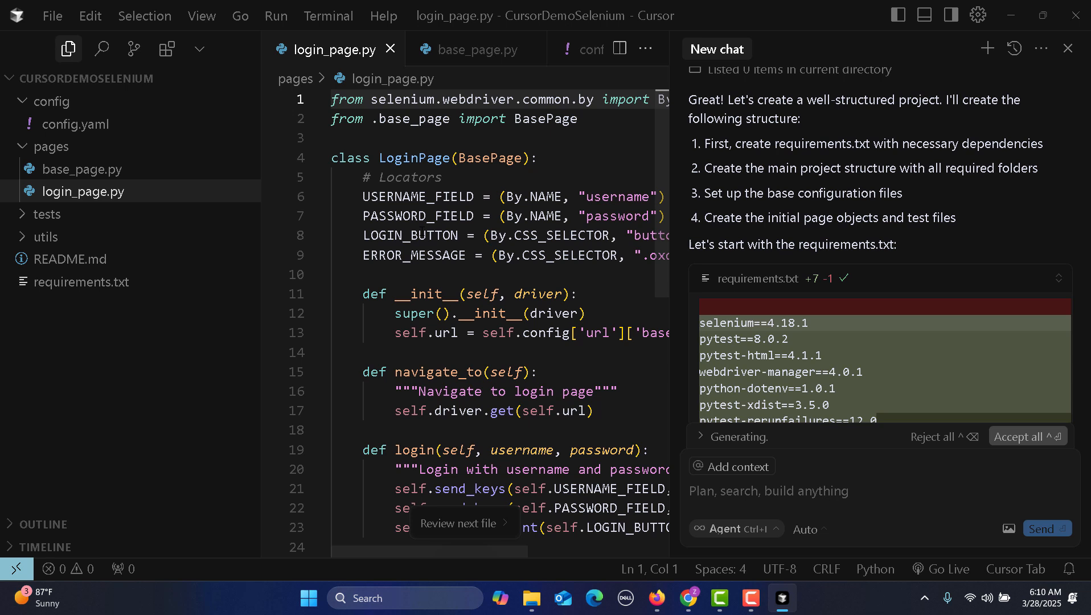
# Step: Open conftest.py in the tests folder, accept test_login.py, and scroll to driver_factory.py
pyautogui.click(45, 214)
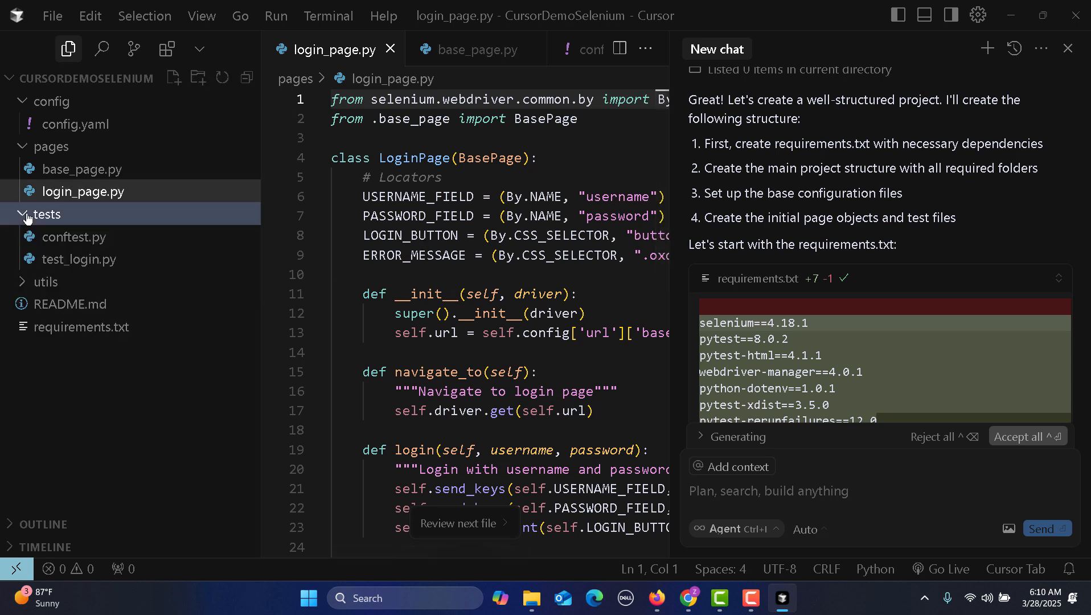
pyautogui.click(73, 236)
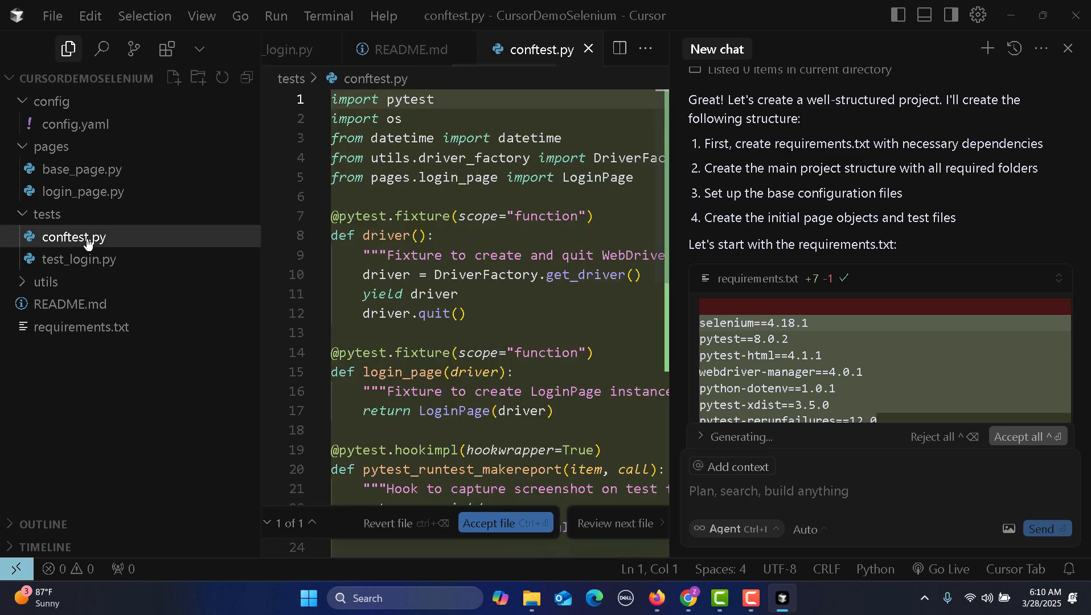
pyautogui.moveTo(78, 259)
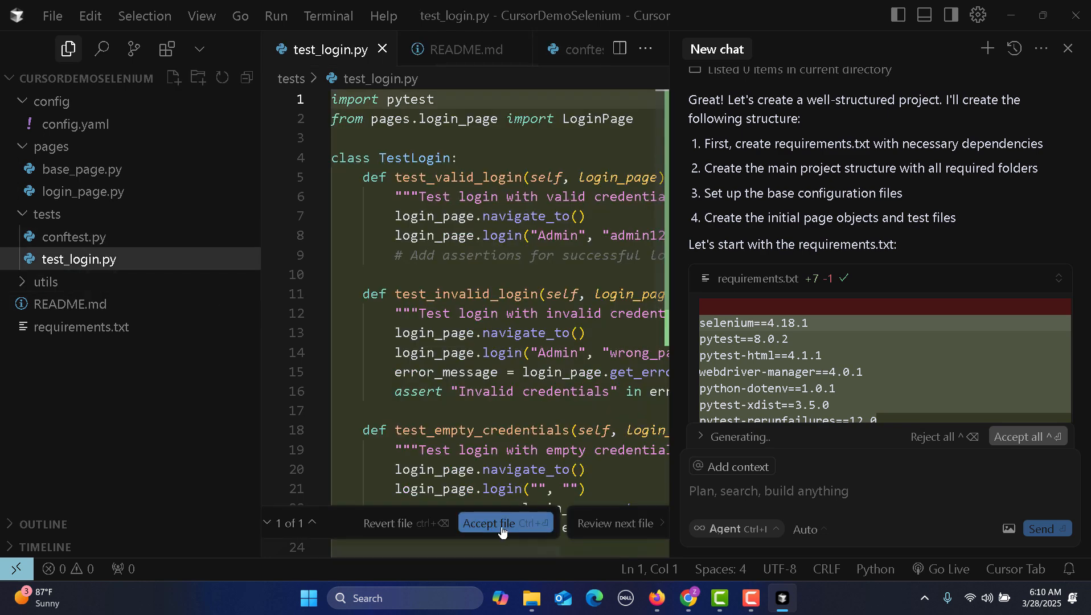
pyautogui.click(506, 523)
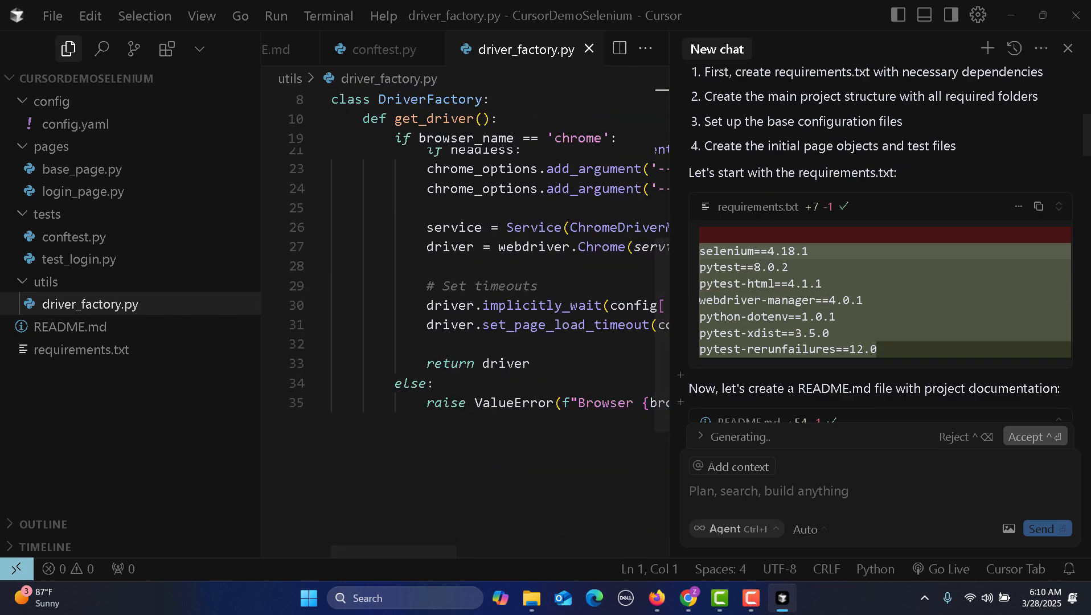
pyautogui.scroll(-3)
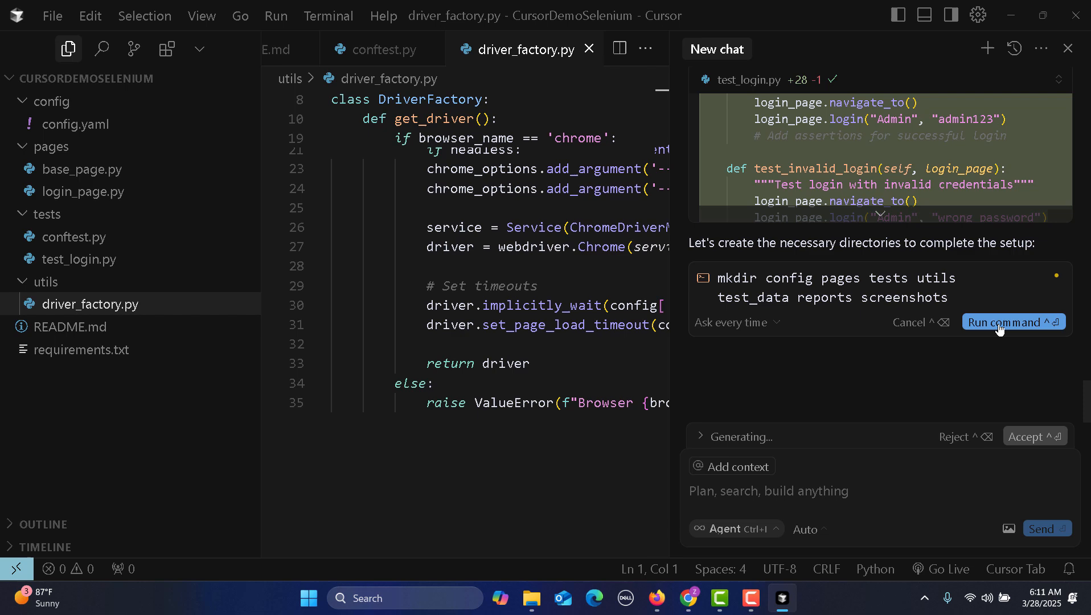
# Step: Run the agent's mkdir commands for the project folders and check the tests folder contents
pyautogui.click(1013, 321)
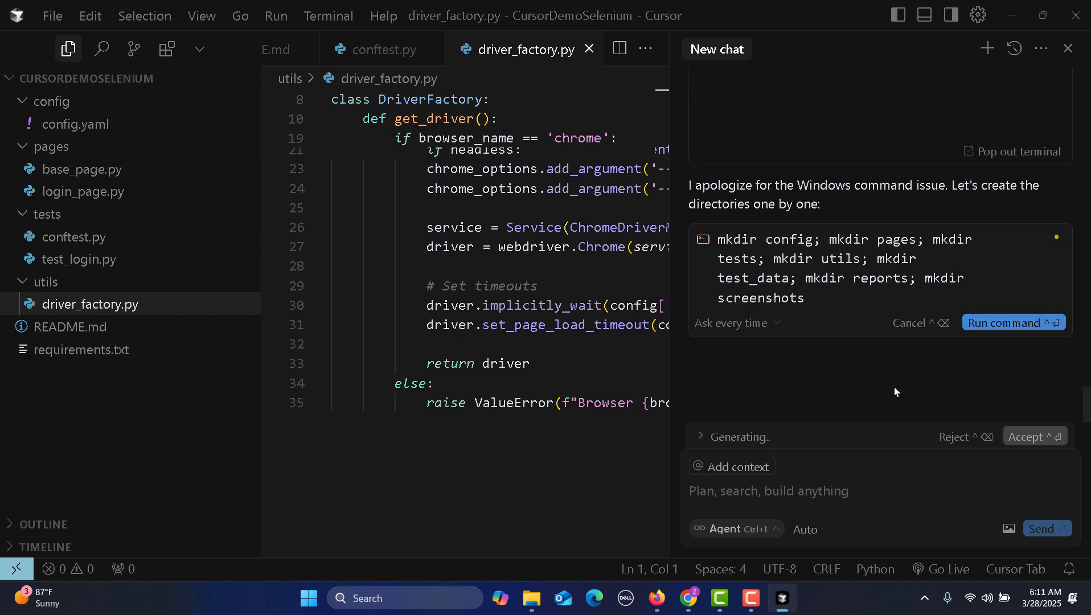
pyautogui.moveTo(1012, 323)
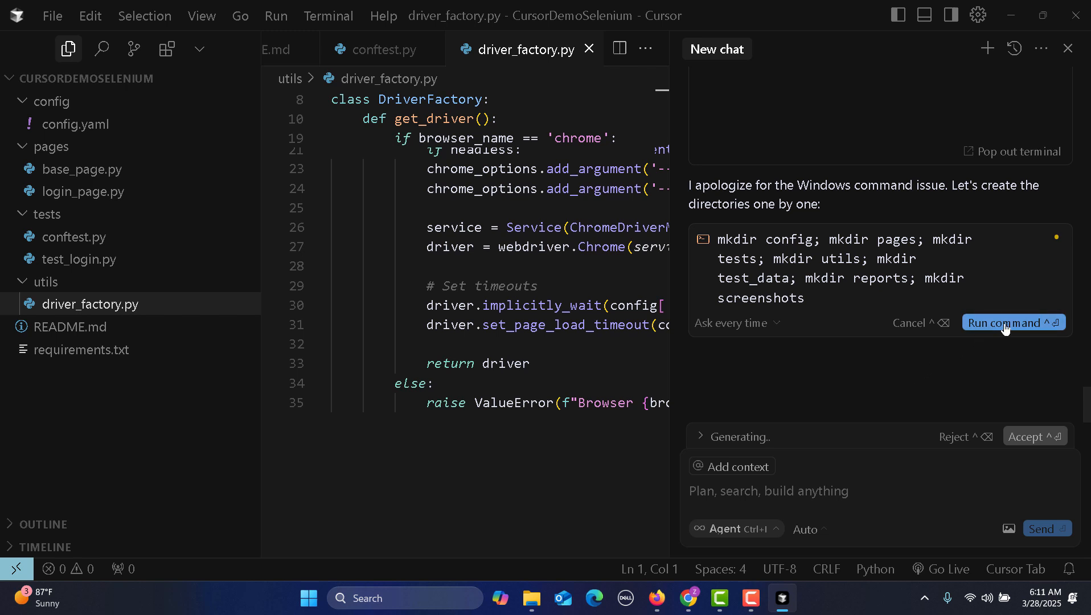
pyautogui.click(1012, 322)
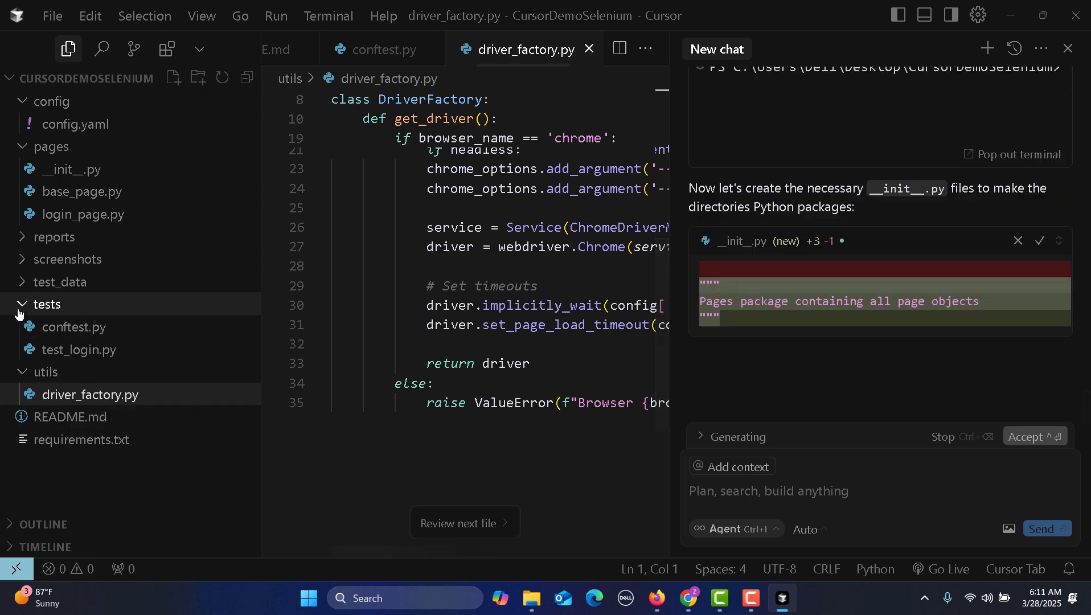
pyautogui.click(54, 237)
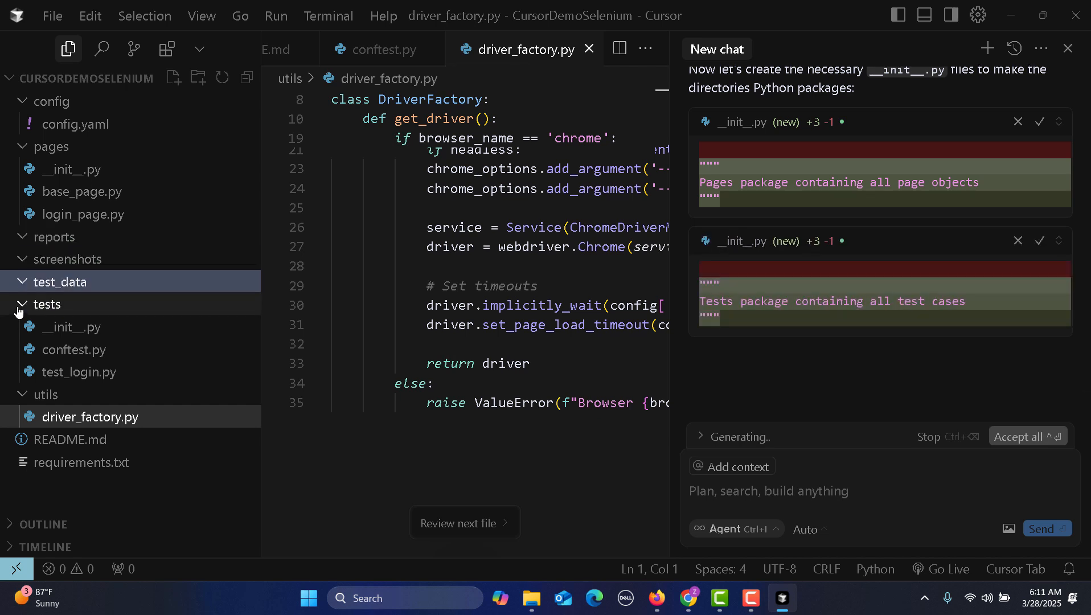
pyautogui.click(22, 304)
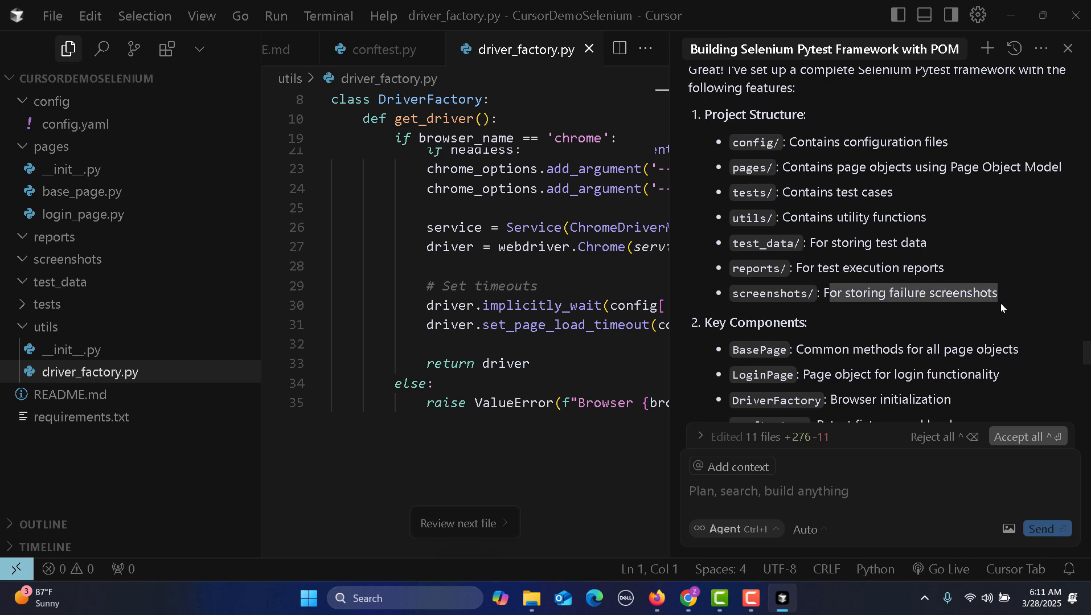
# Step: Run the venv creation and activation block, then pip install -r requirements.txt
pyautogui.scroll(-3)
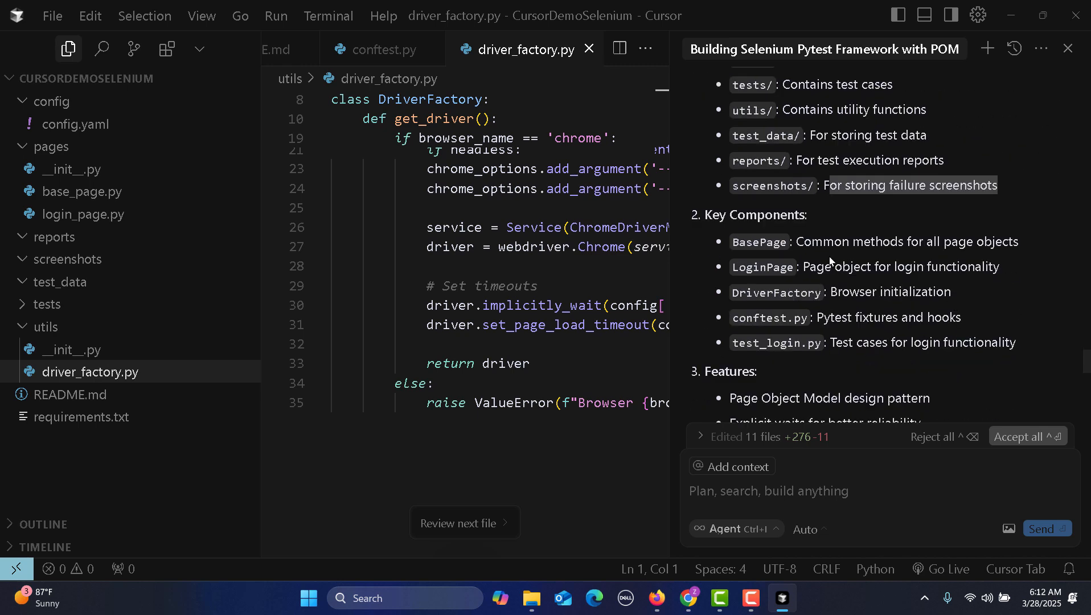
pyautogui.scroll(-3)
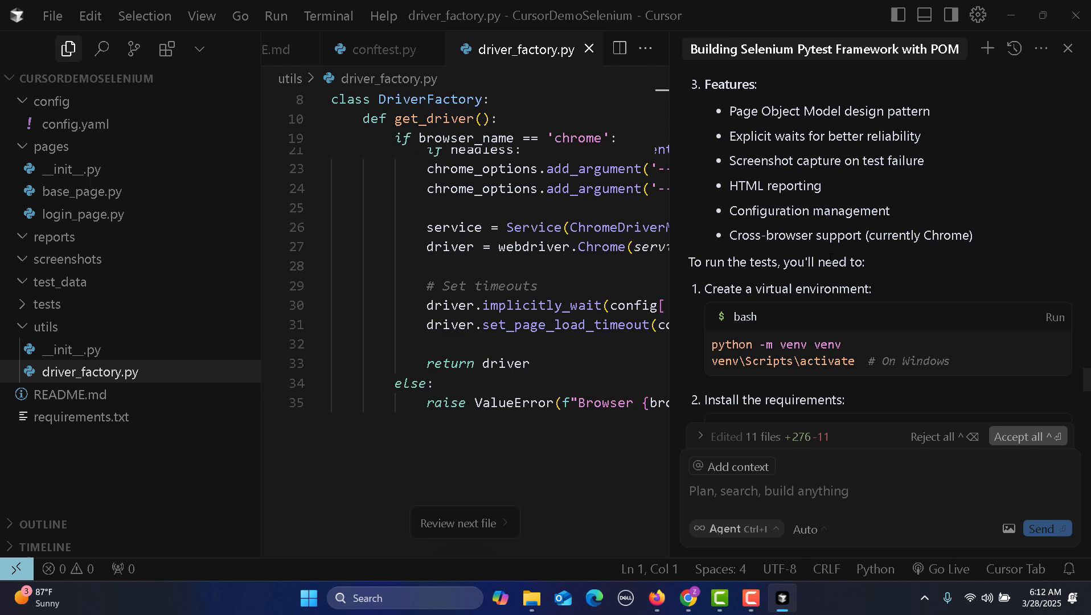
pyautogui.scroll(-3)
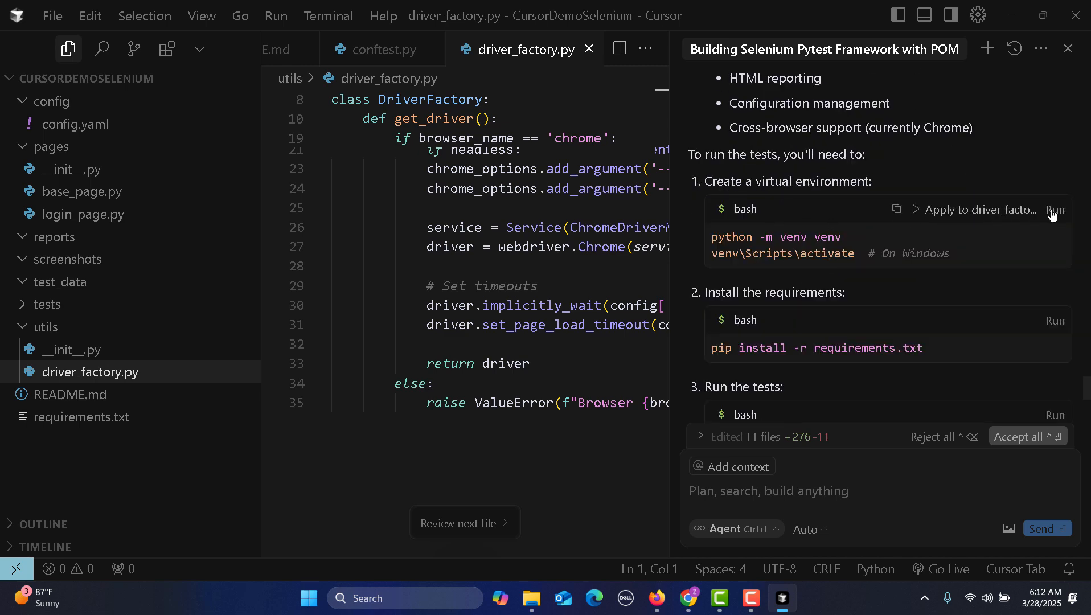
pyautogui.click(1055, 209)
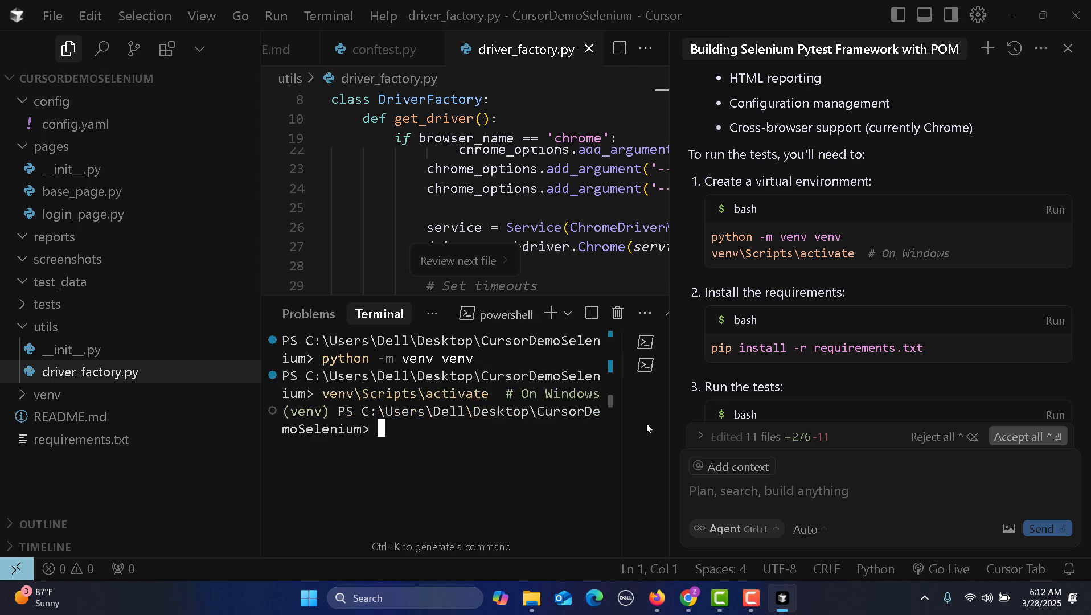
pyautogui.moveTo(822, 339)
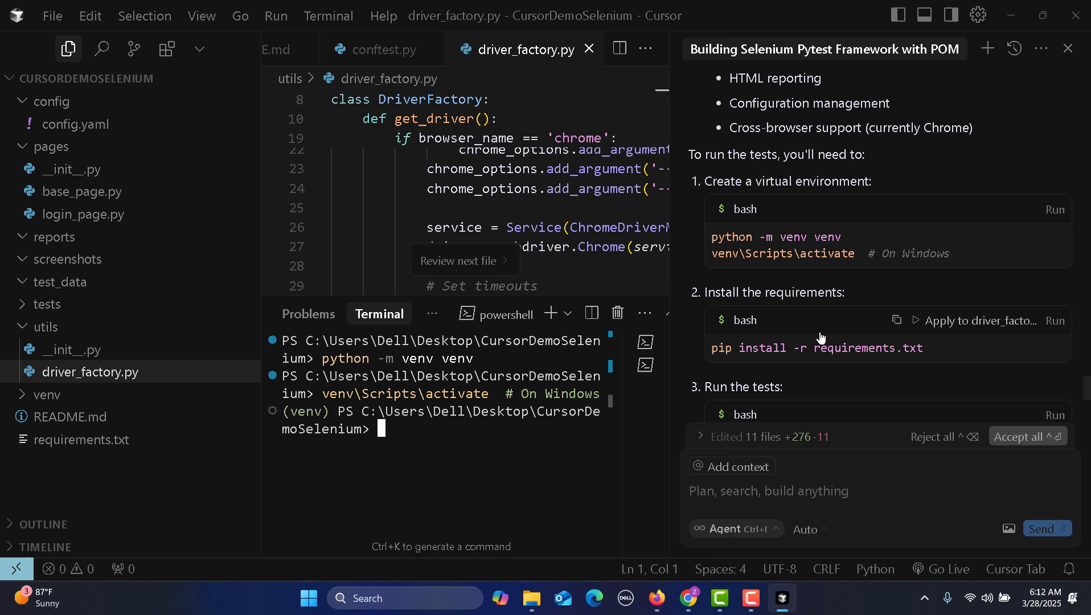
pyautogui.scroll(-3)
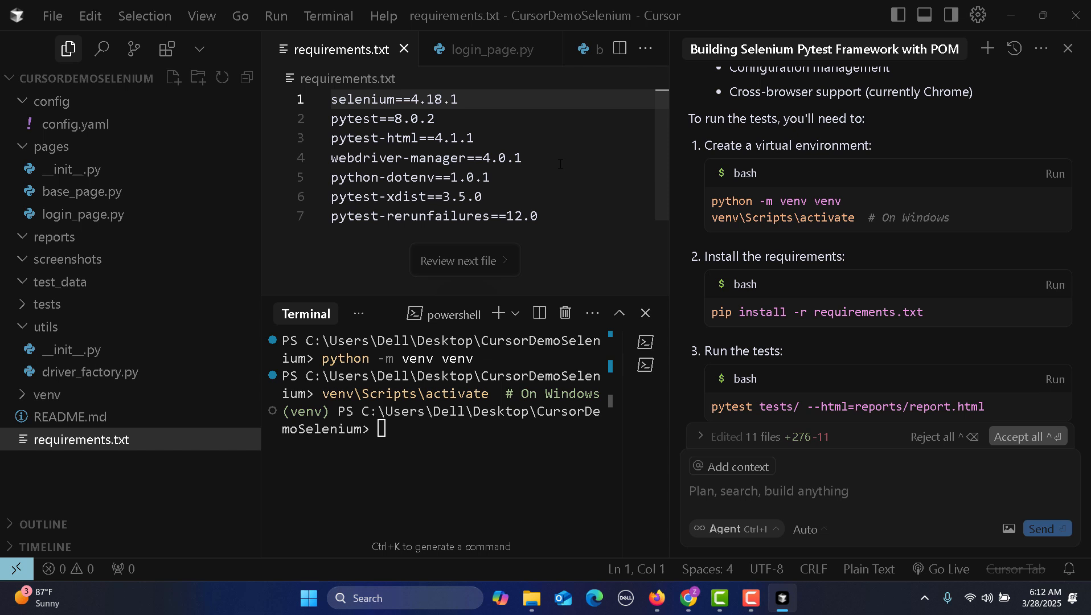
pyautogui.moveTo(704, 239)
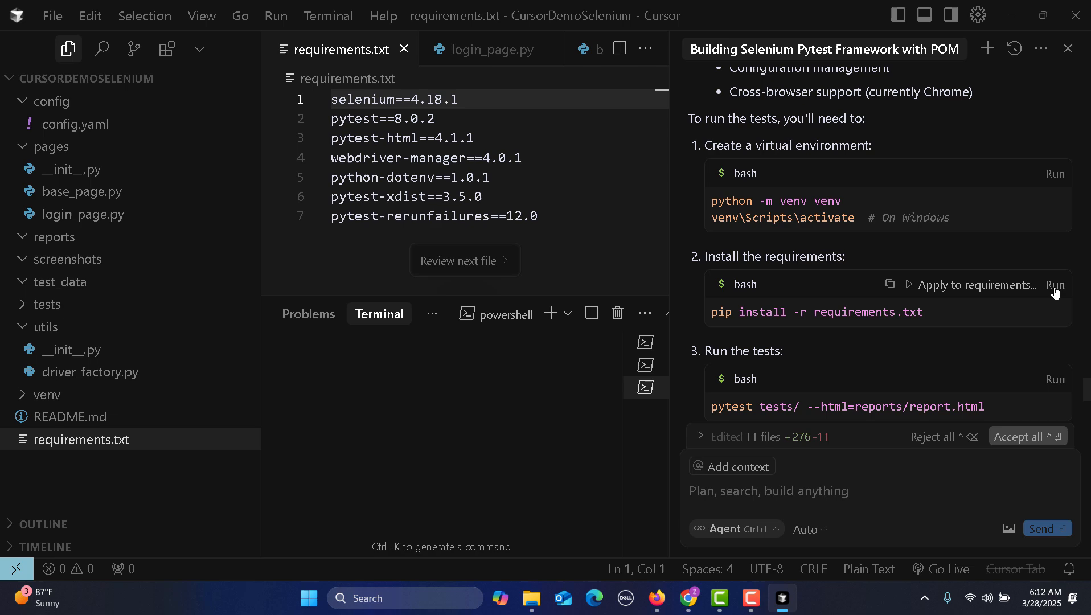
pyautogui.click(1056, 284)
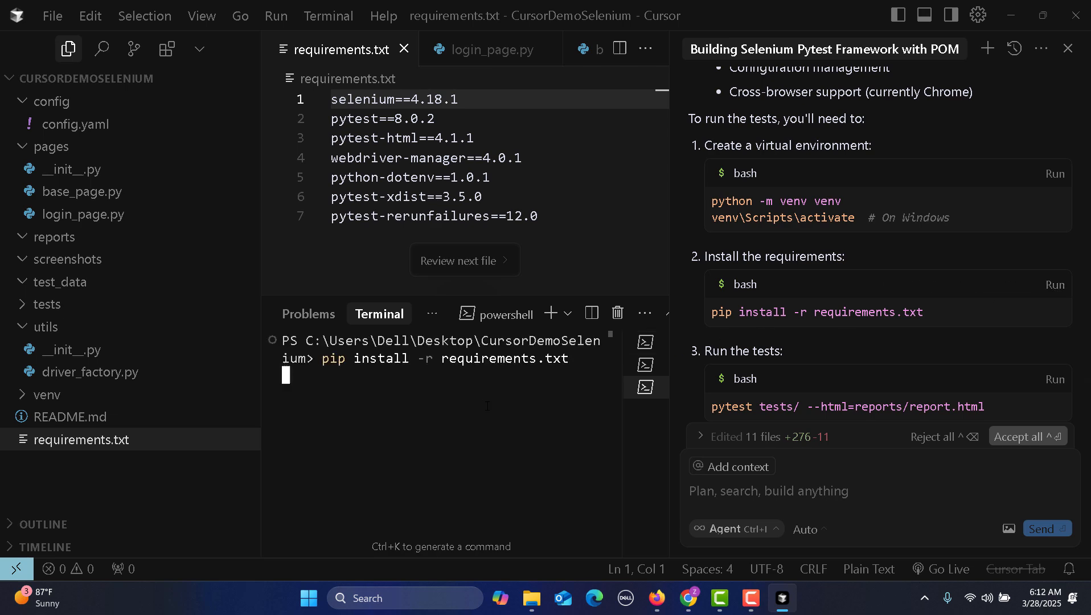